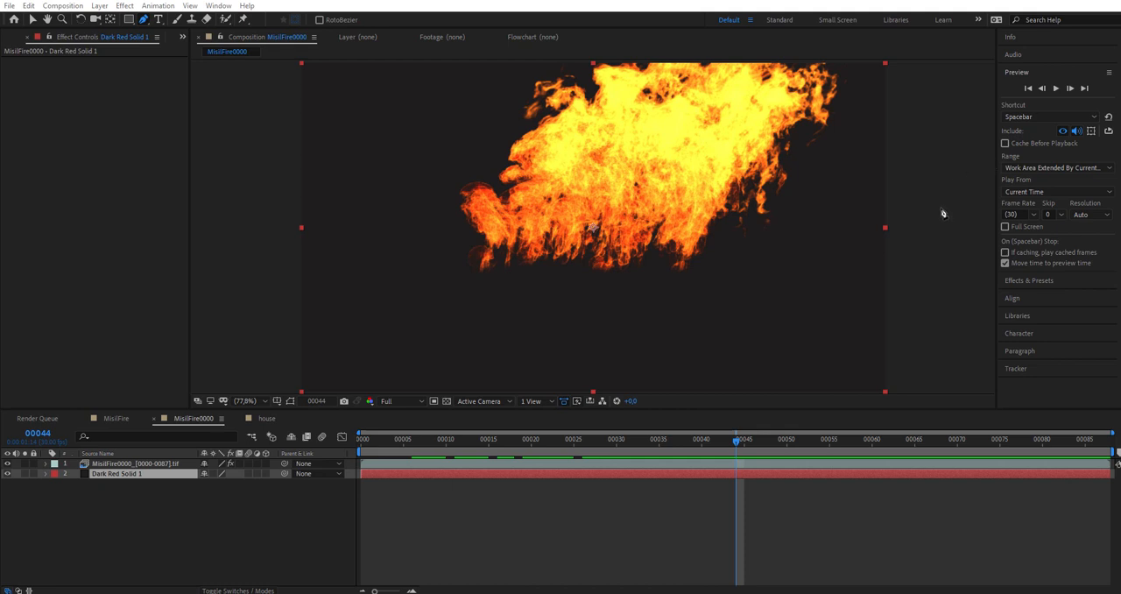
mouse_move(900, 228)
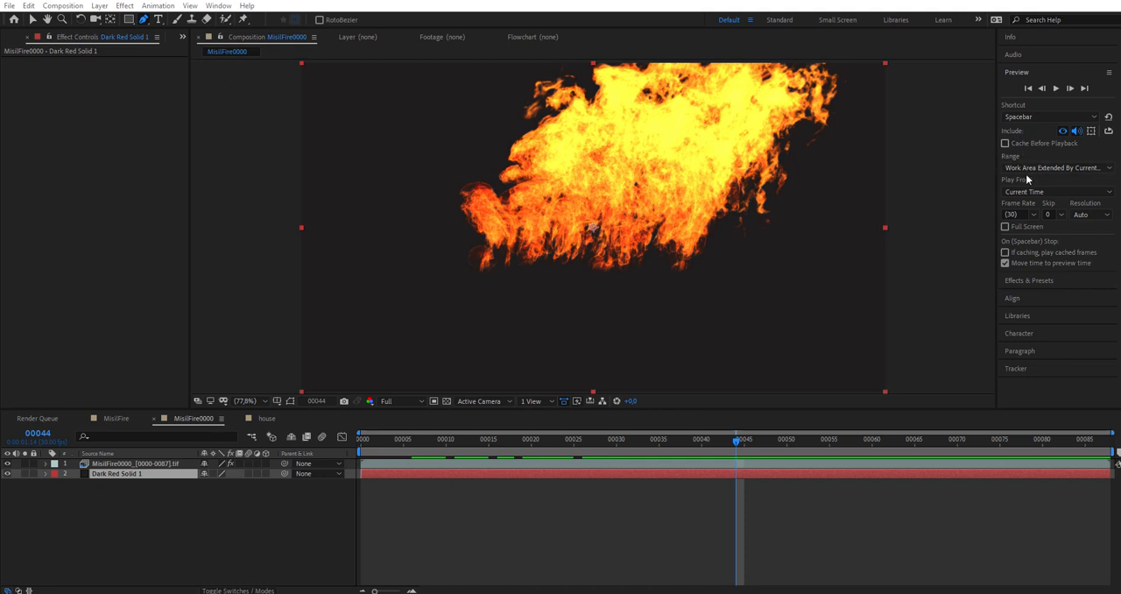
mouse_move(1076, 180)
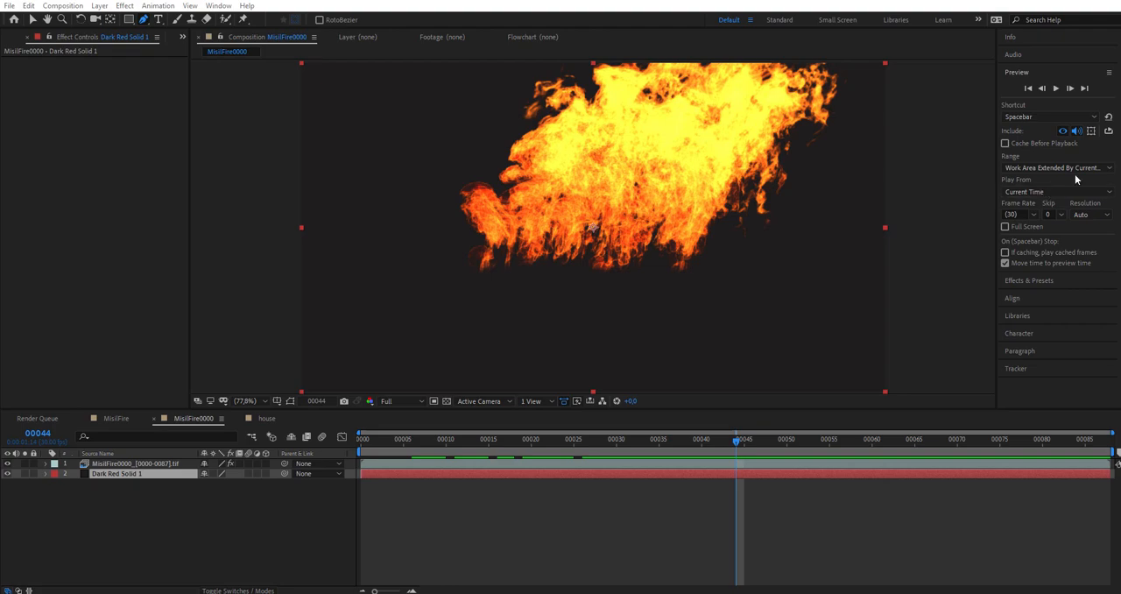
- Preview the fire animation repeatedly, then switch to the burning house composition
click(1056, 88)
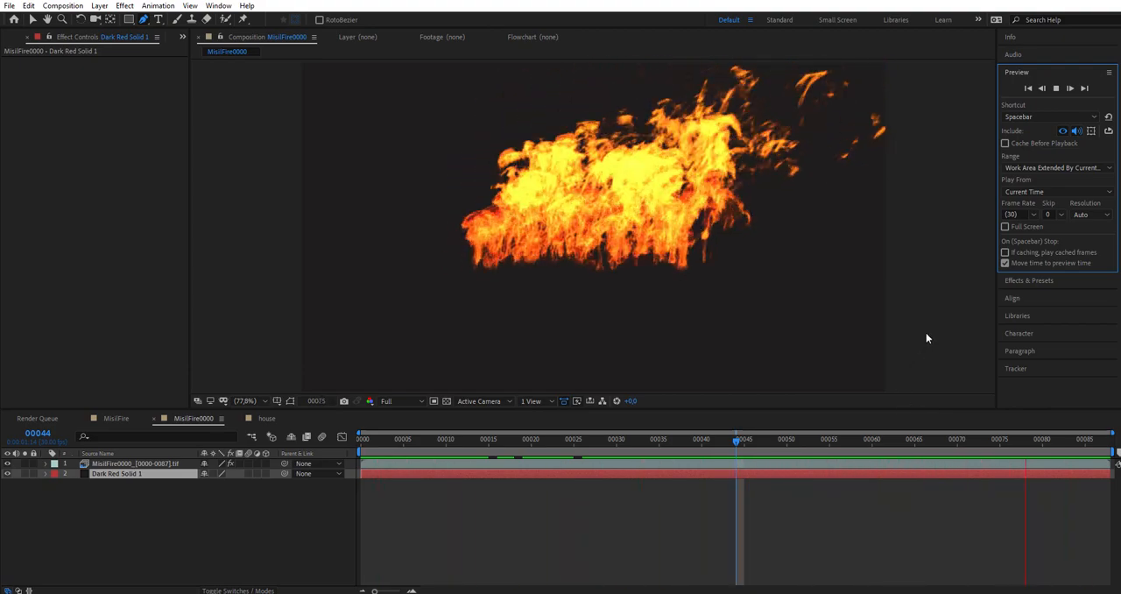
click(1055, 87)
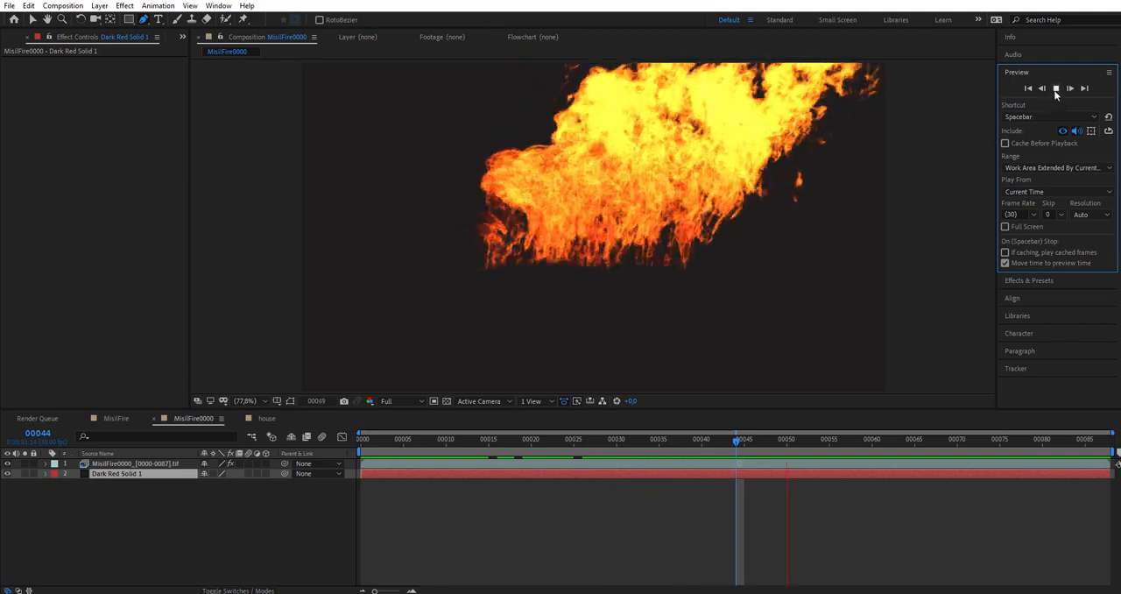
click(1056, 88)
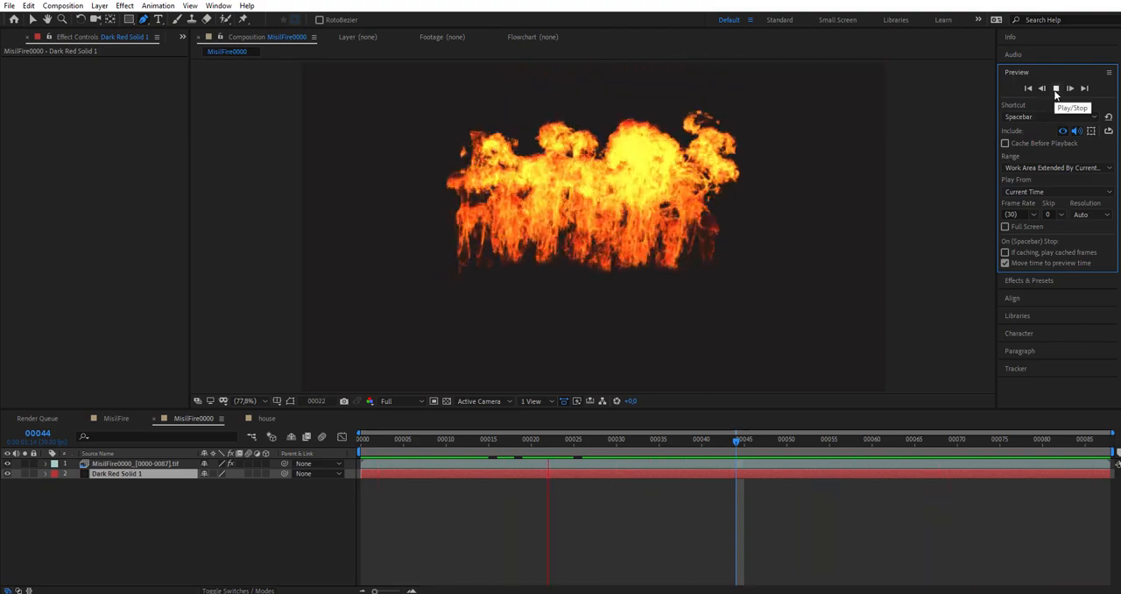
click(1056, 88)
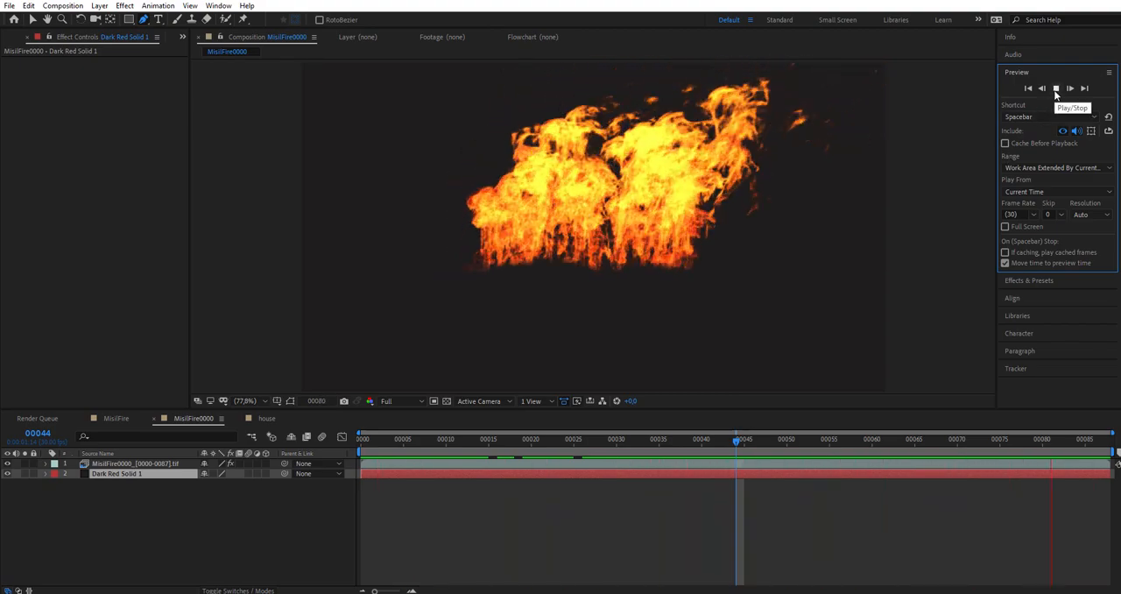
click(1055, 87)
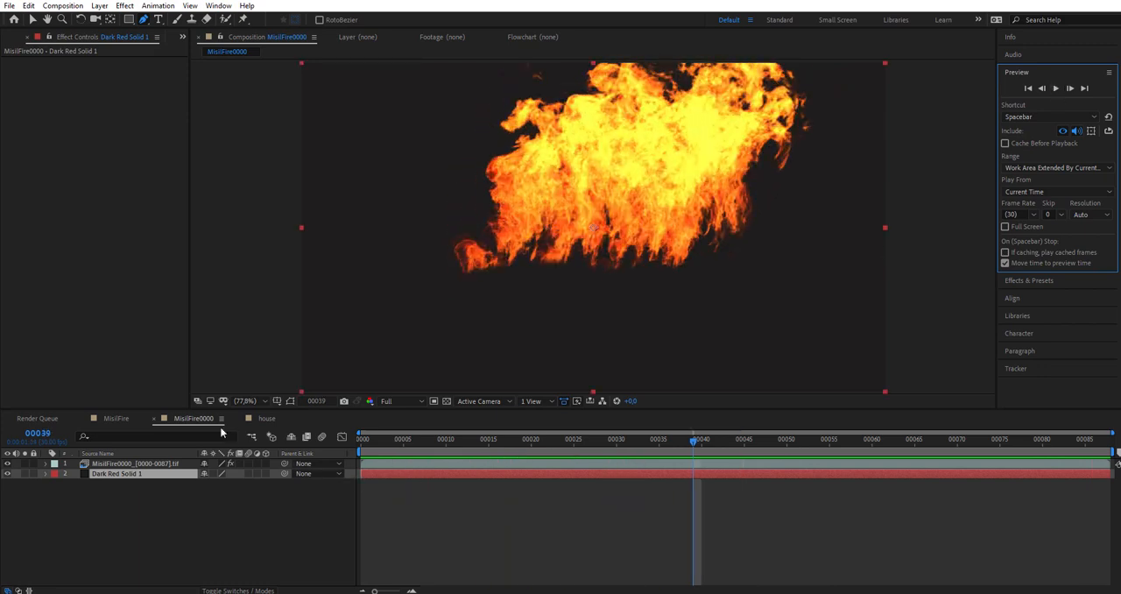
click(266, 417)
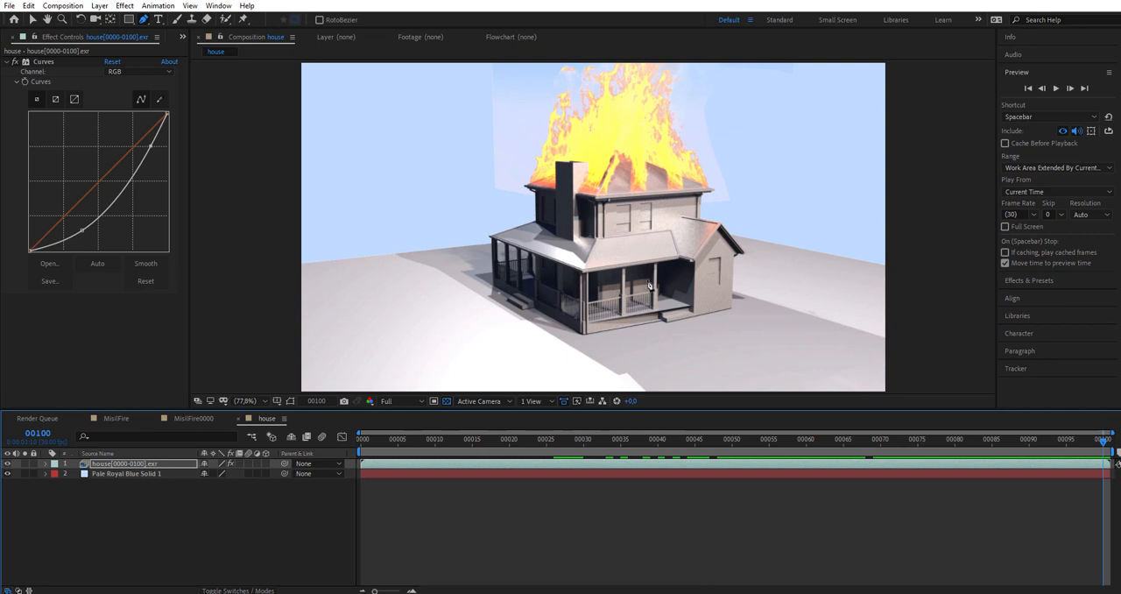
mouse_move(676, 296)
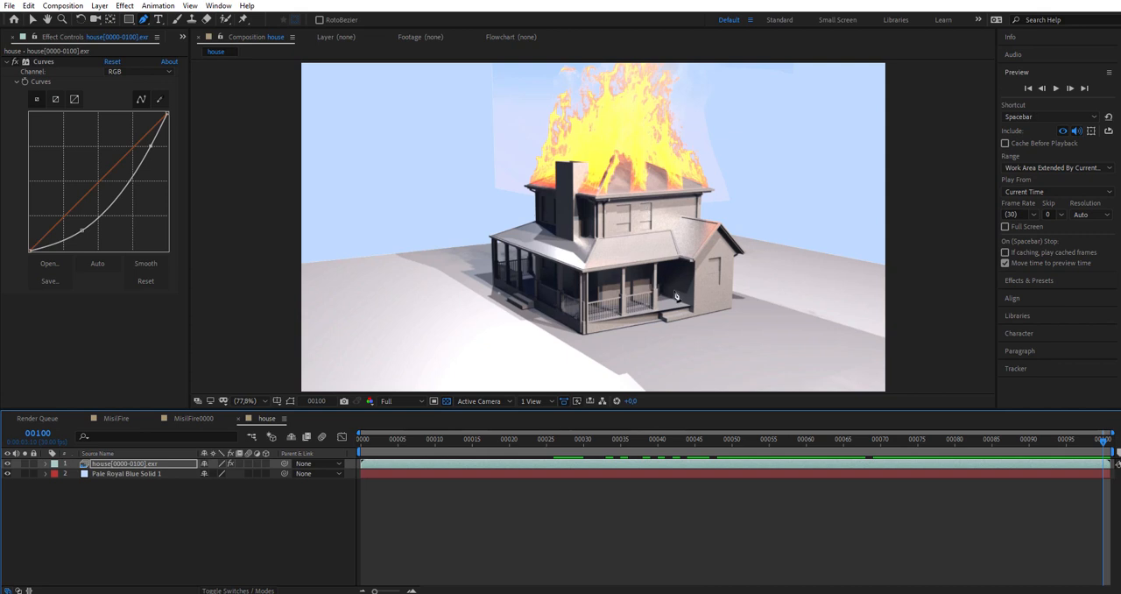
mouse_move(579, 177)
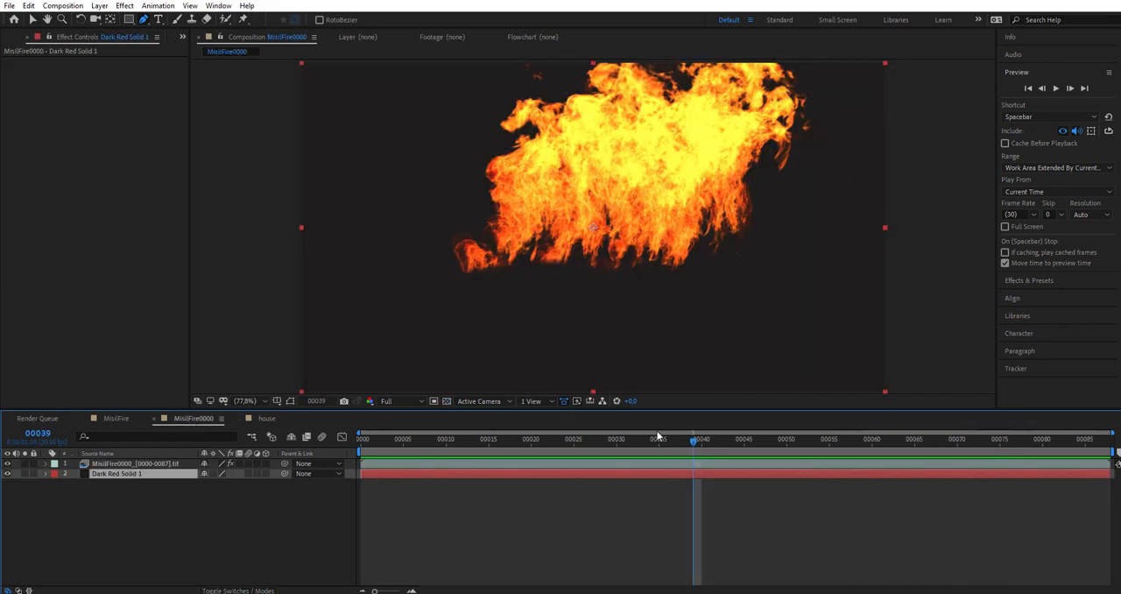
- Add an Emitter from Simulate > Particles, set the maximum frame to 300, and play
click(972, 440)
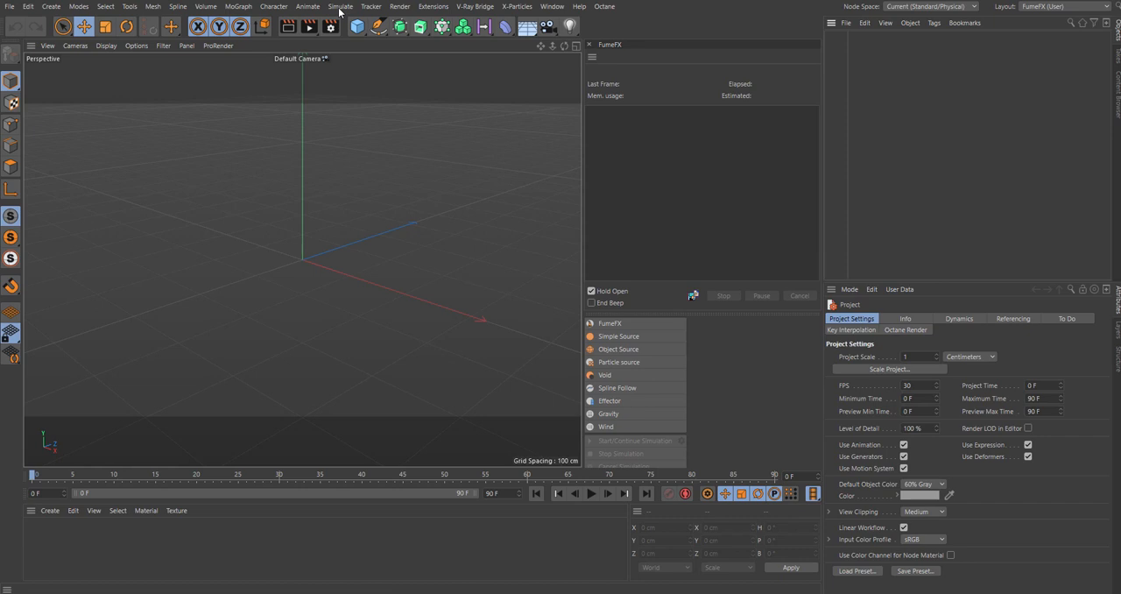
click(339, 7)
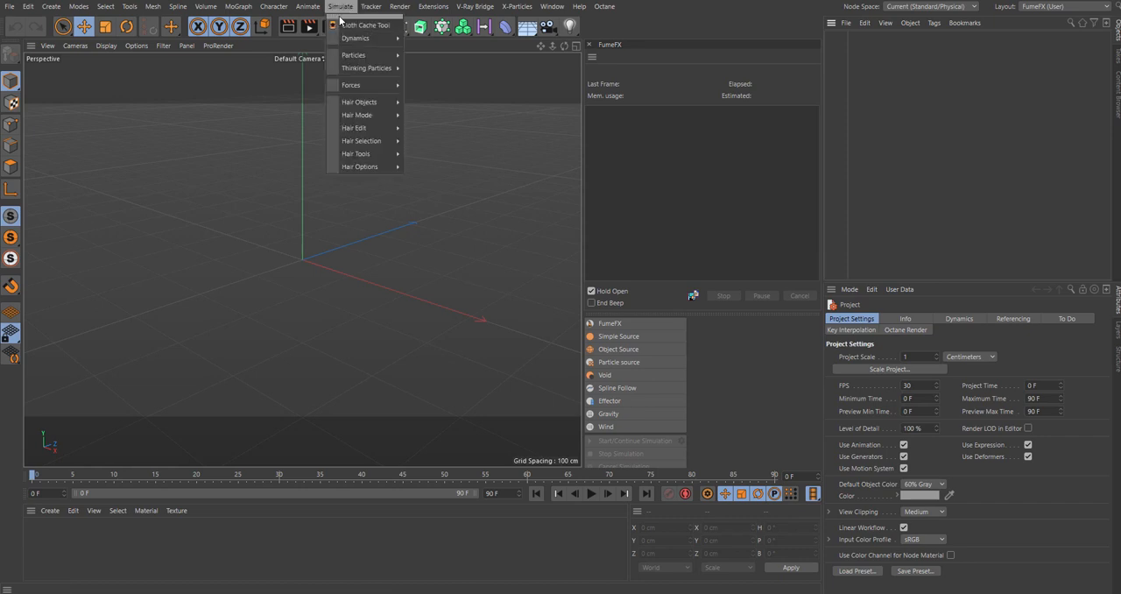
mouse_move(354, 55)
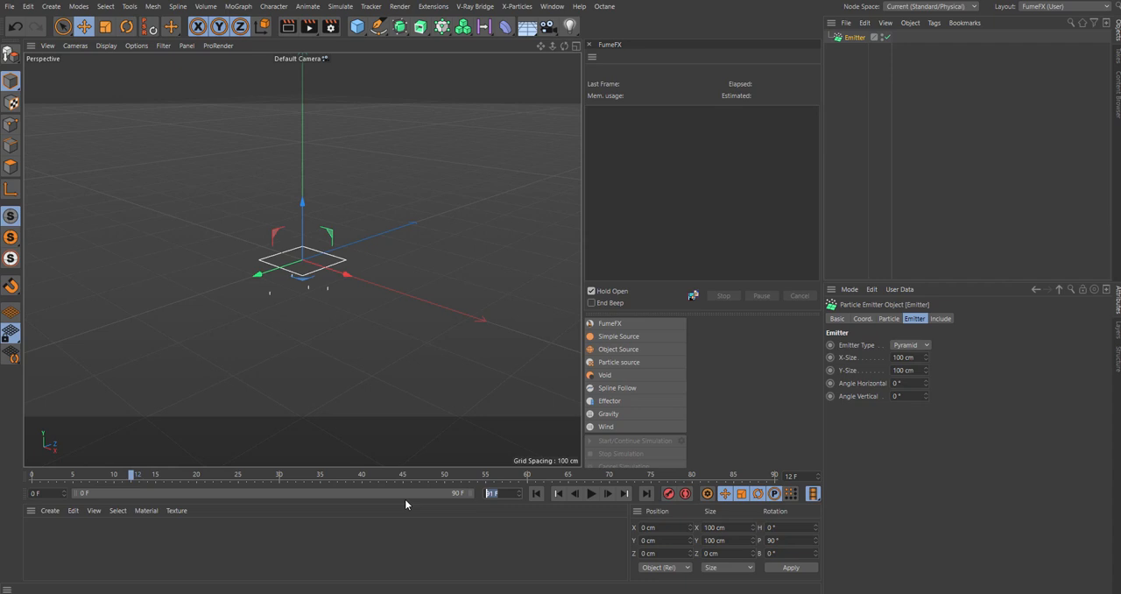
text(300)
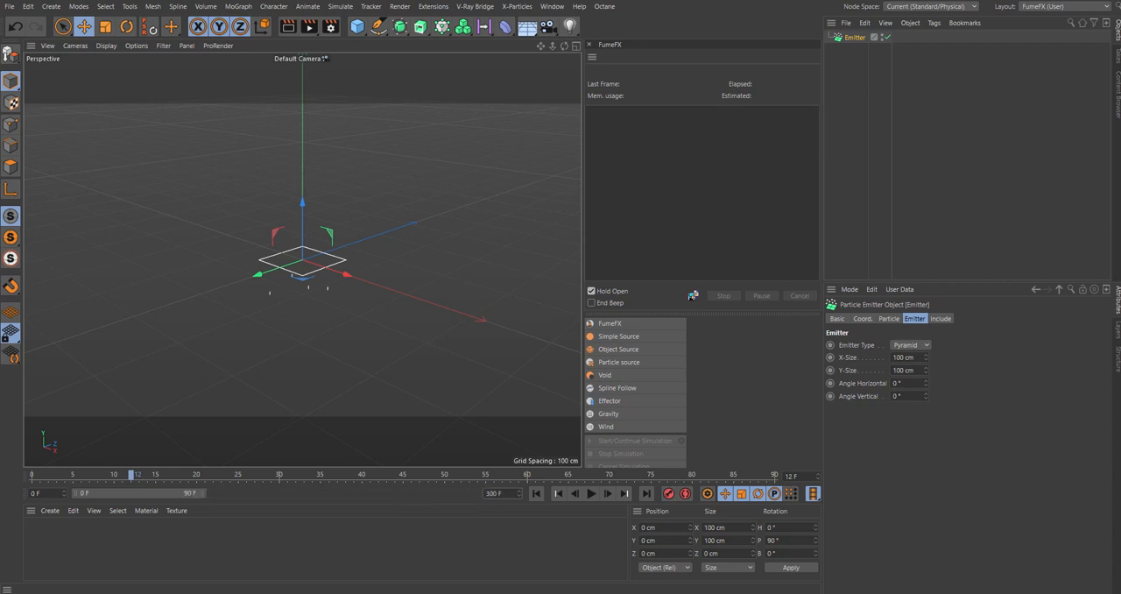
mouse_move(209, 500)
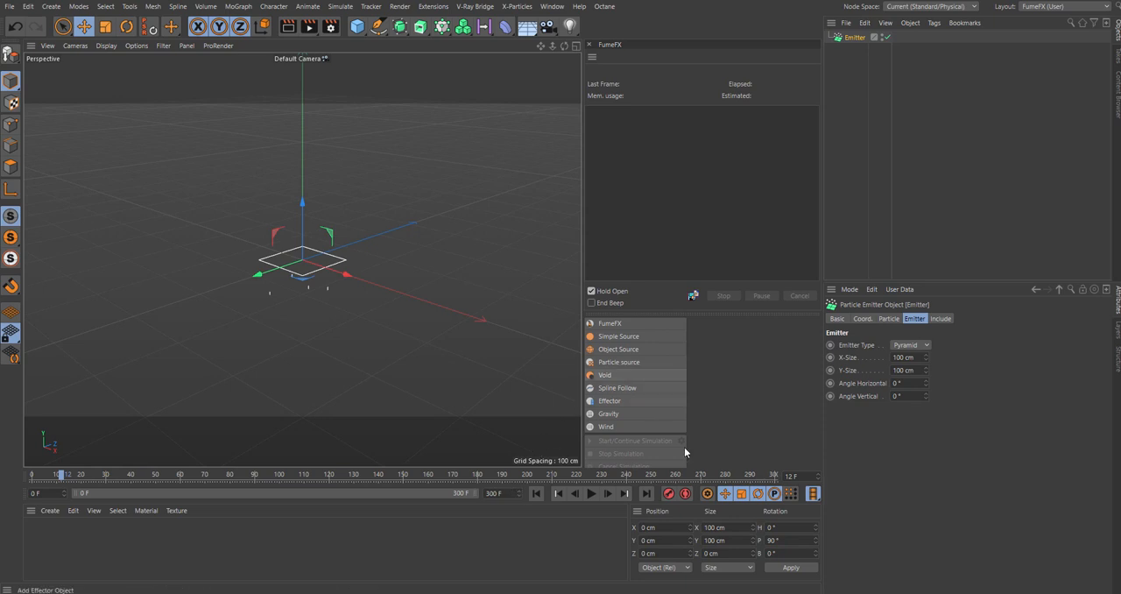
click(590, 493)
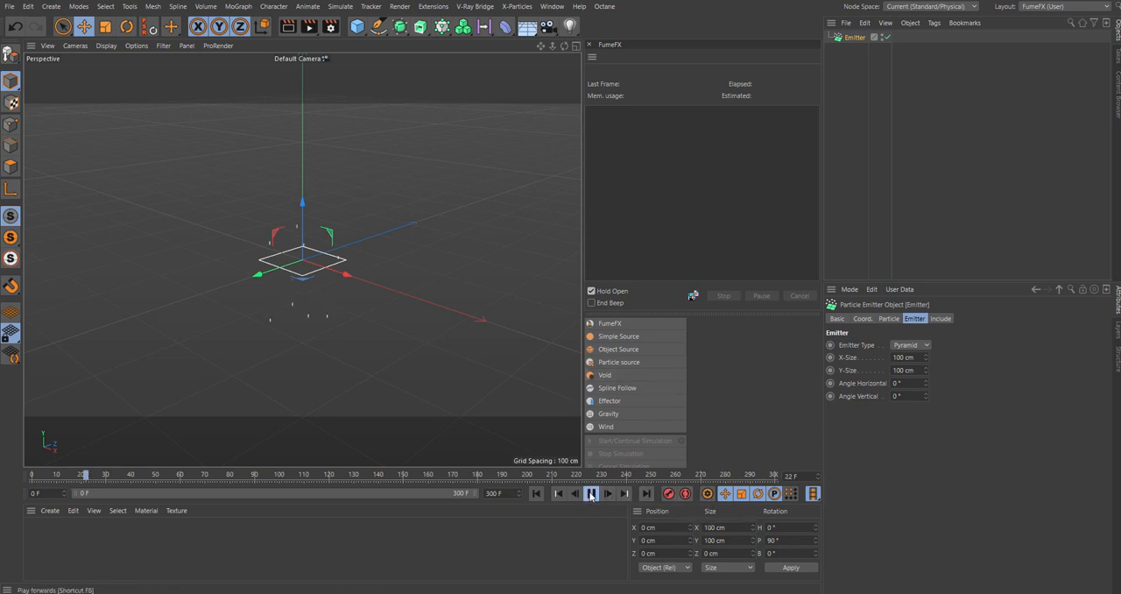
click(591, 493)
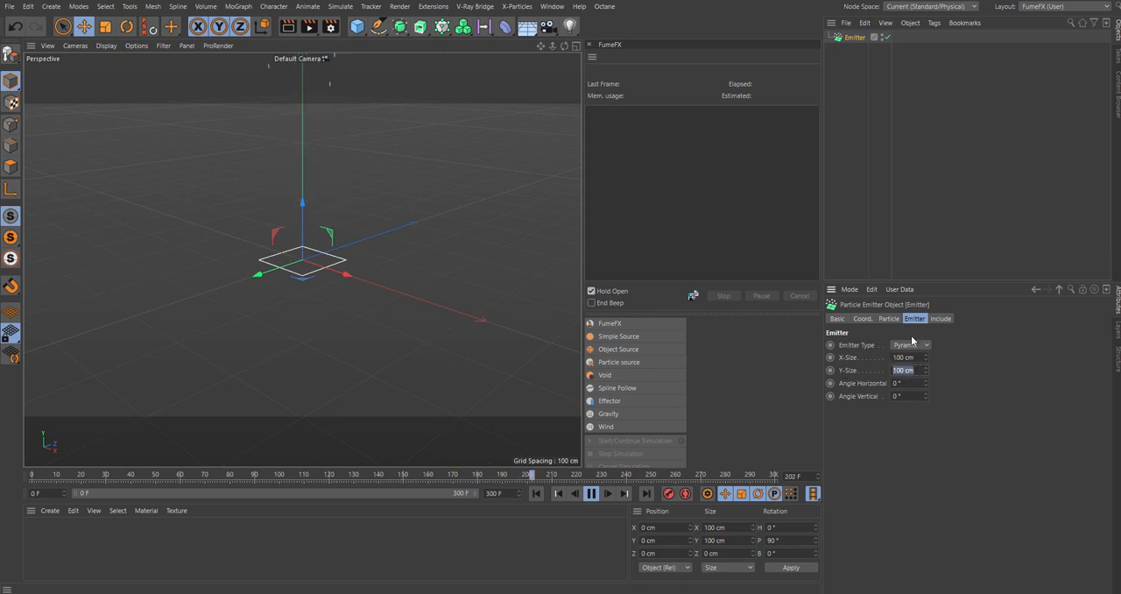
- Set the emitter's particle lifetime to 3 and replay the particle animation
click(890, 318)
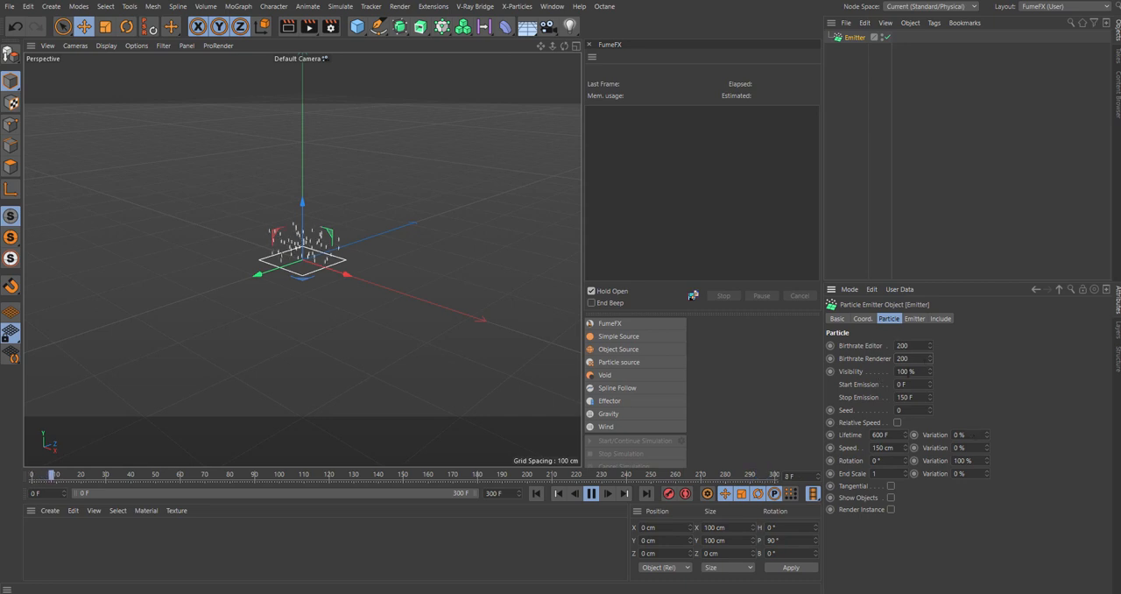
click(591, 493)
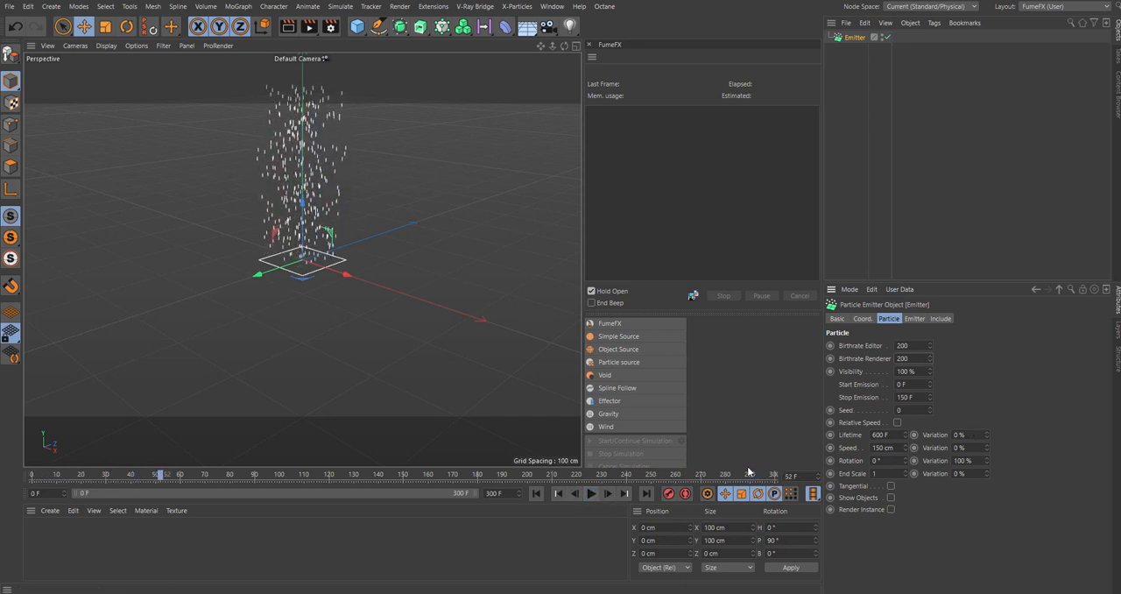
click(902, 434)
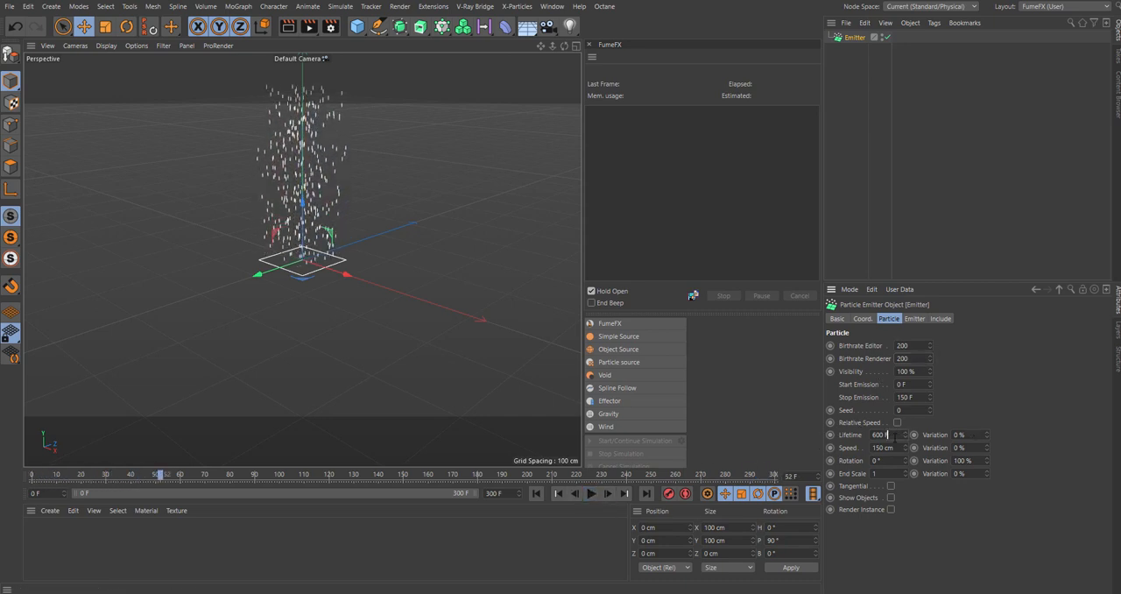
text(3 F)
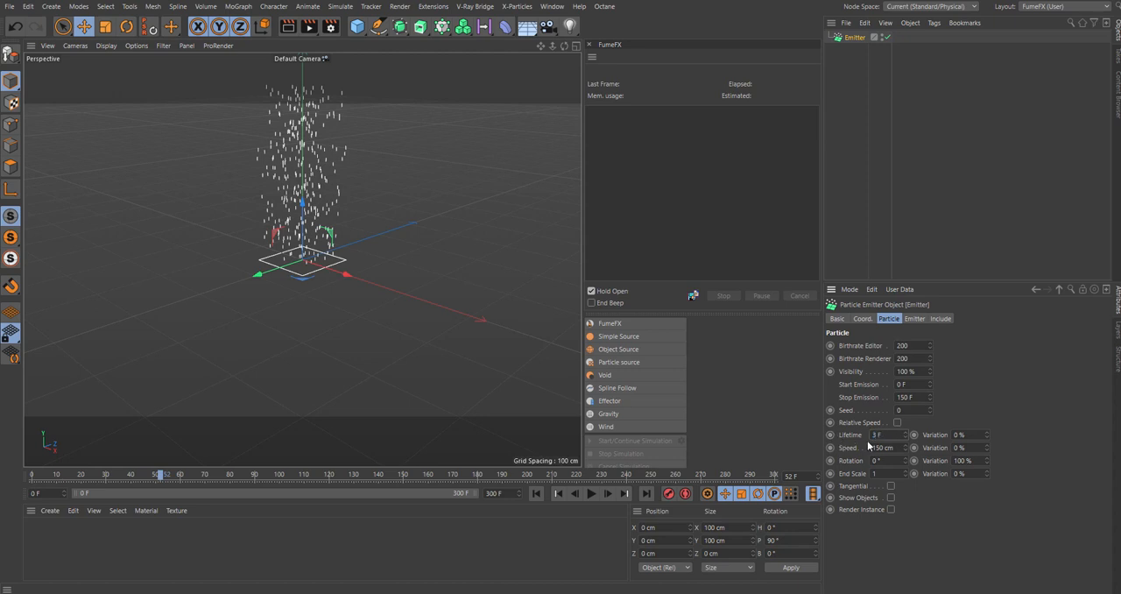
click(591, 493)
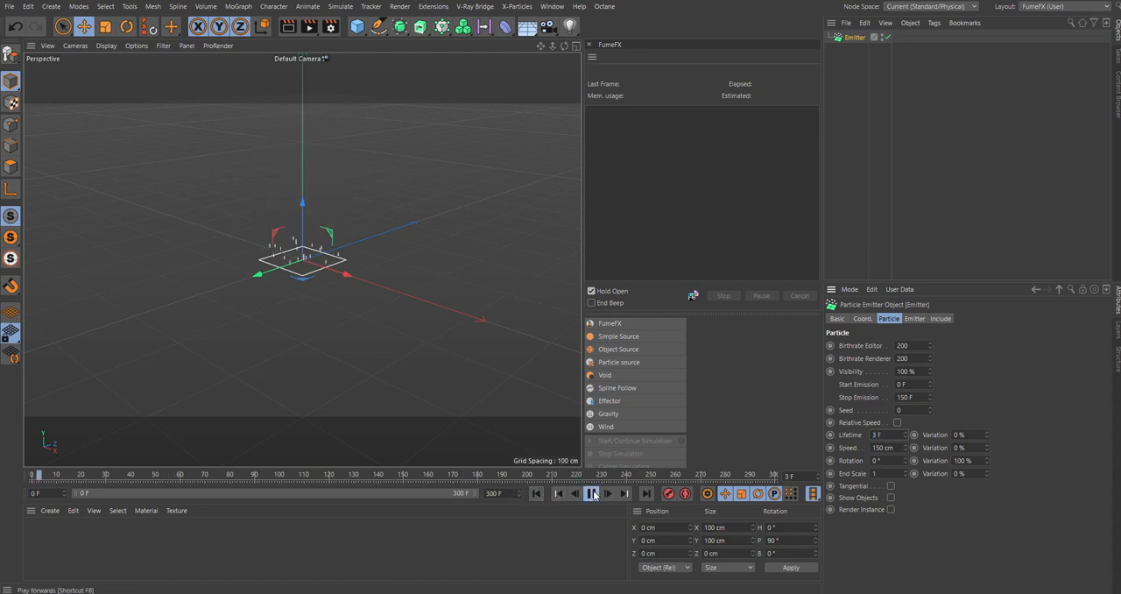
click(592, 493)
text(200)
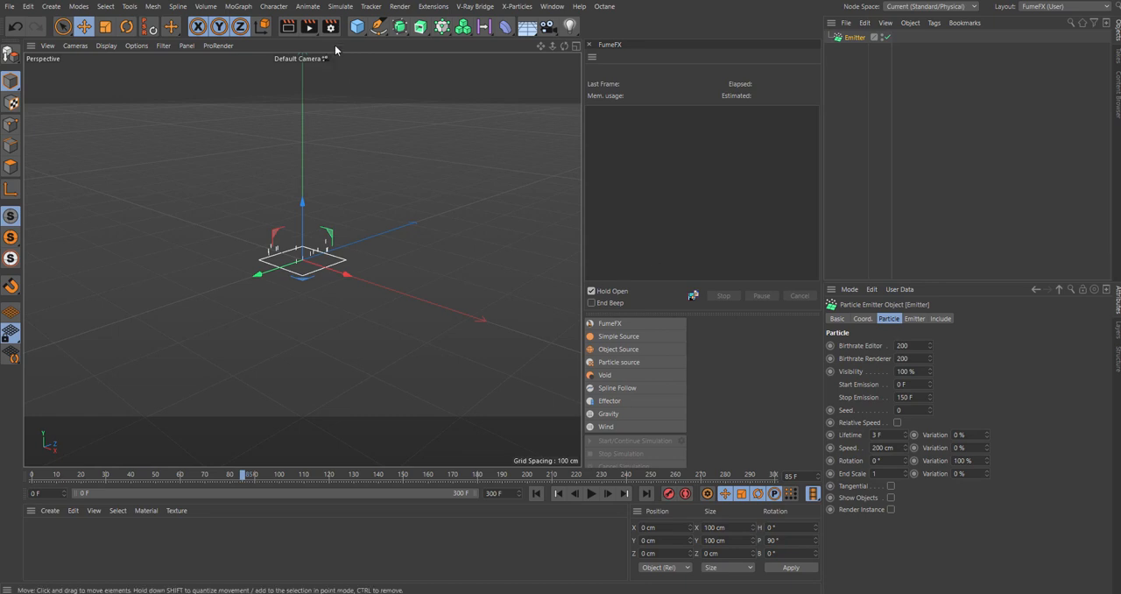
- Play and stop the emitter animation, then set Lifetime Variation to 15%
click(356, 25)
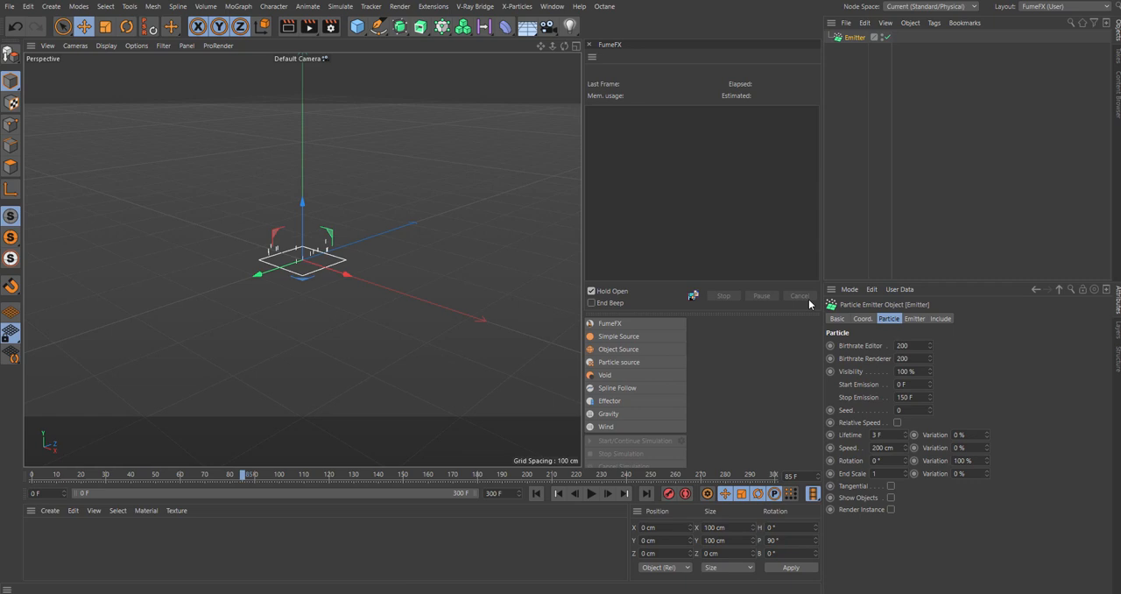
mouse_move(809, 304)
text(300)
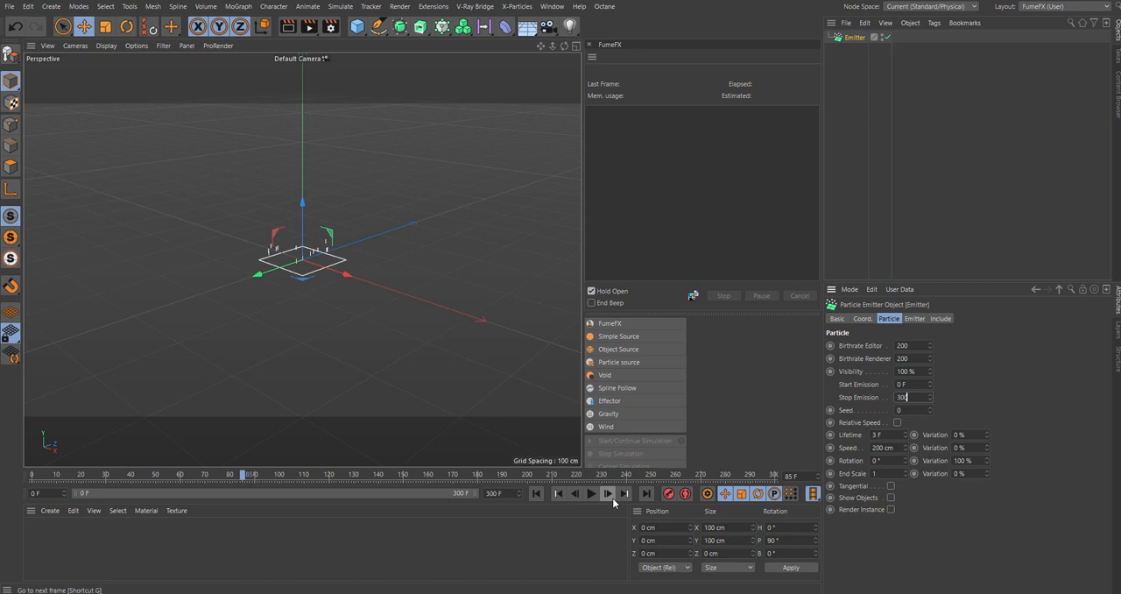
click(592, 493)
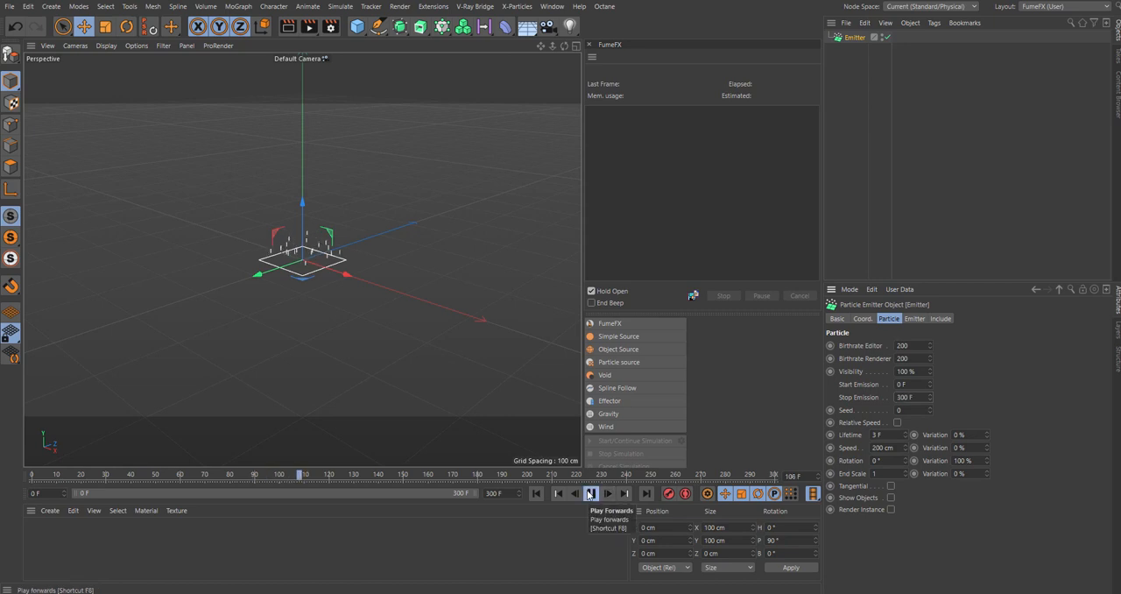
click(590, 493)
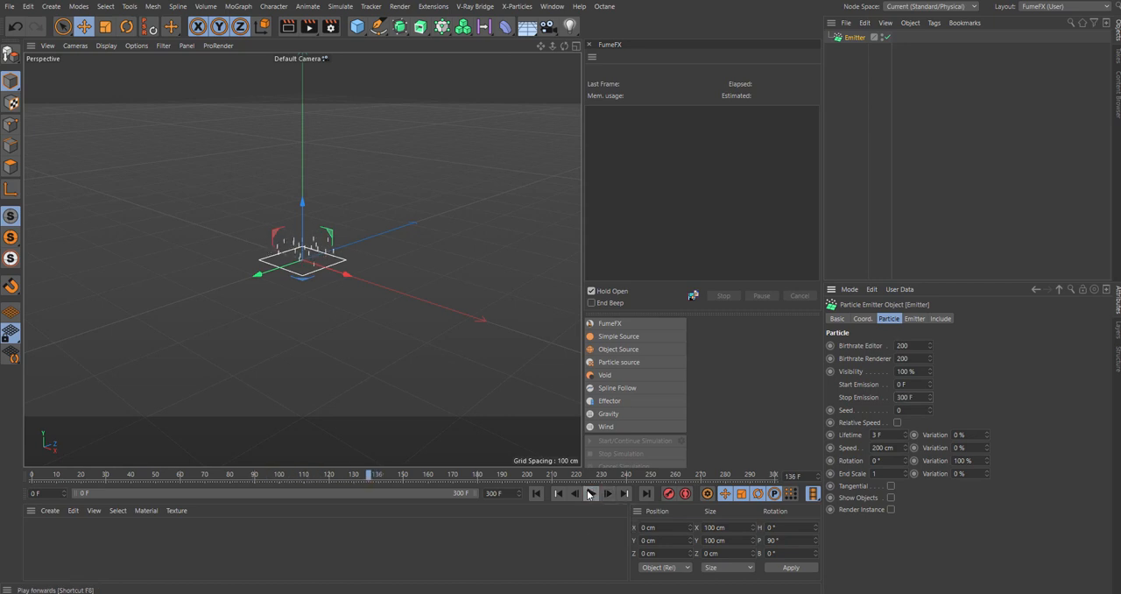
click(968, 434)
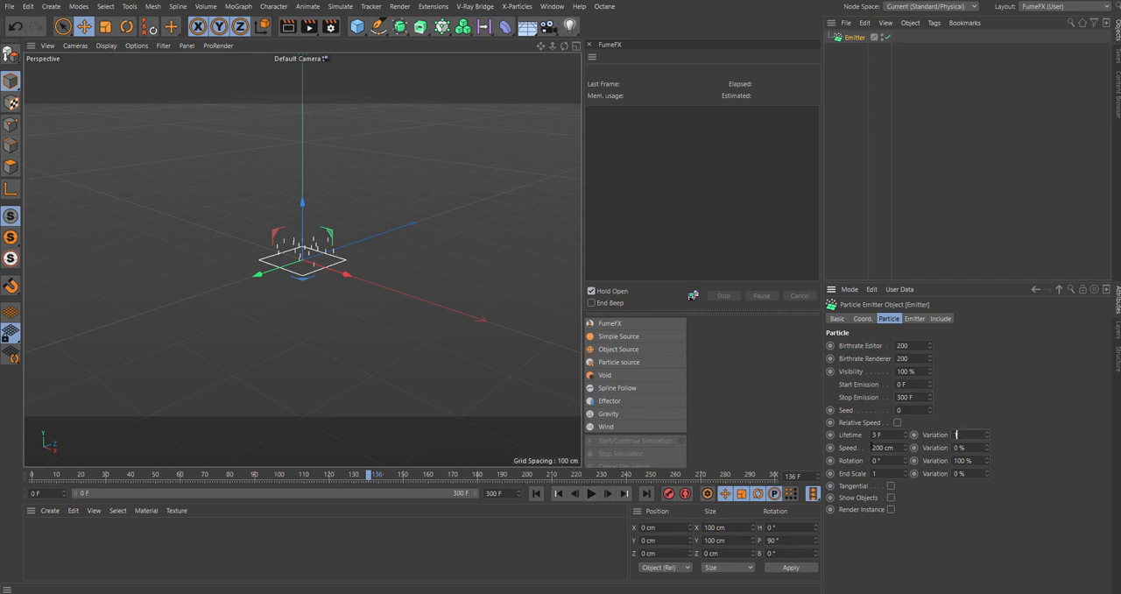
text(15 %)
click(970, 447)
text(20)
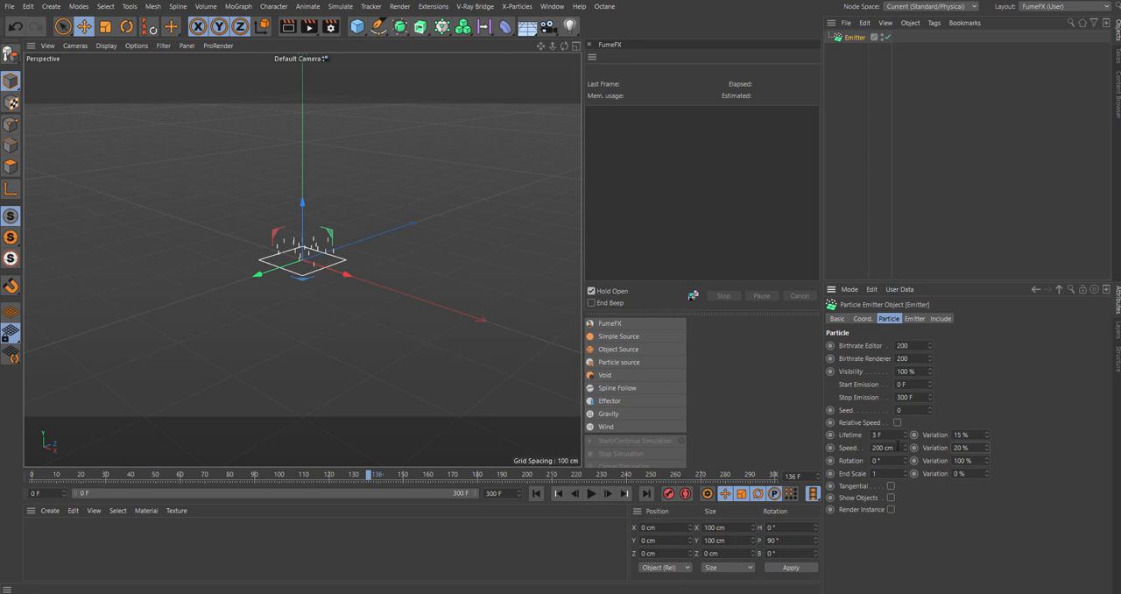
mouse_move(591, 493)
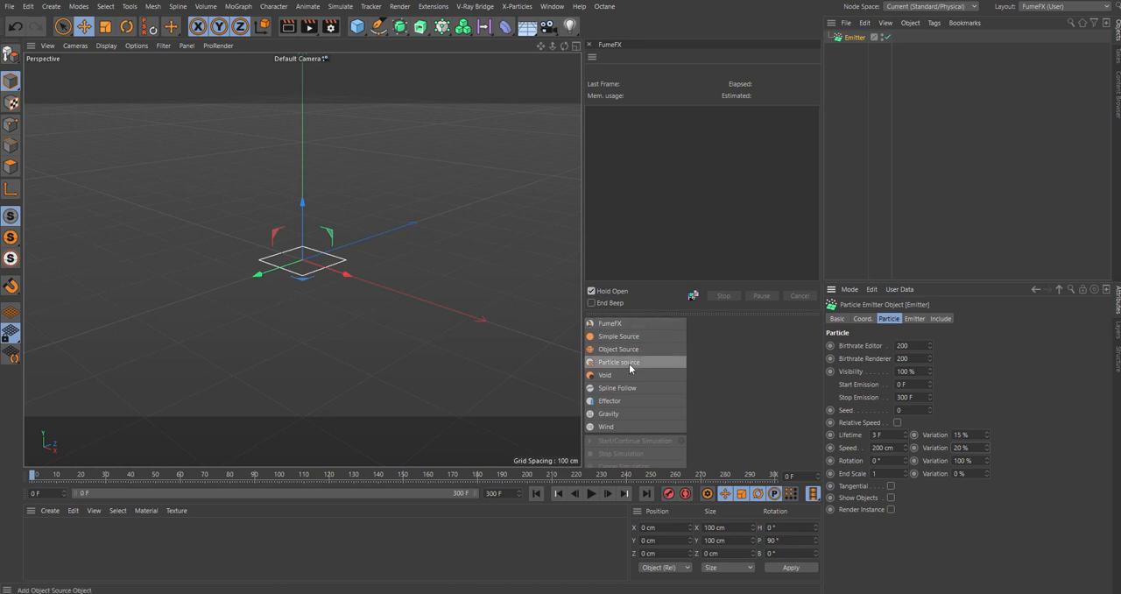
- Add a FumeFX Particle source with radius 1.8 cm and velocity 0.9
click(619, 361)
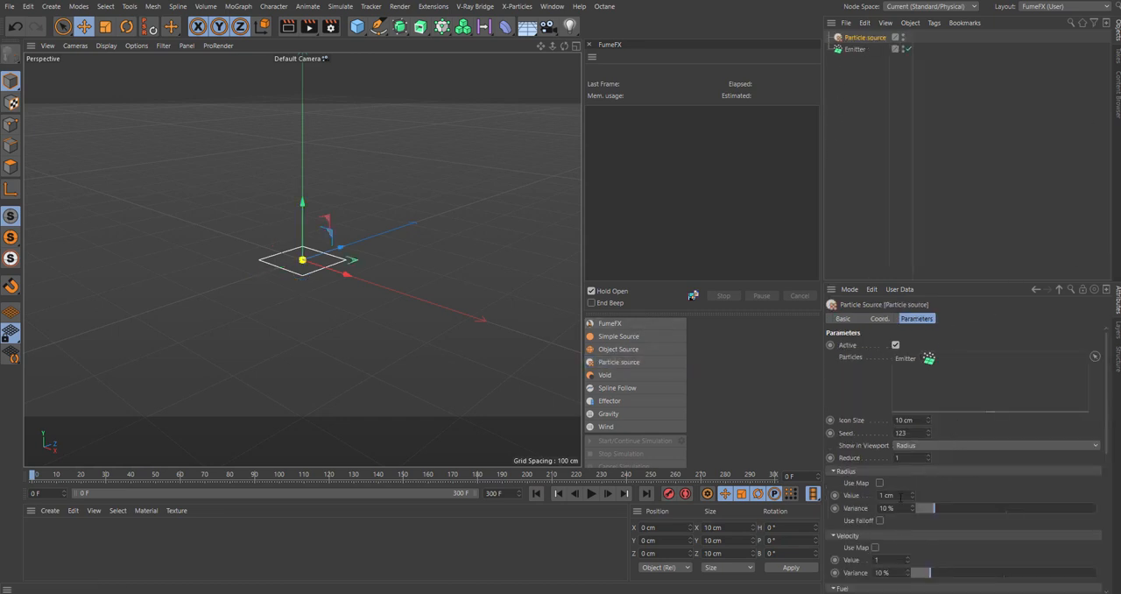
click(591, 493)
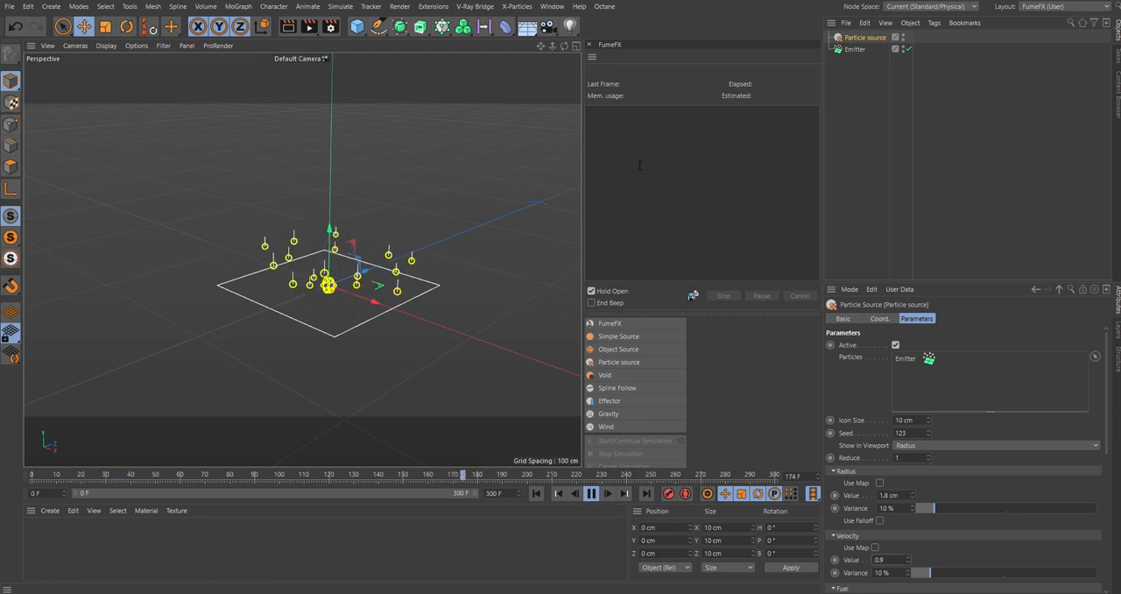
- Add a Turbulence force from the Simulate menu's forces
click(340, 6)
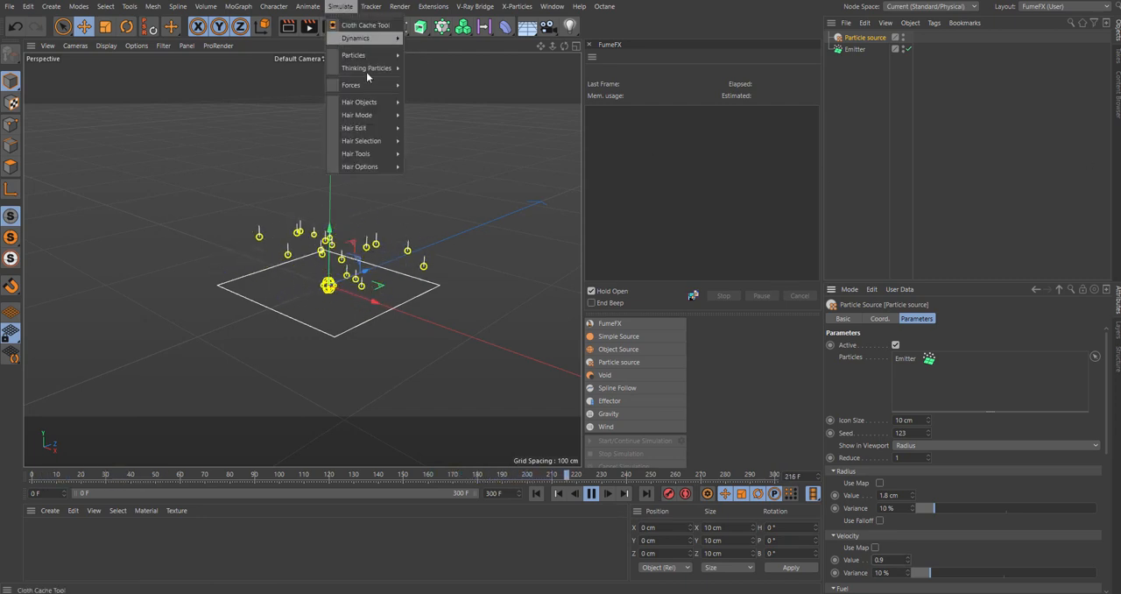
mouse_move(351, 84)
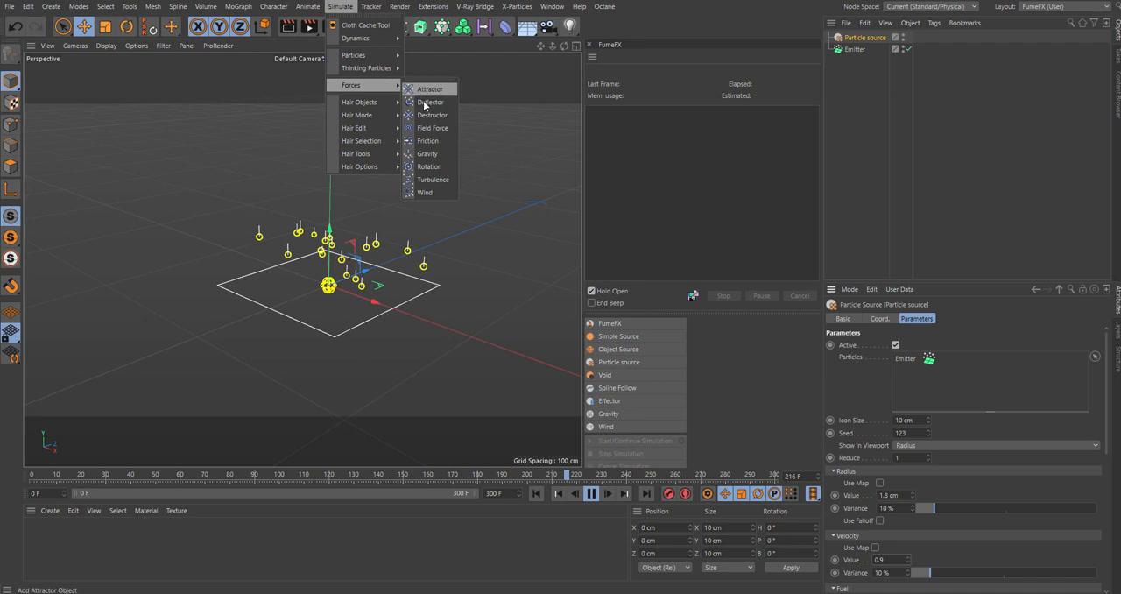
click(433, 179)
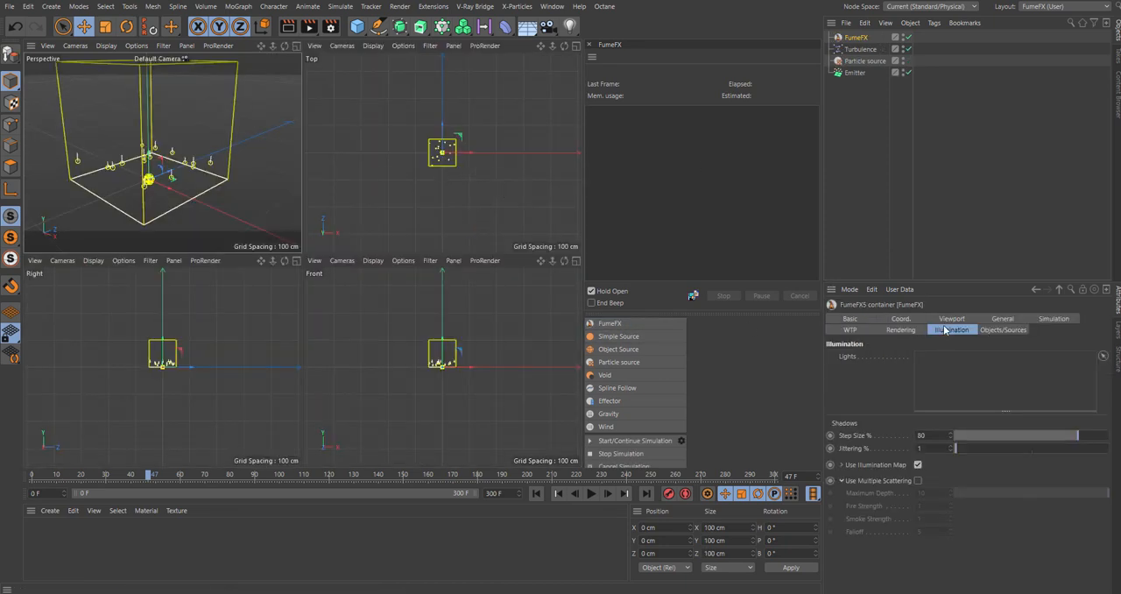
- Drag the FumeFX container's General simulation area size value to widen the grid
click(951, 318)
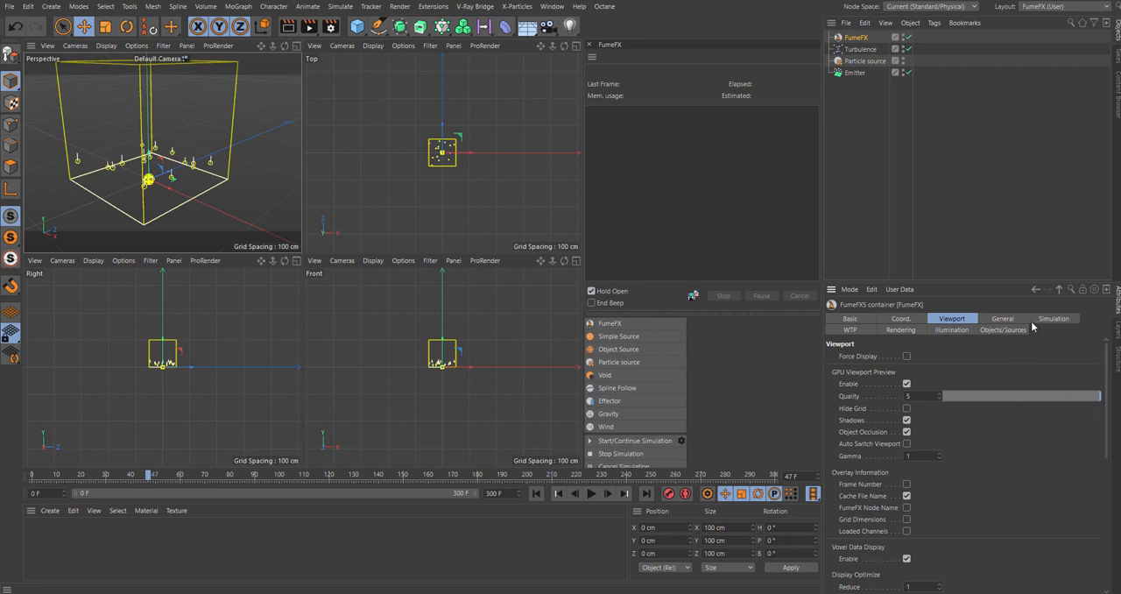
click(1002, 318)
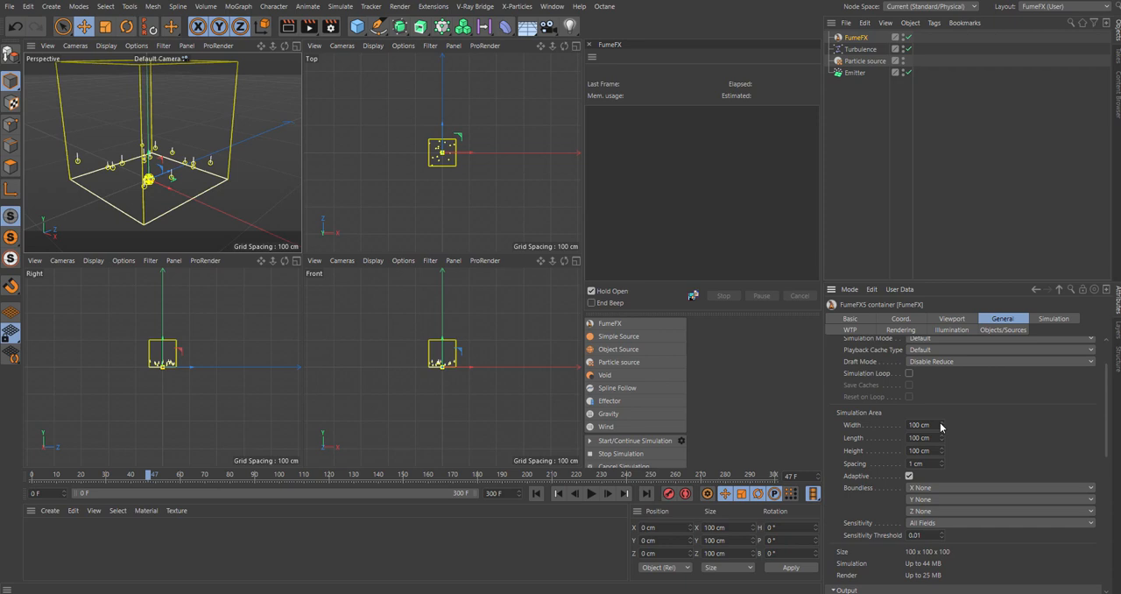
drag(919, 425, 942, 424)
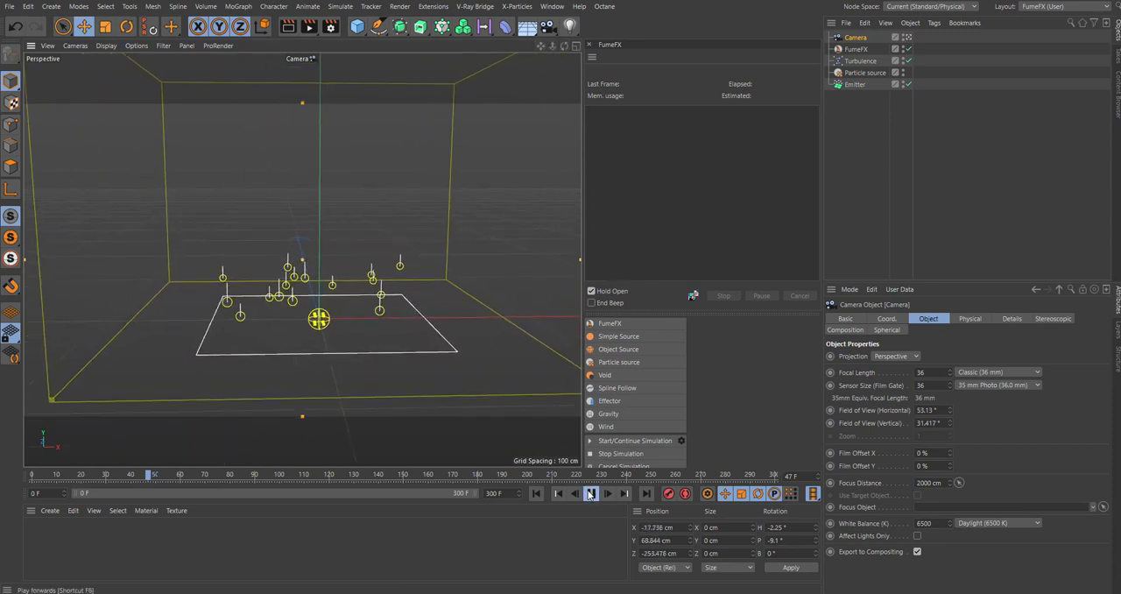
- Play the animation through the new camera framing the container
click(607, 493)
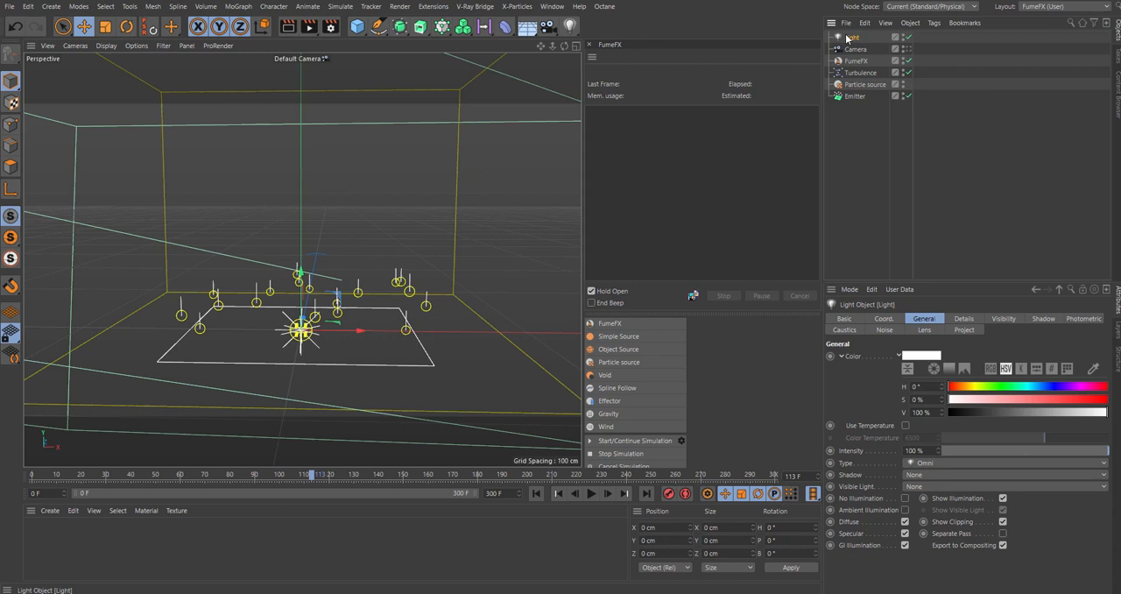
- Select the newly added light among those around the container
click(1003, 486)
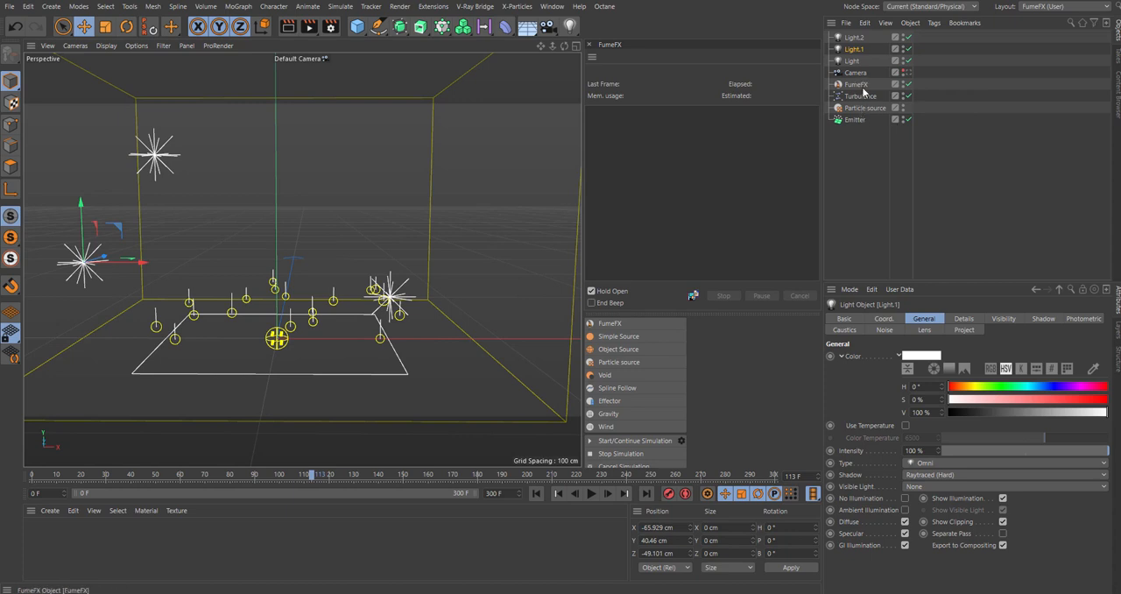
- Add Light, Light.1 and Light.2 to the container's Illumination lights and enable multiple scattering
click(861, 95)
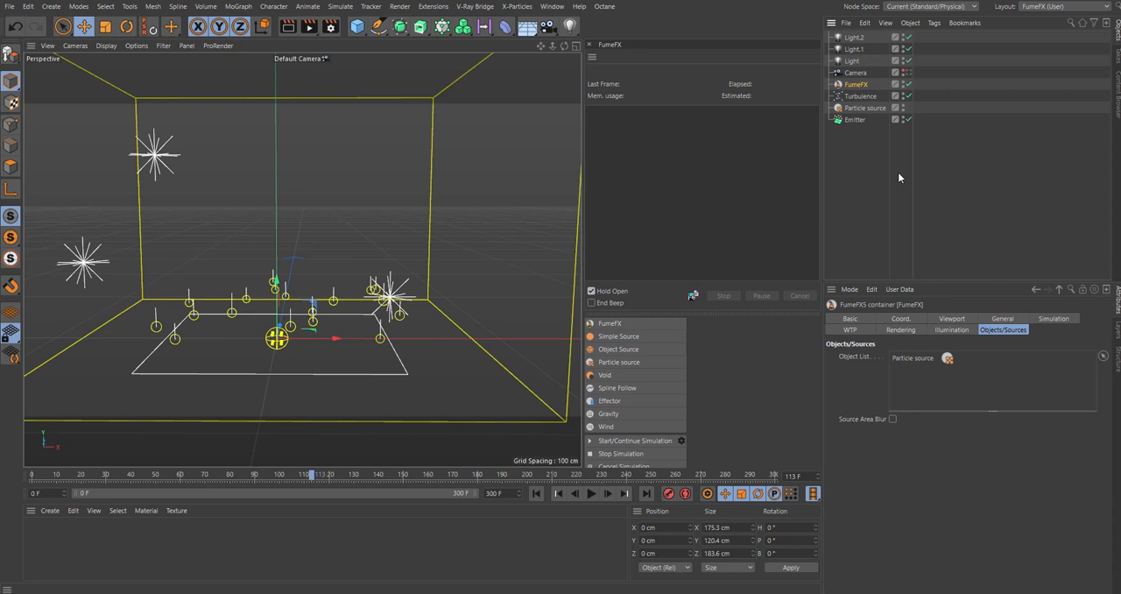
mouse_move(864, 113)
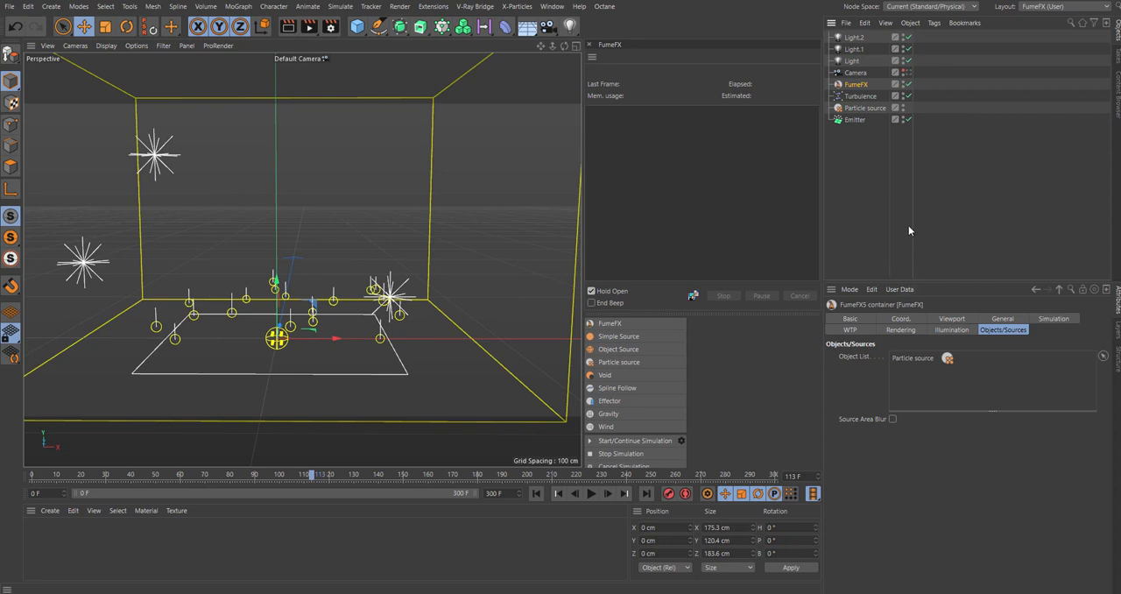
click(951, 329)
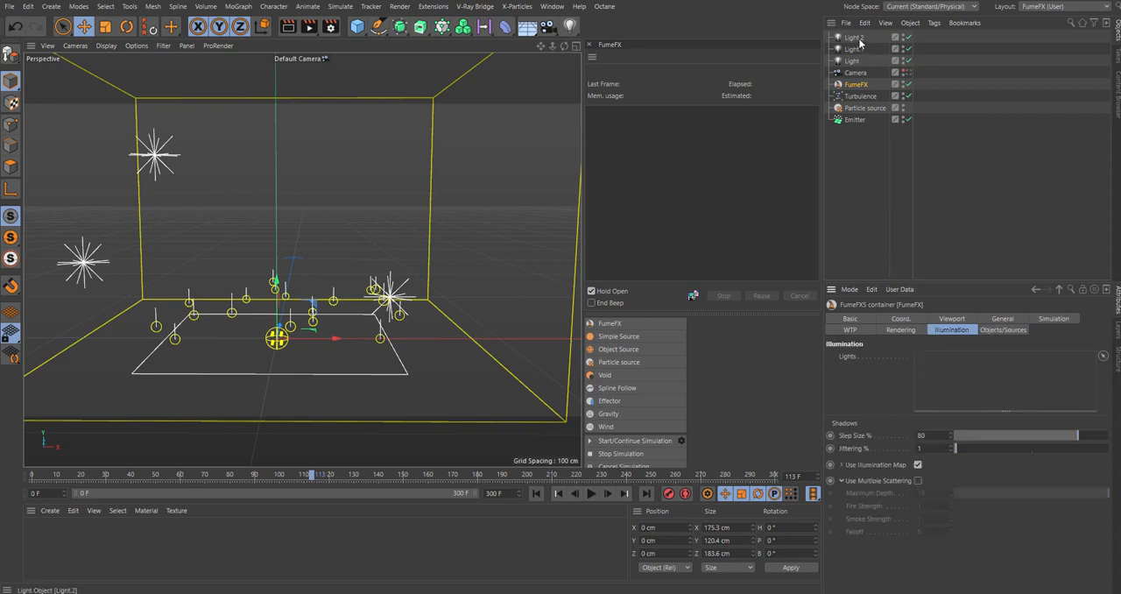
click(853, 37)
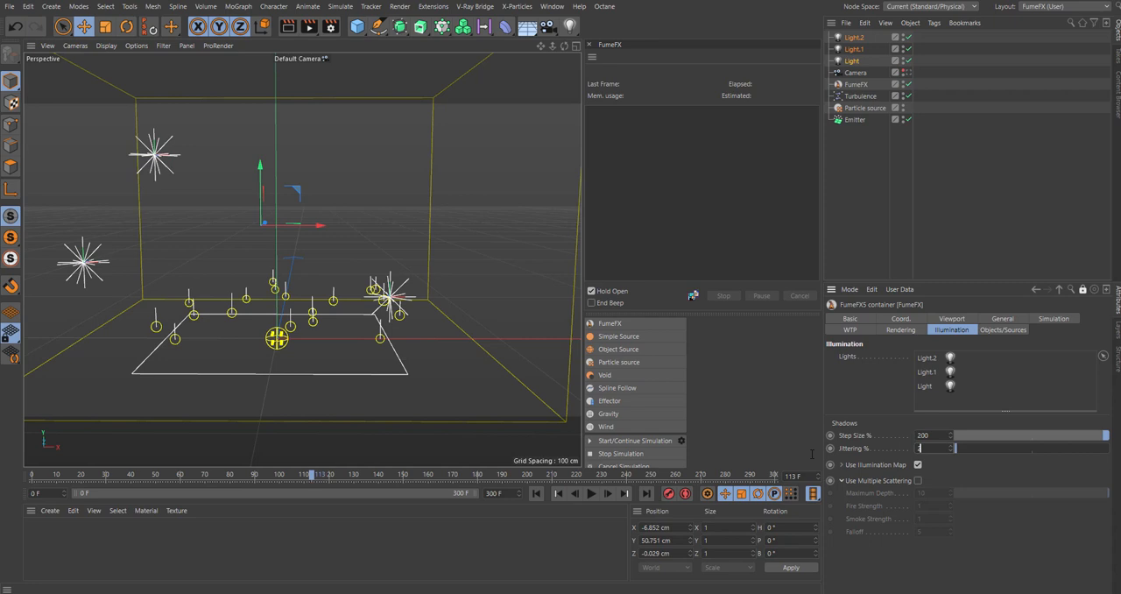
click(917, 480)
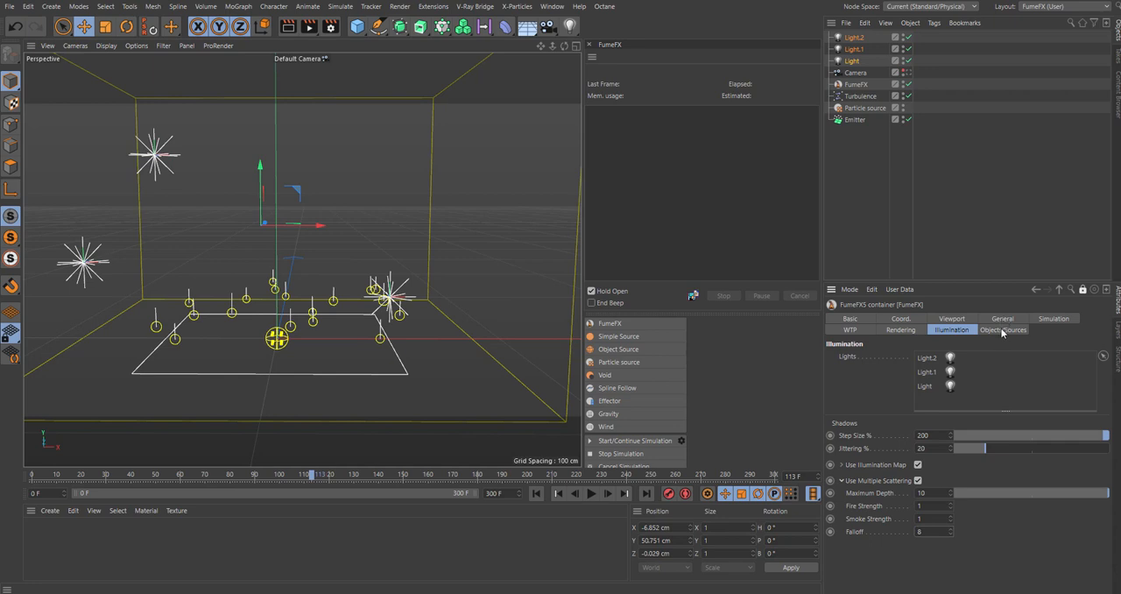
click(1003, 331)
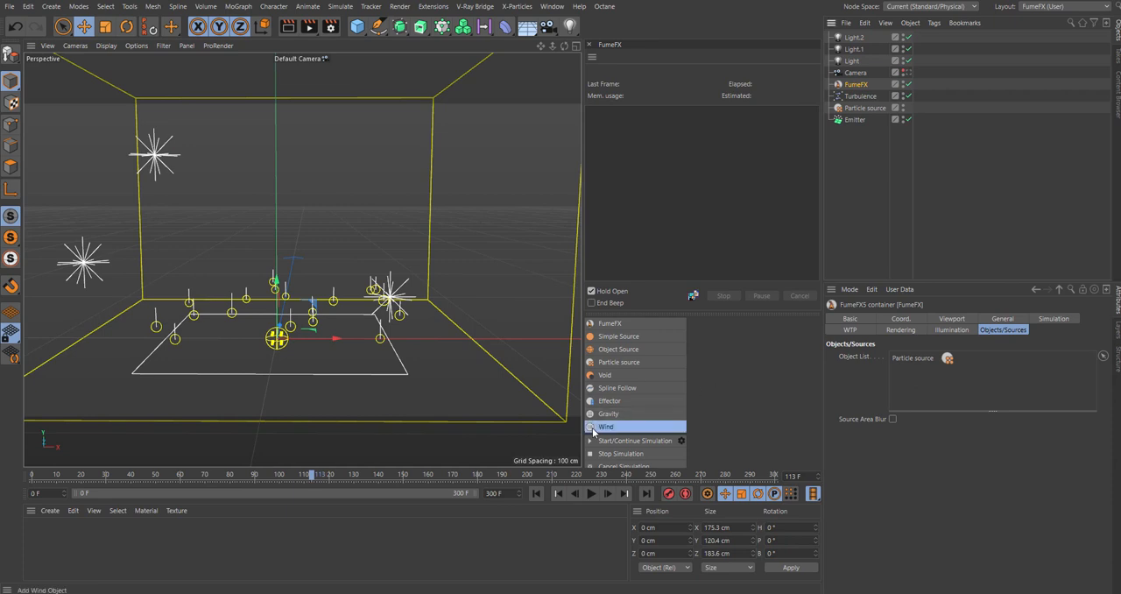
- Add a Wind force to the container's sources, tilt it, and set strength 0.8
click(606, 427)
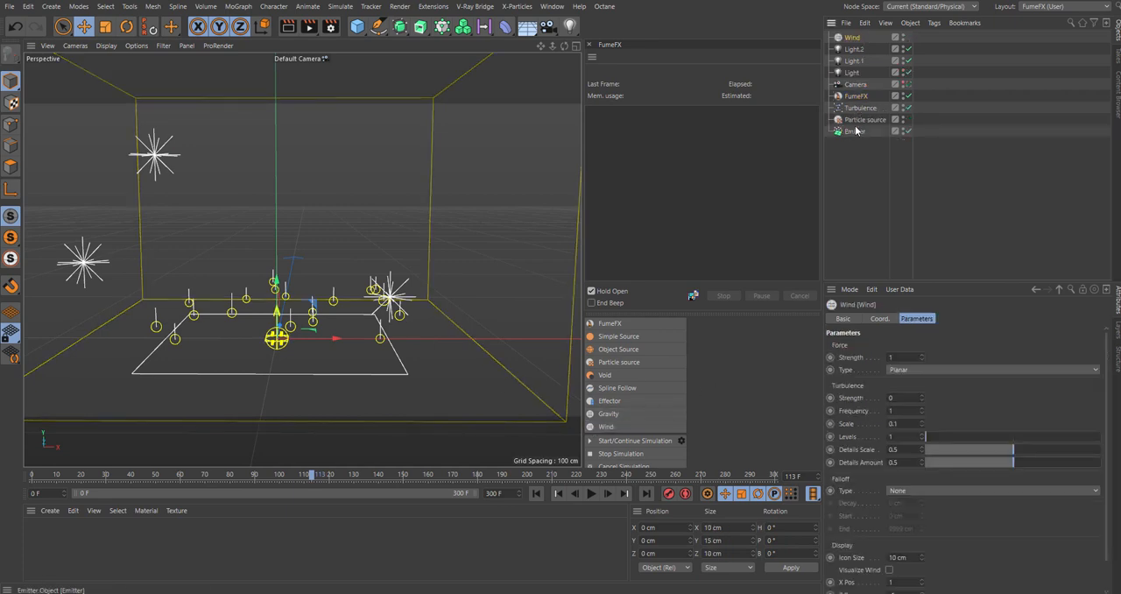
click(857, 95)
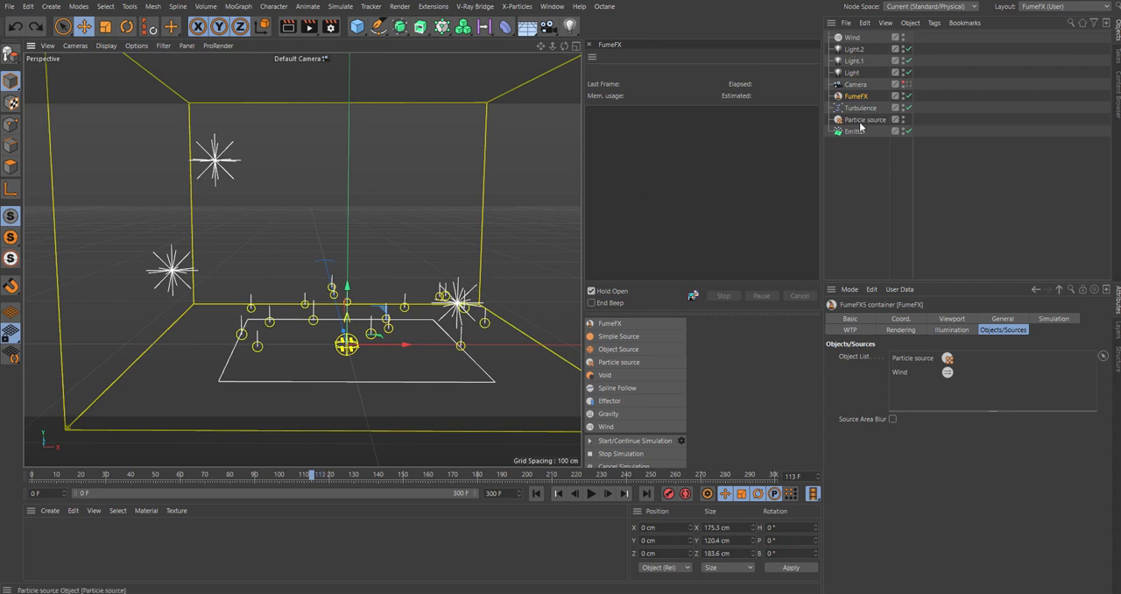
click(852, 37)
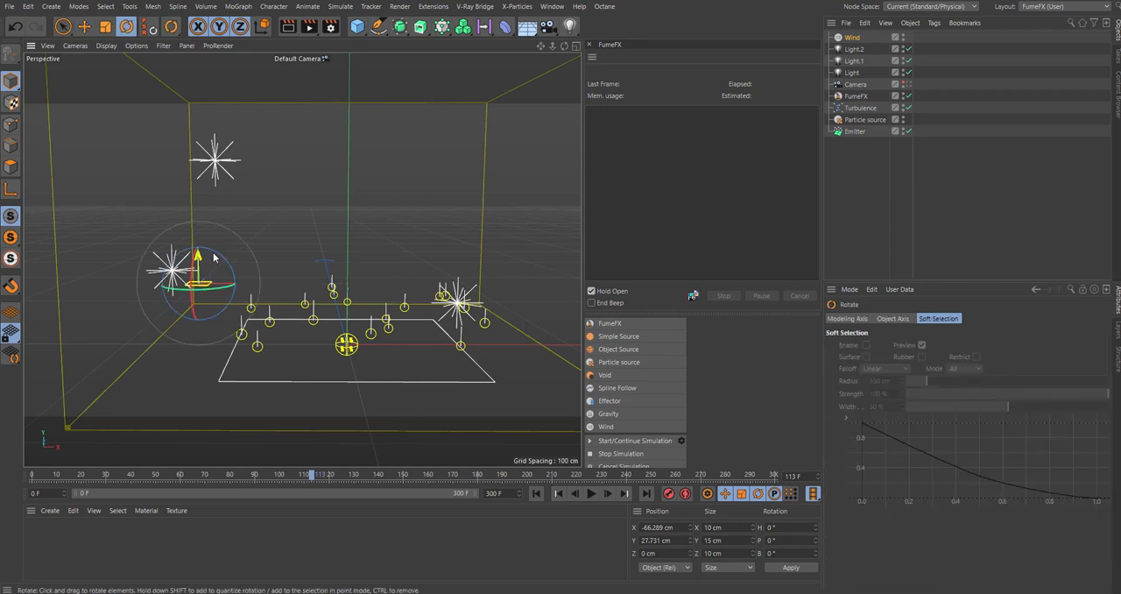
drag(217, 254, 232, 272)
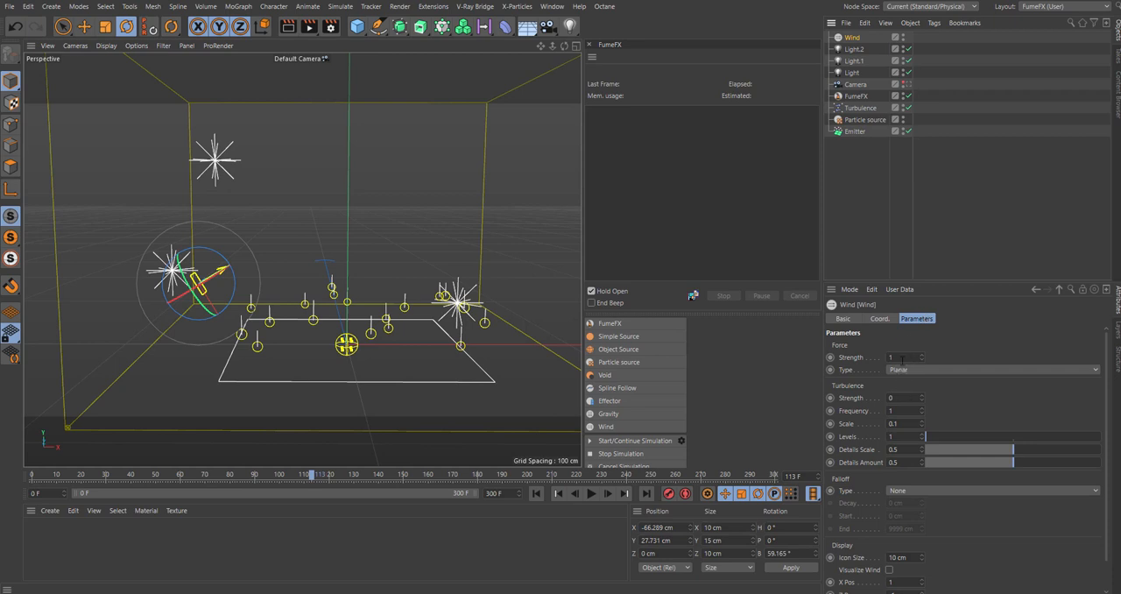
text(0.8)
click(905, 397)
text(1)
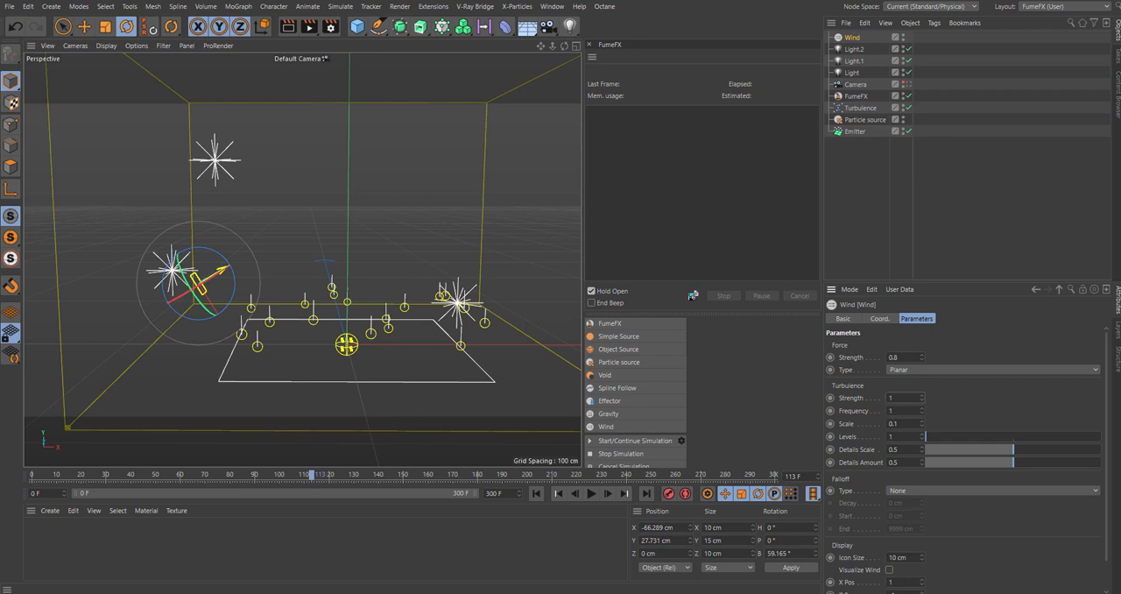
click(856, 95)
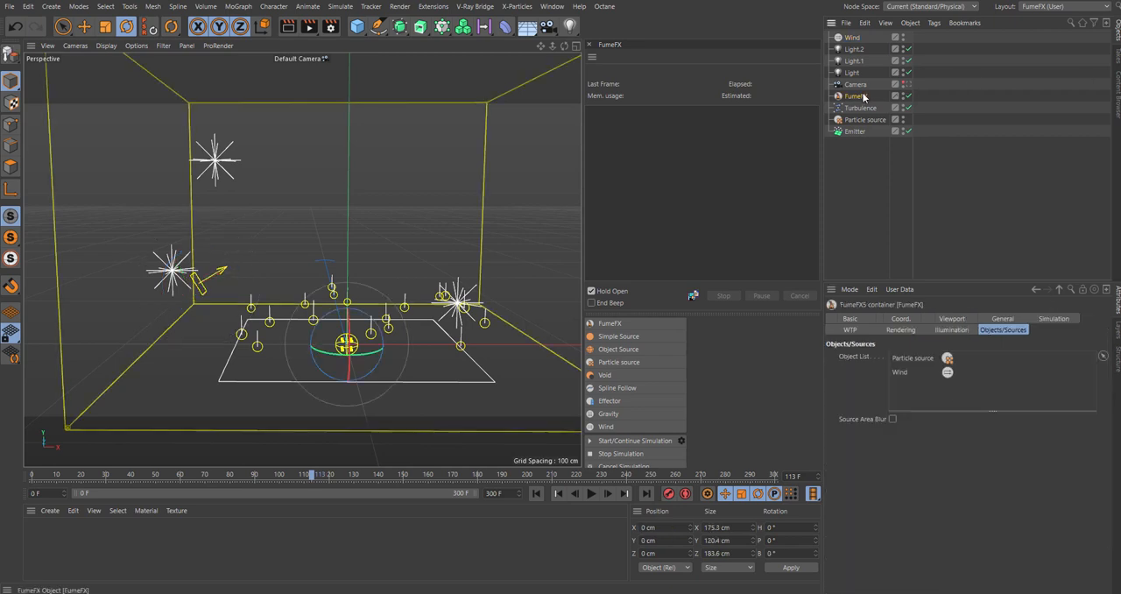
- Recolour the fire gradient knots in Rendering settings, making the middle knot dark red
click(896, 329)
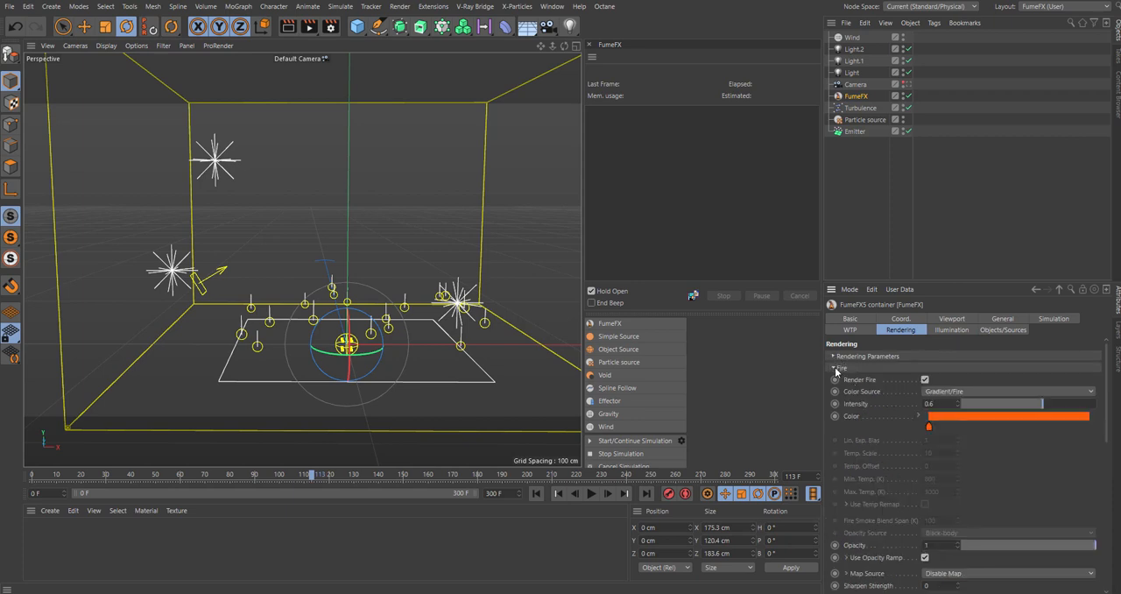
click(833, 368)
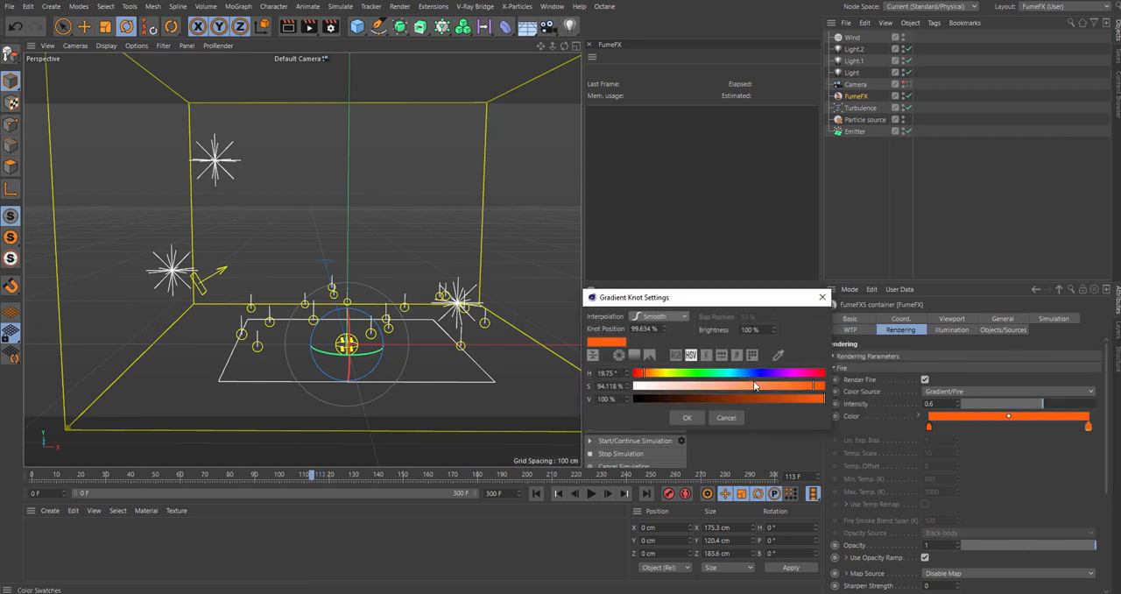
click(686, 417)
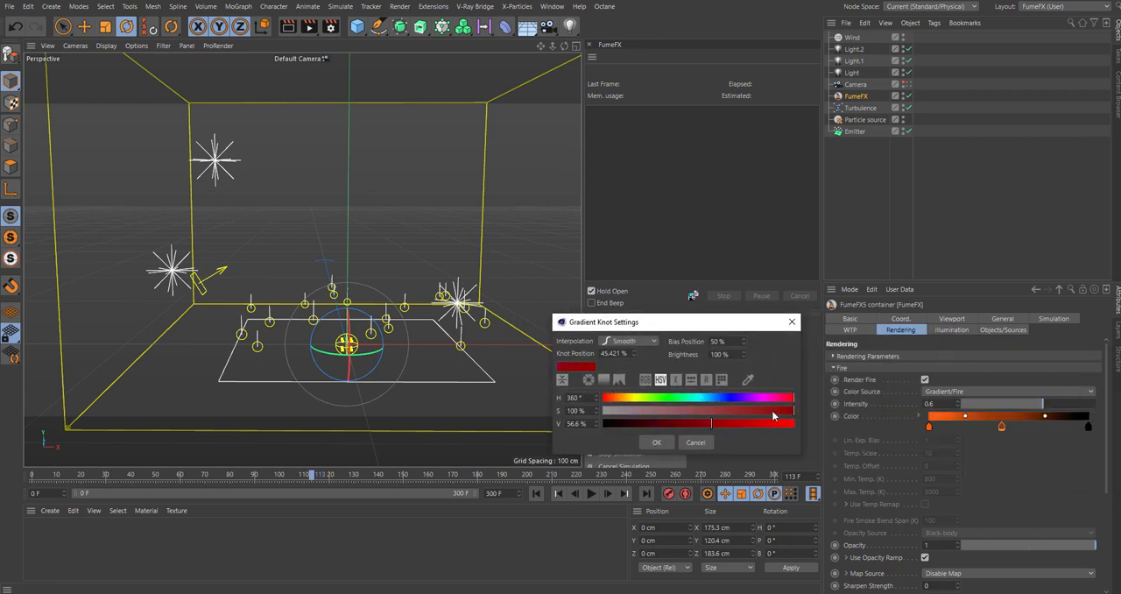
drag(723, 423, 692, 423)
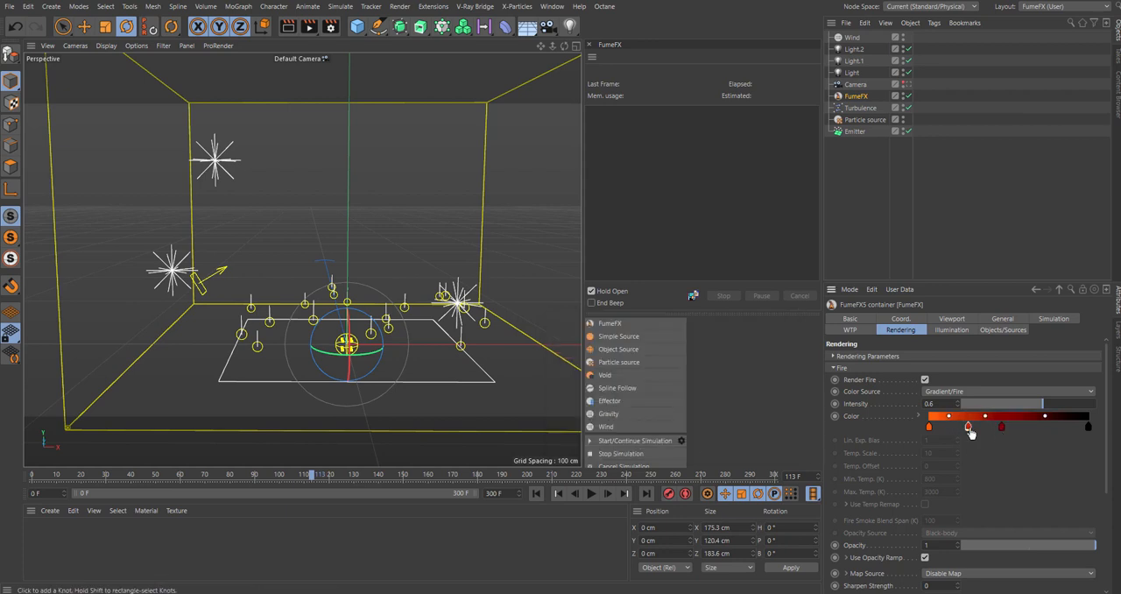
- Make another gradient knot yellow and expand the Fuel rendering settings
double_click(968, 428)
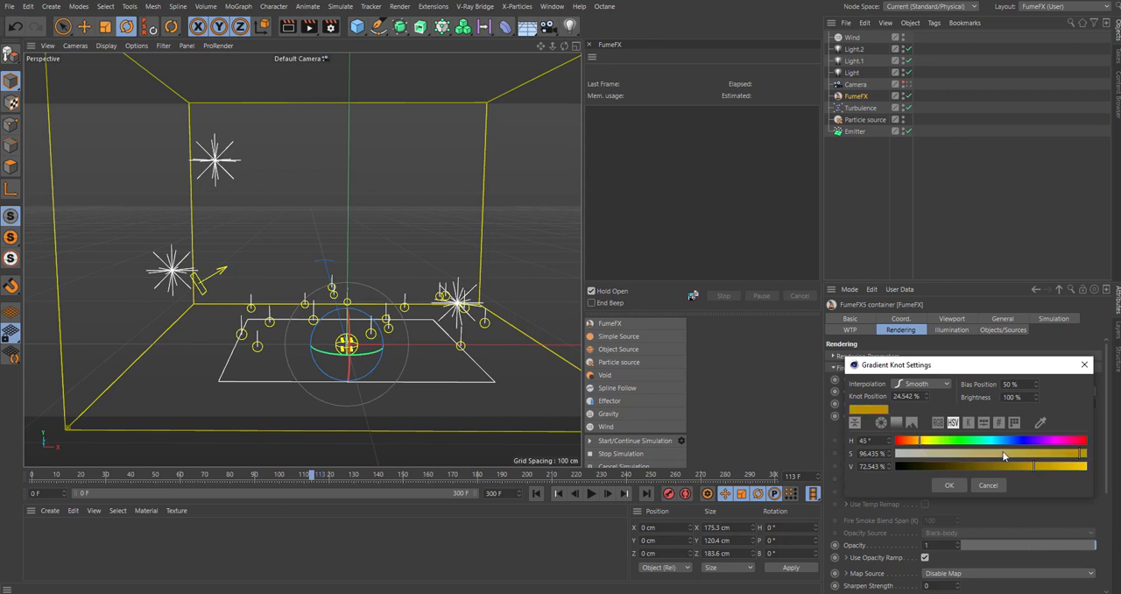
click(949, 484)
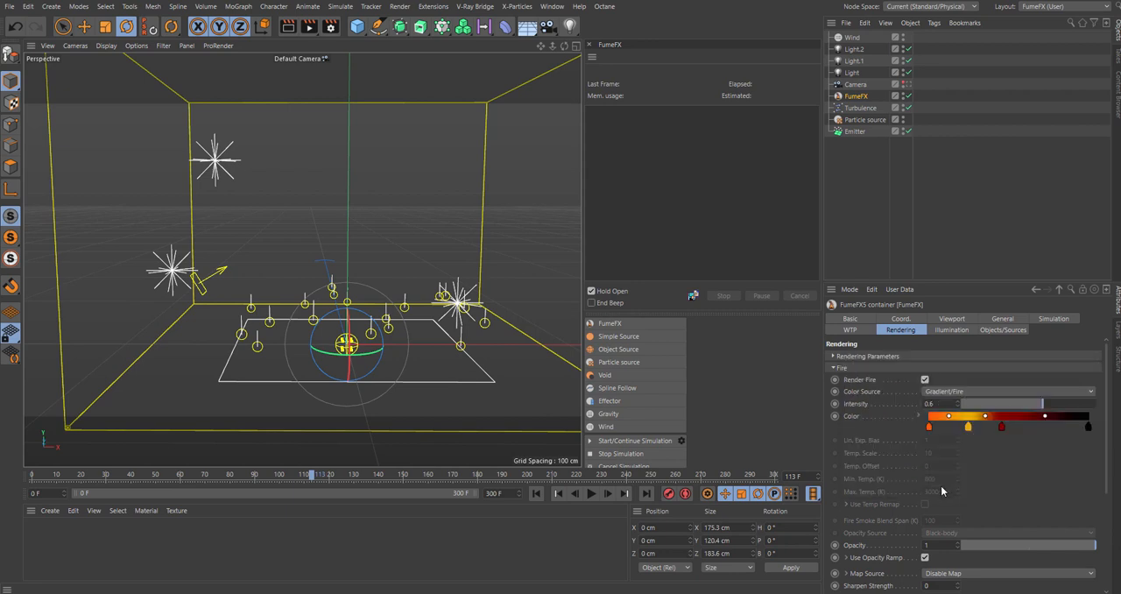
scroll(down, 3)
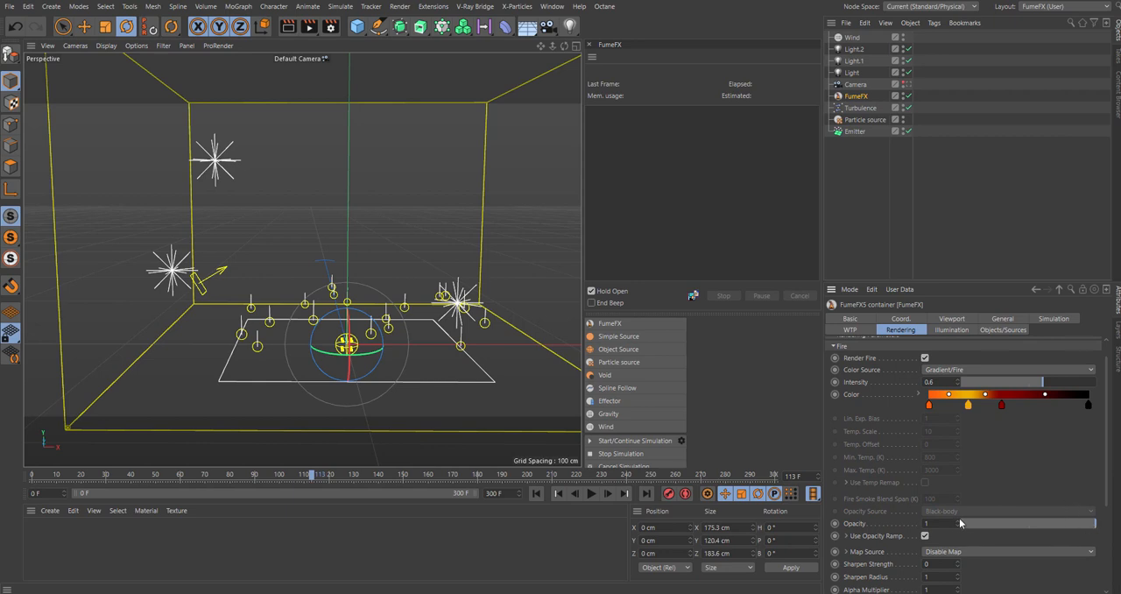
click(937, 523)
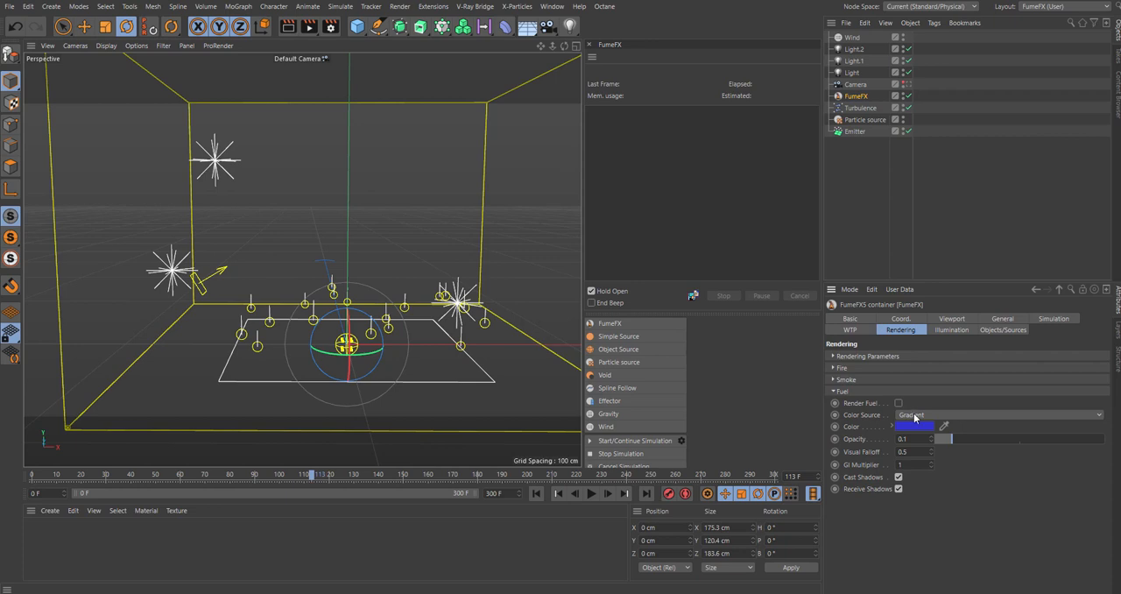
click(1053, 318)
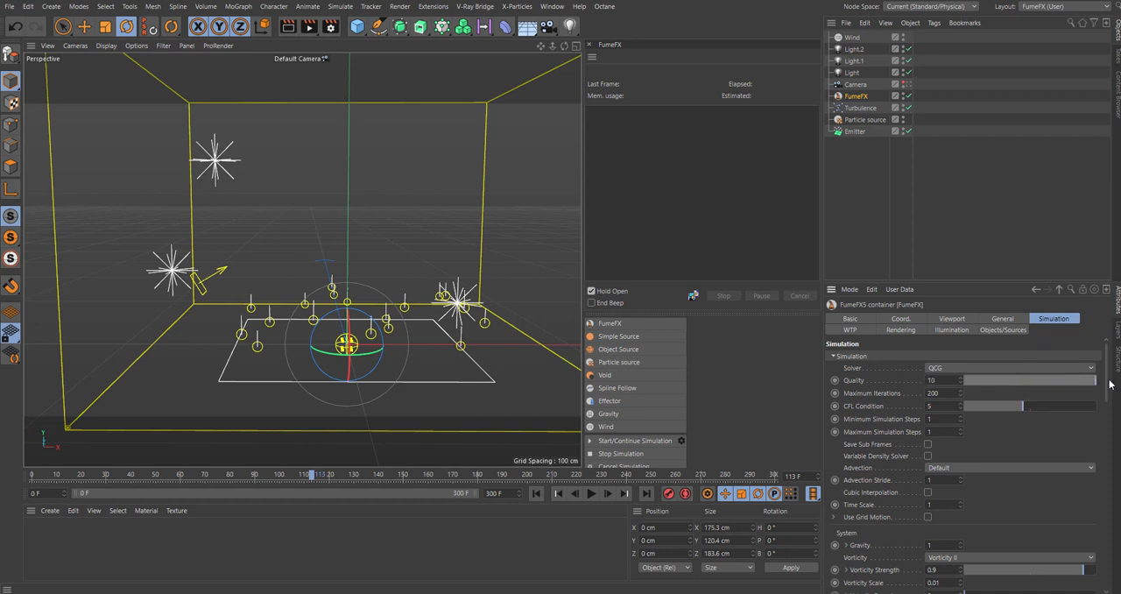
mouse_move(963, 482)
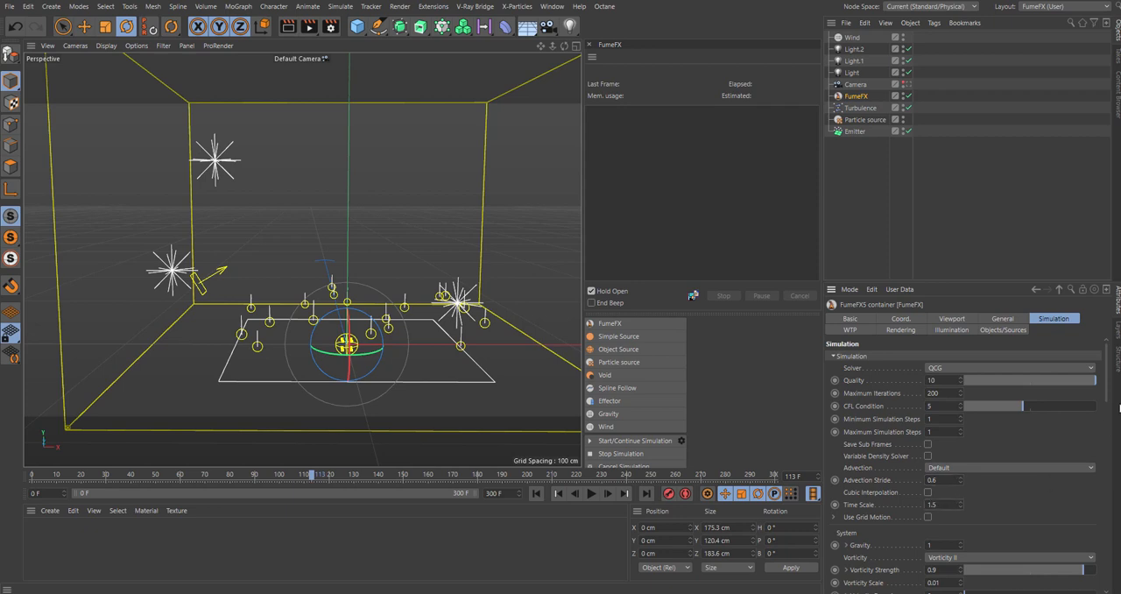
- Apply time scale 1.5, advection stride 0.6, turbulence scale 1, 5 detail levels, 15 frames
scroll(down, 3)
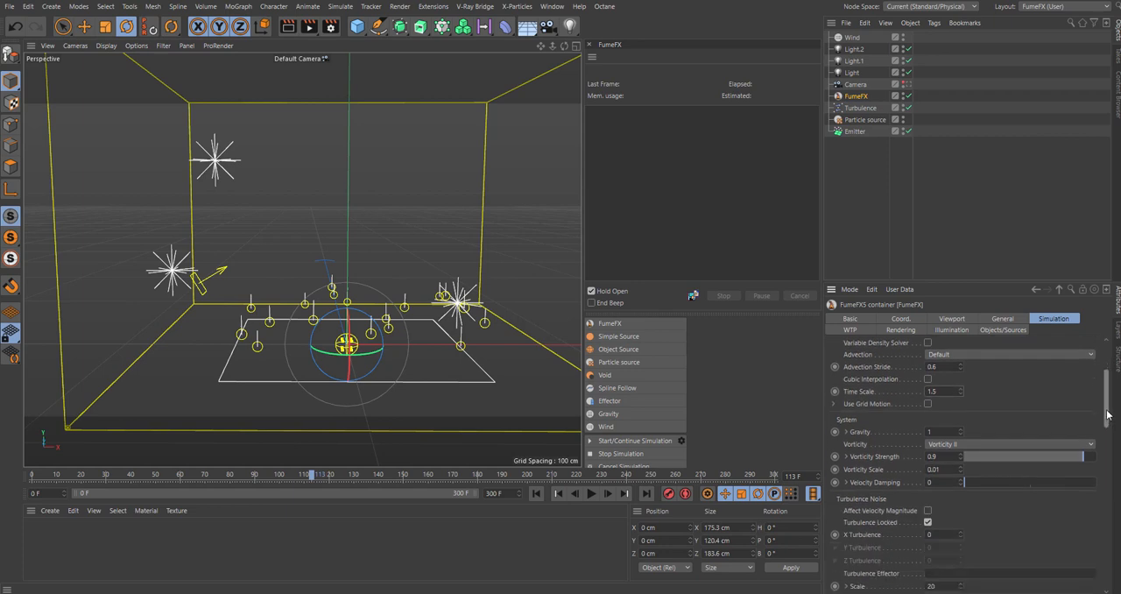
scroll(down, 3)
text(.18)
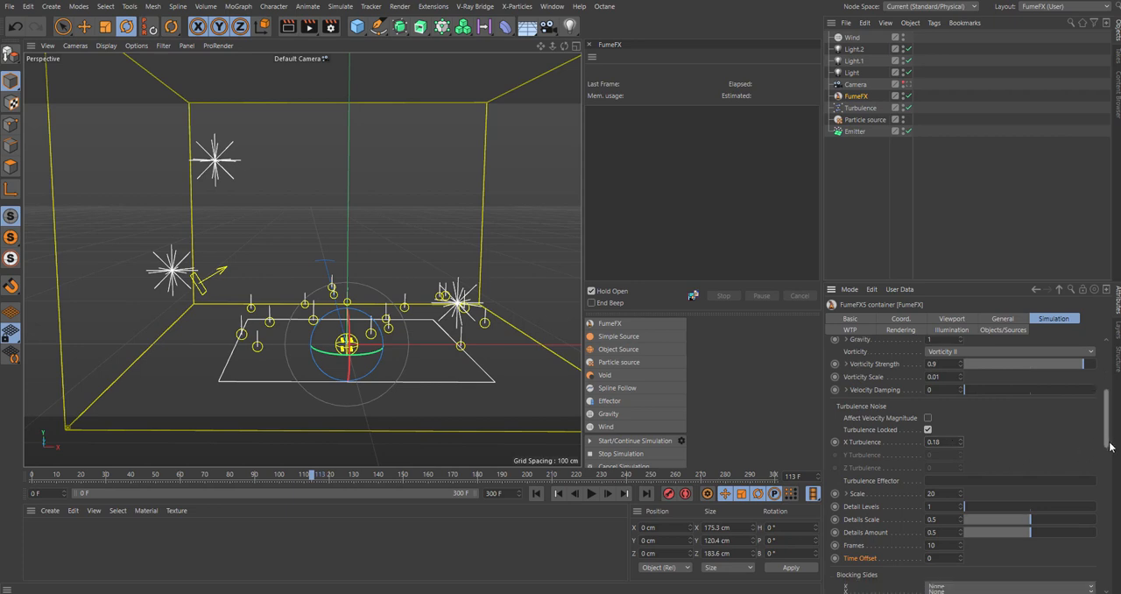
scroll(down, 3)
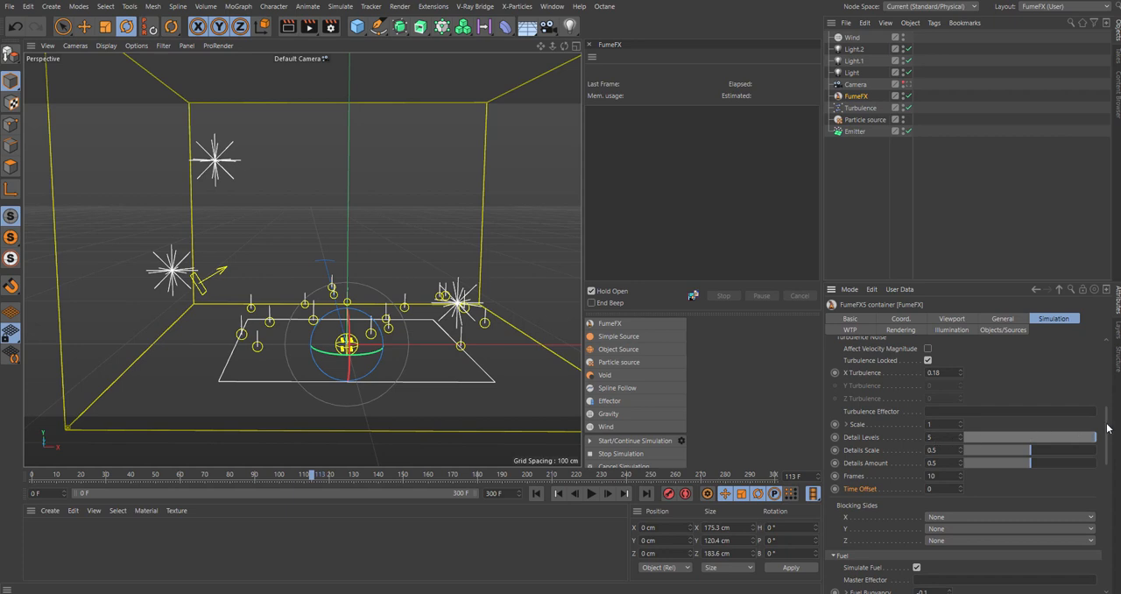
mouse_move(848, 429)
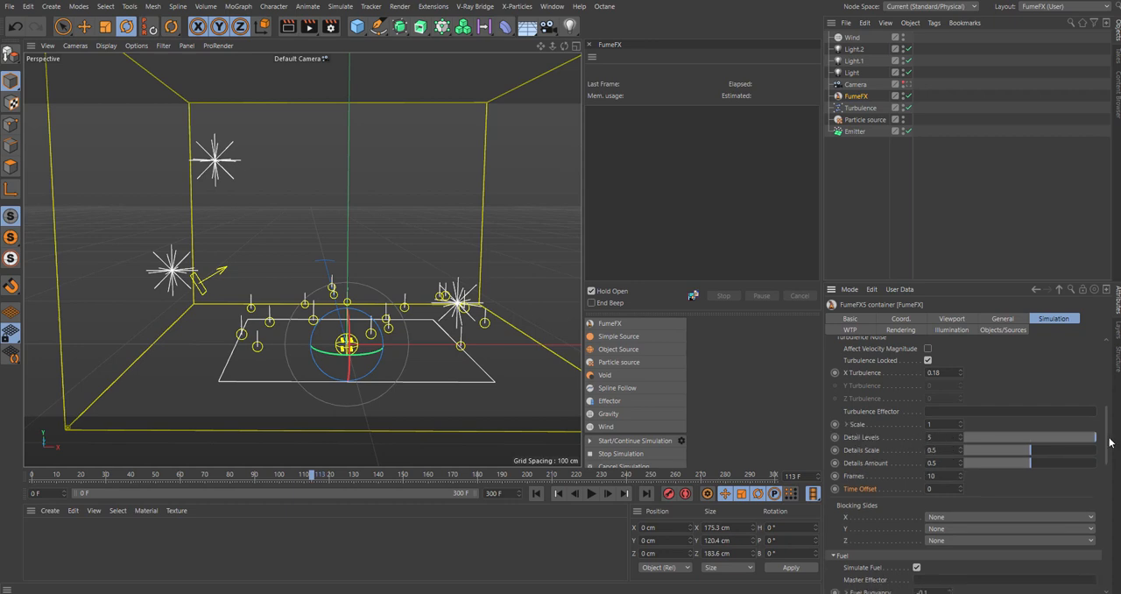
scroll(down, 3)
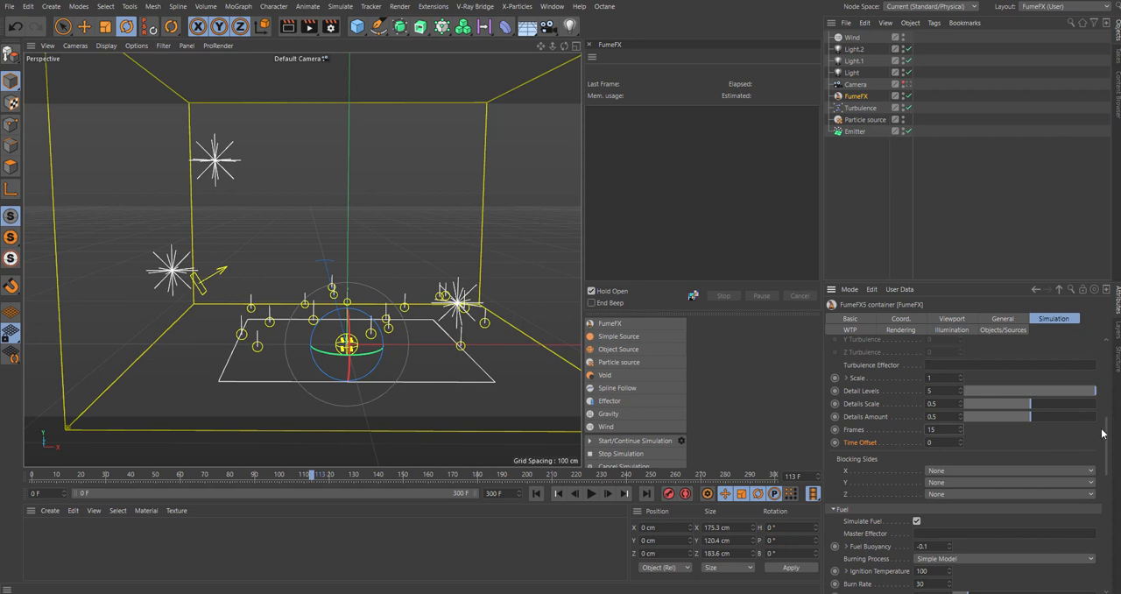
scroll(down, 3)
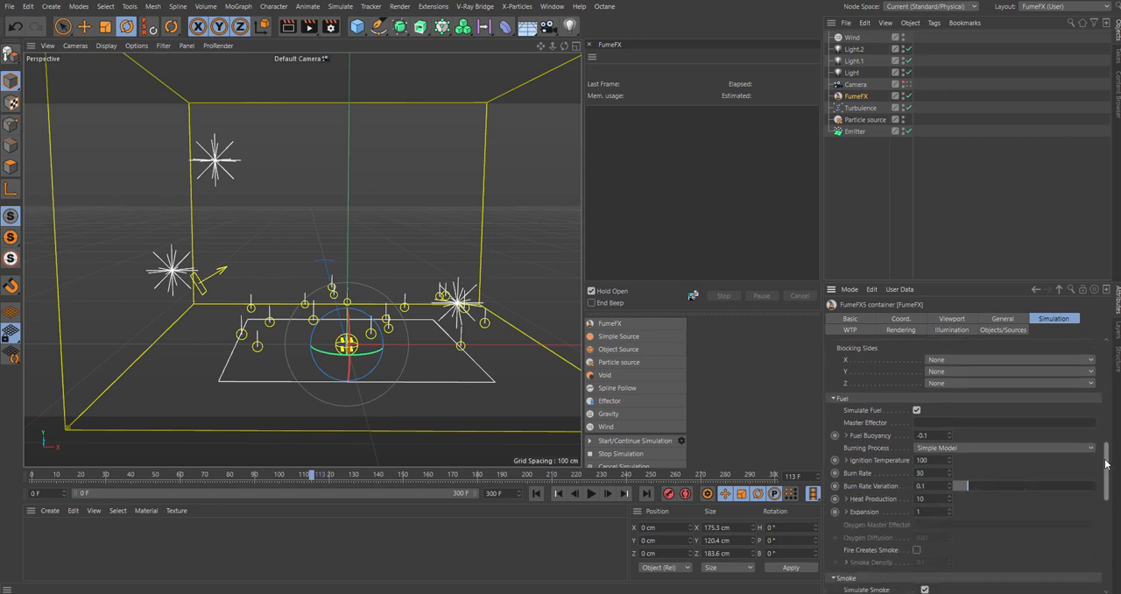
- Enter fuel burn rate 4, burn rate variation 0.9 and expansion 0.8
scroll(down, 3)
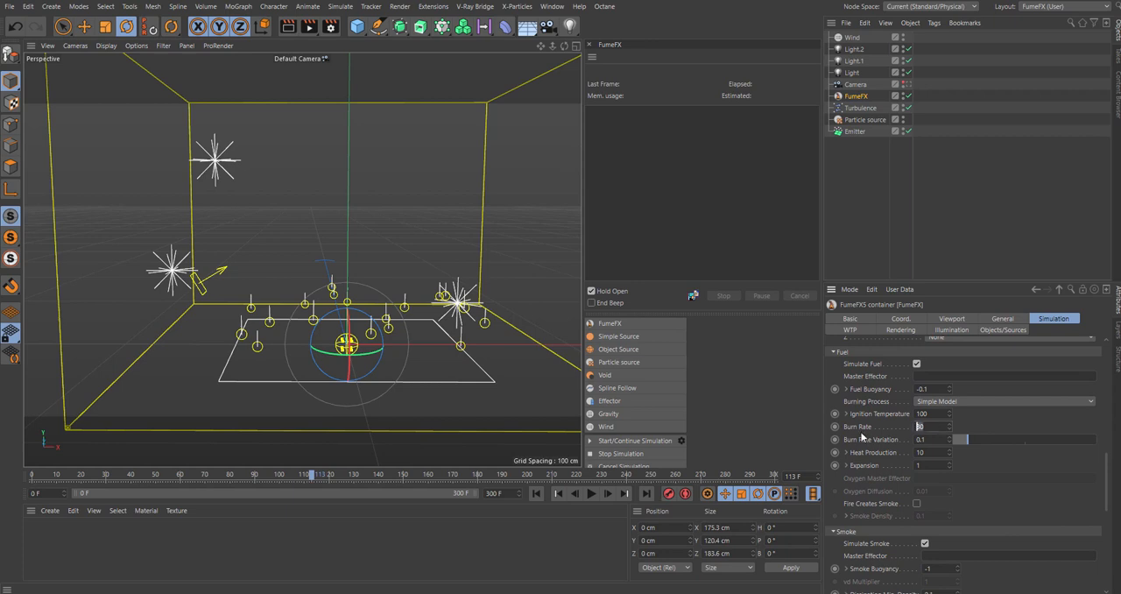
text(4)
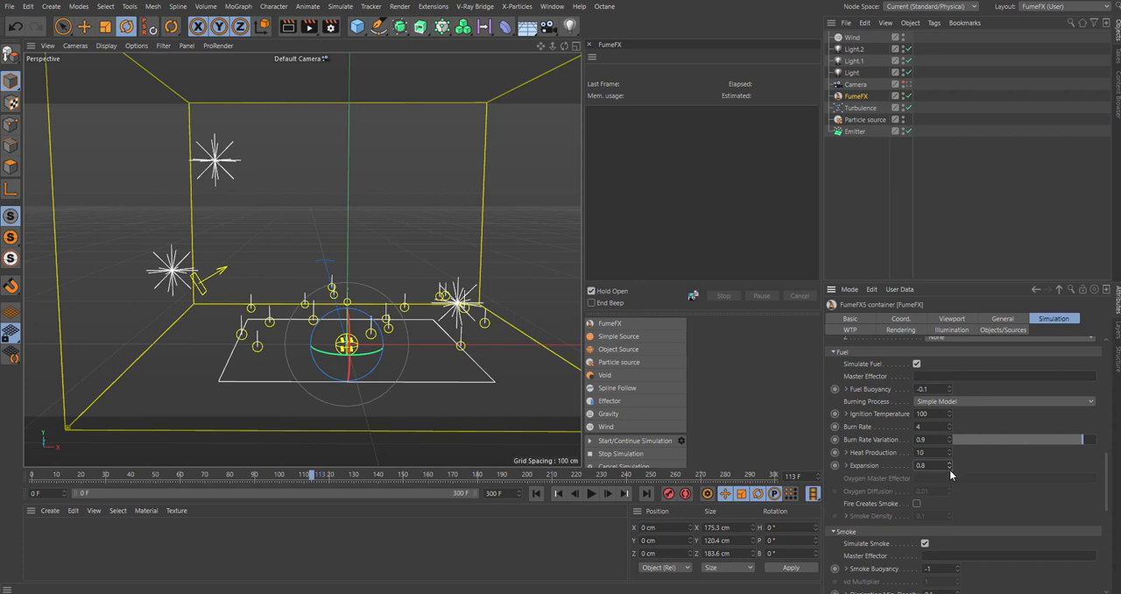
mouse_move(815, 366)
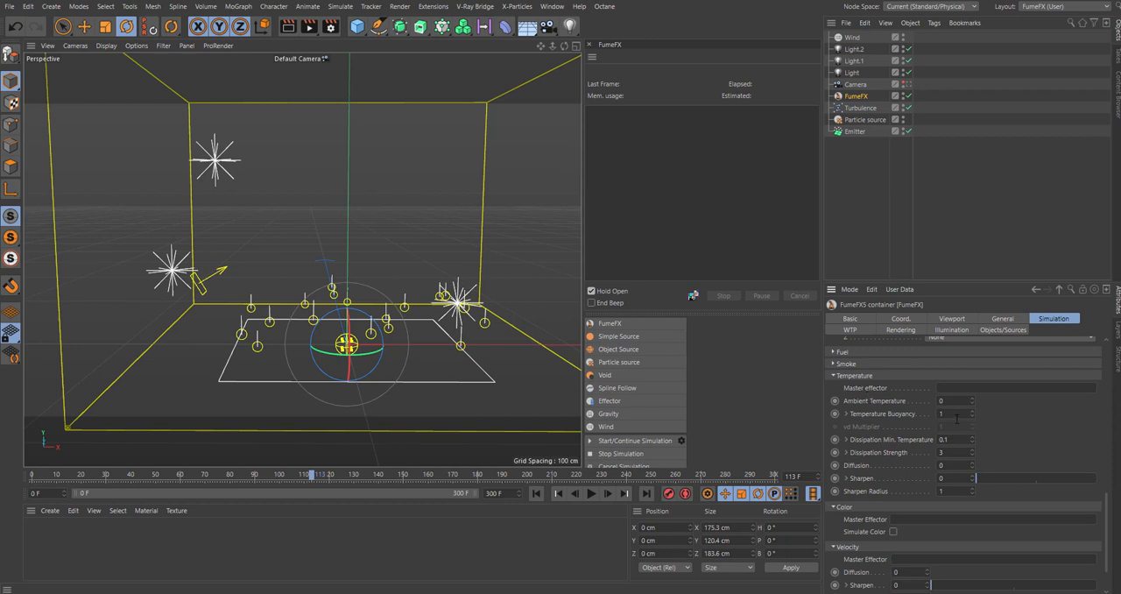
- Enter 0.3 in the Temperature Buoyancy field
click(955, 413)
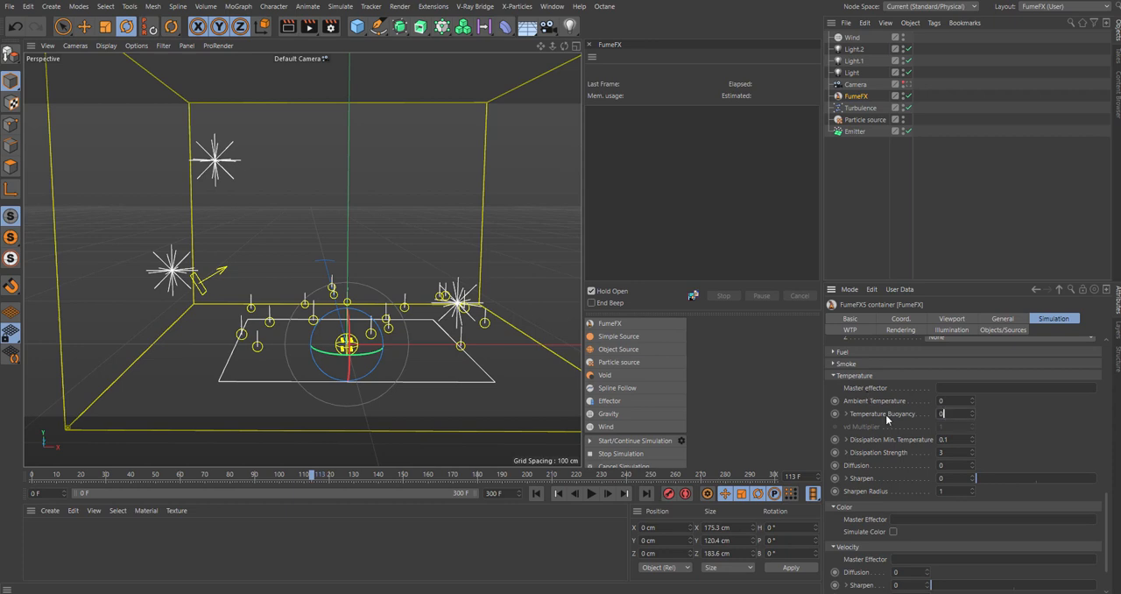
text(0.3)
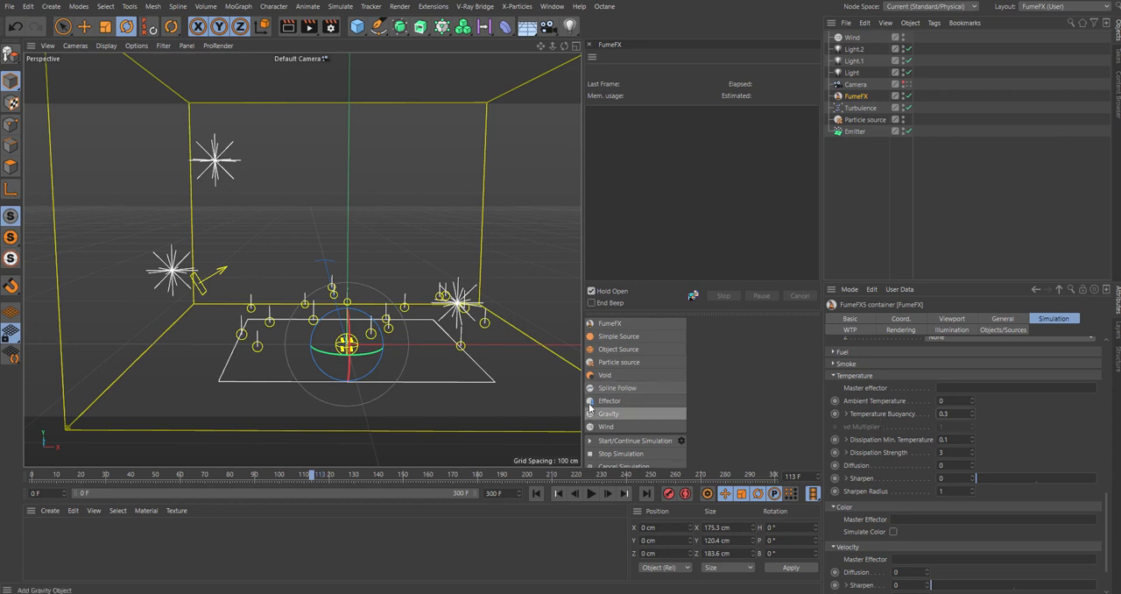
- Replay the particle animation from the first frame and review the Emitter object
click(591, 493)
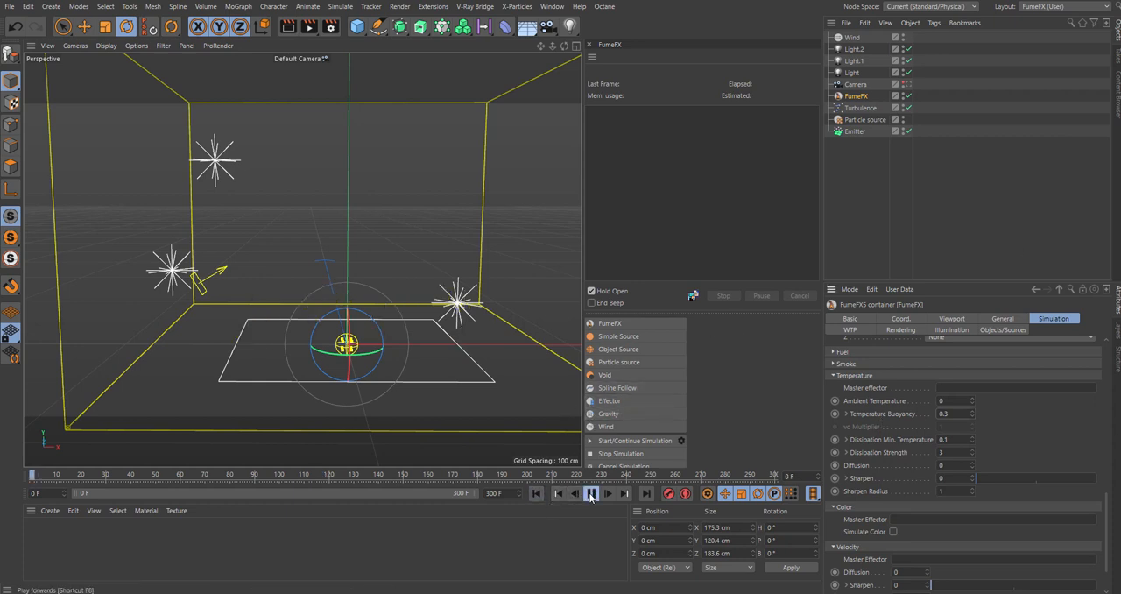
click(591, 492)
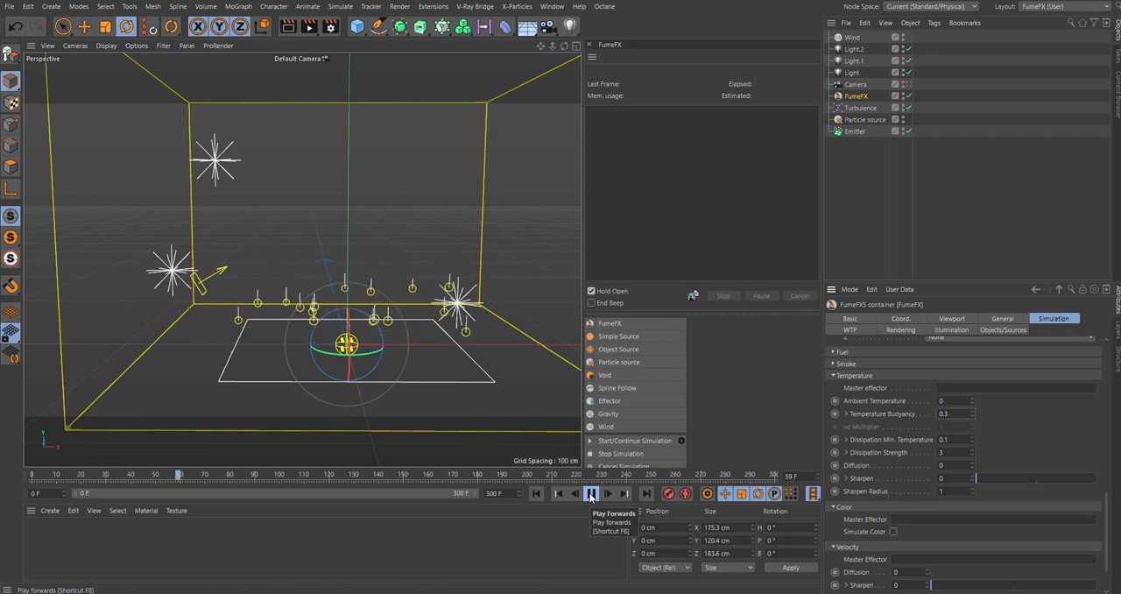
click(590, 492)
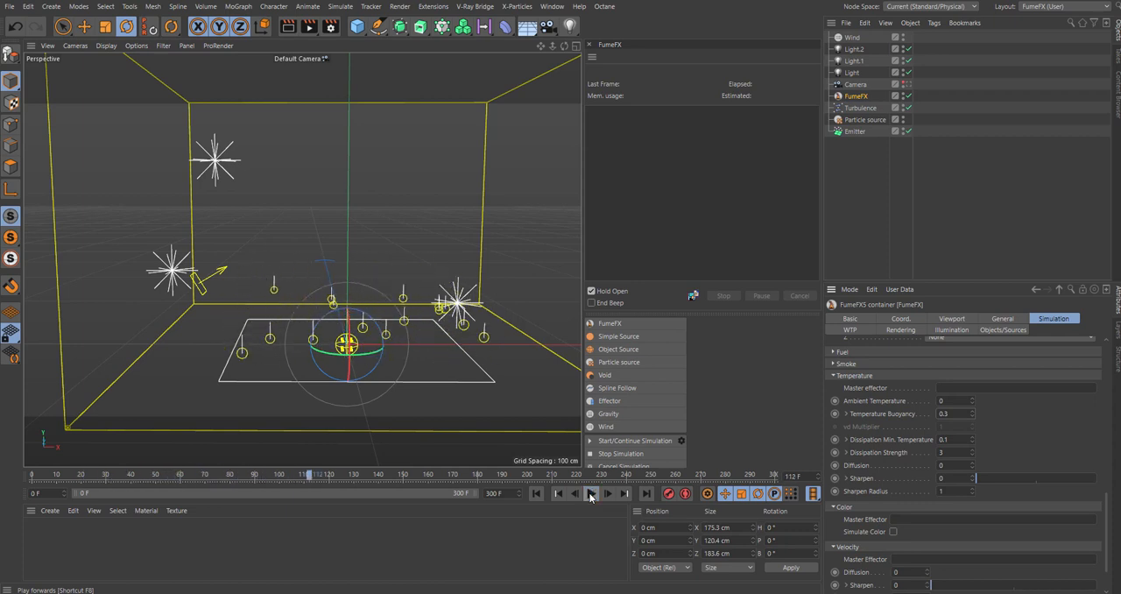
click(855, 130)
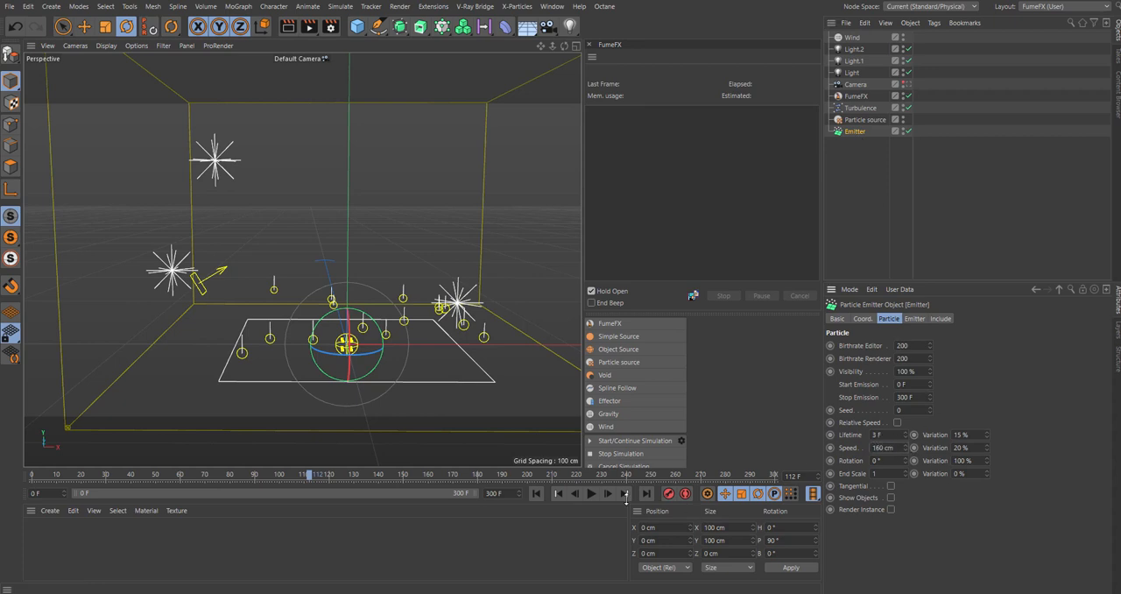
click(592, 493)
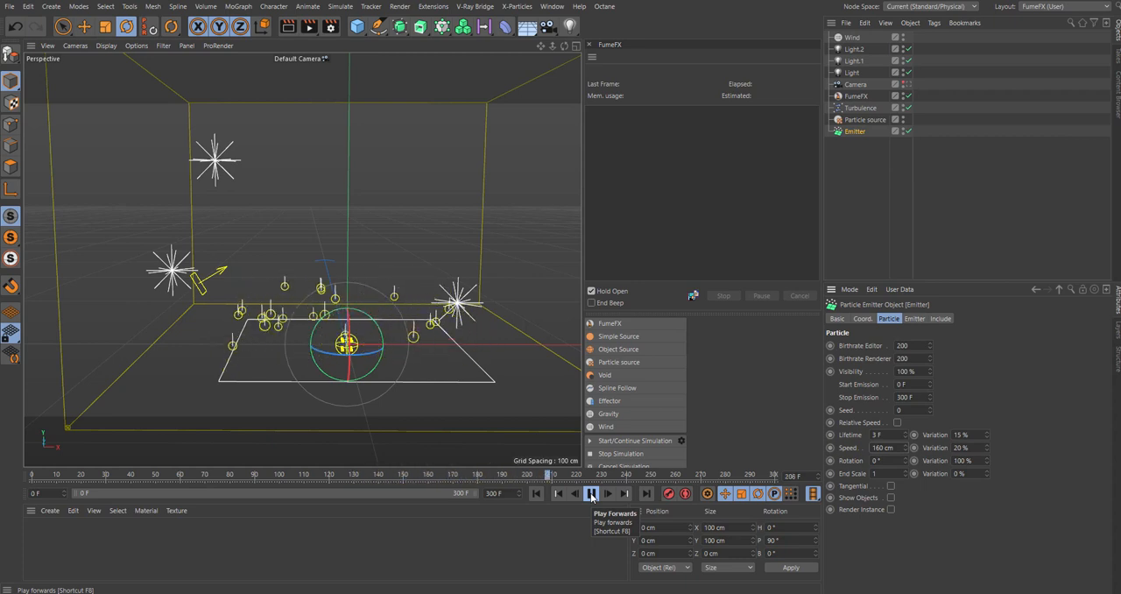
click(591, 492)
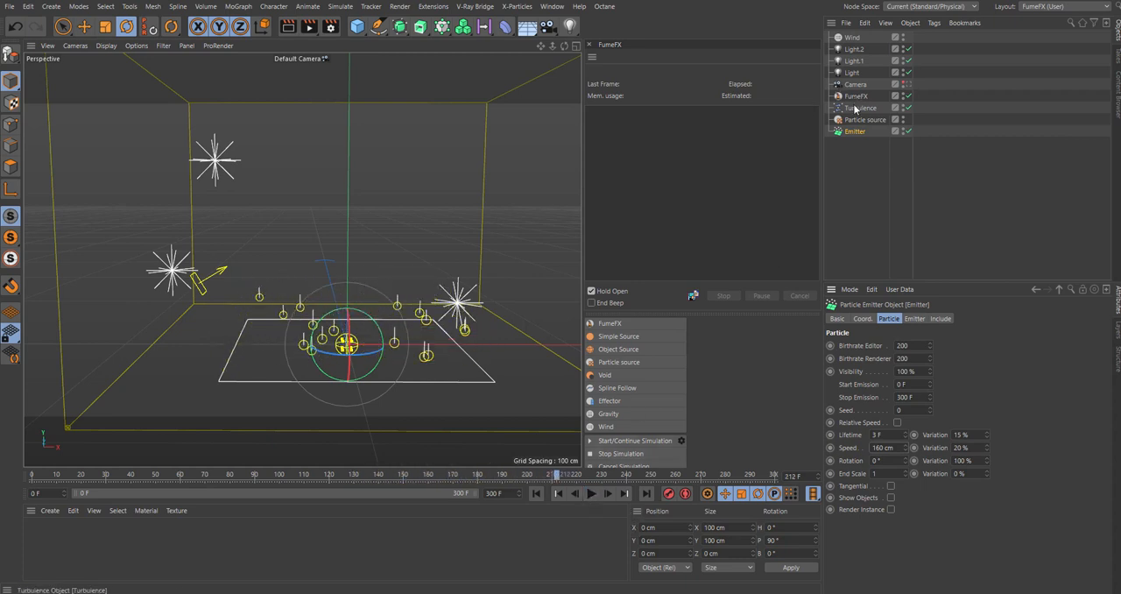
- Select Turbulence, stop playback near frame 110, then select the FumeFX container
click(861, 108)
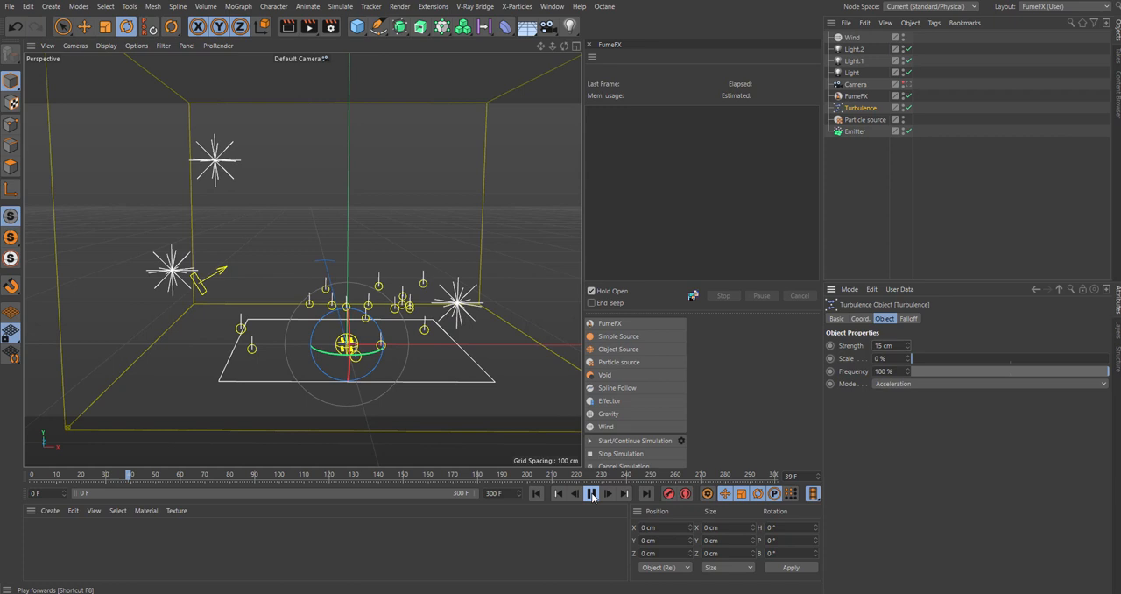
click(591, 493)
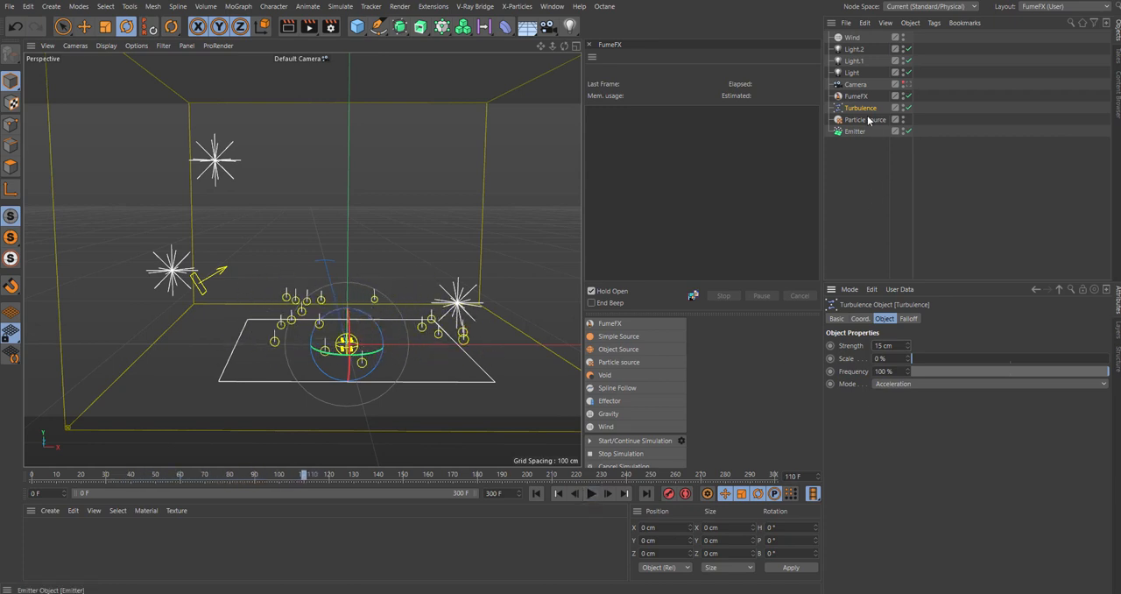
click(857, 95)
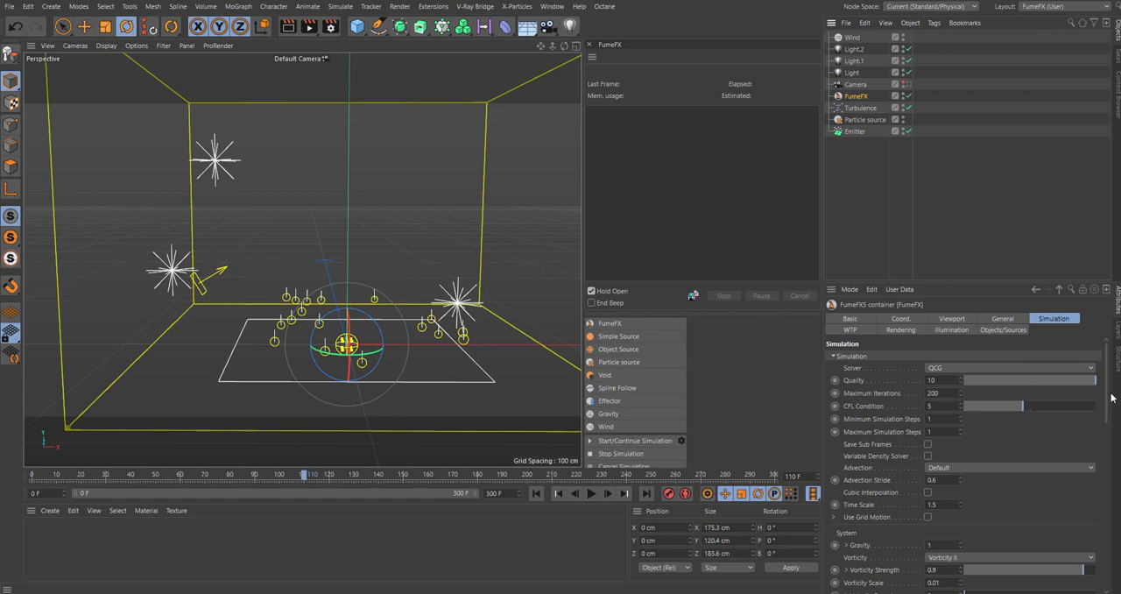
- In the General tab's Simulation Area, reduce grid spacing to 0.2, then 0.18 cm
click(1001, 318)
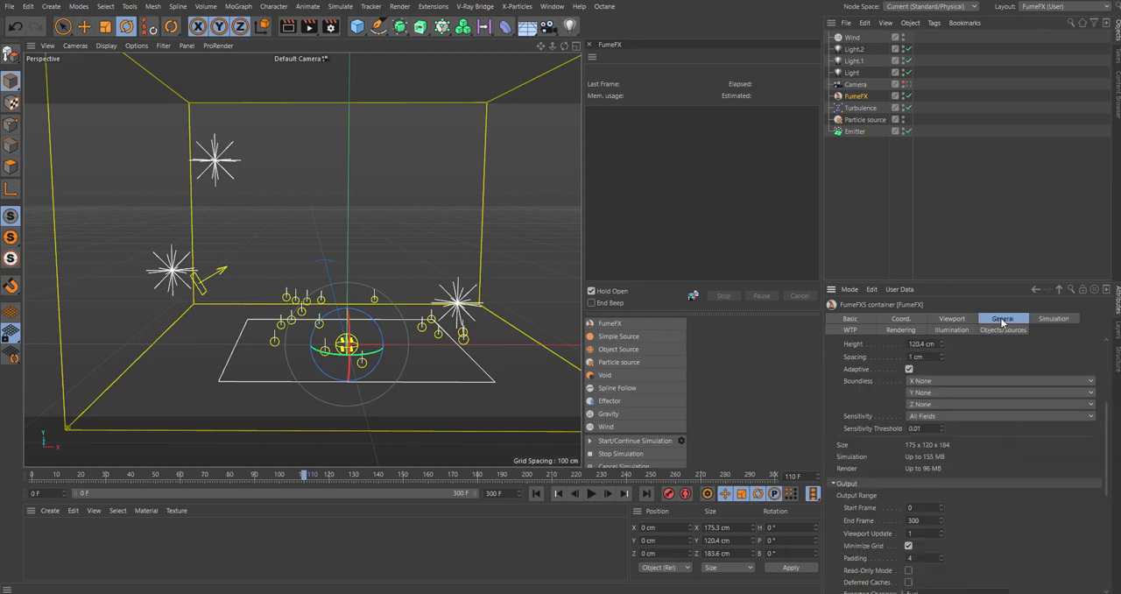
scroll(down, 3)
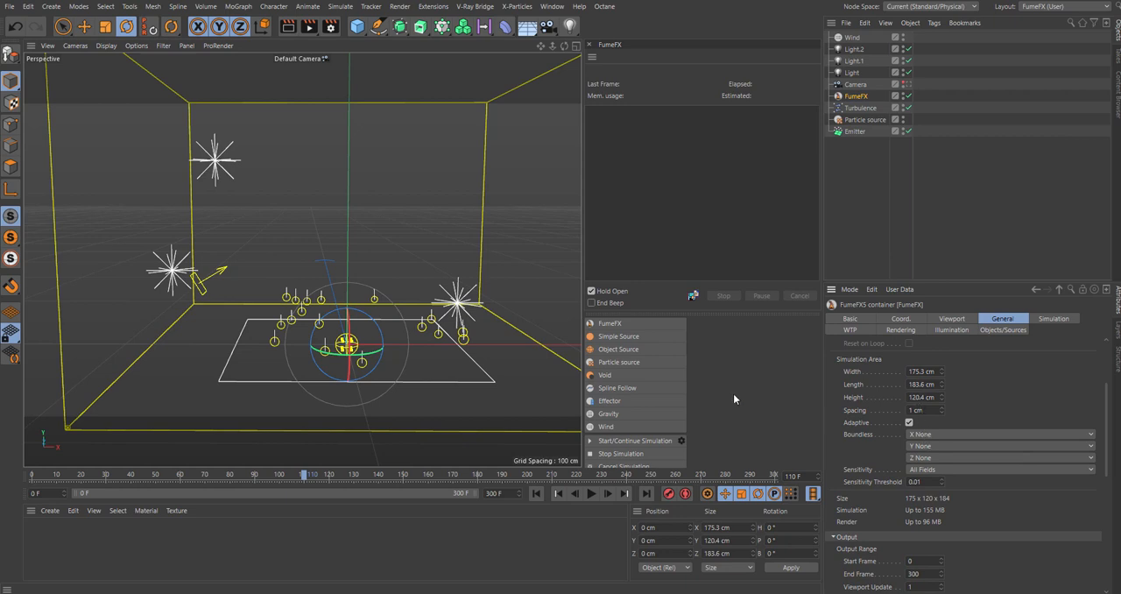
mouse_move(540, 259)
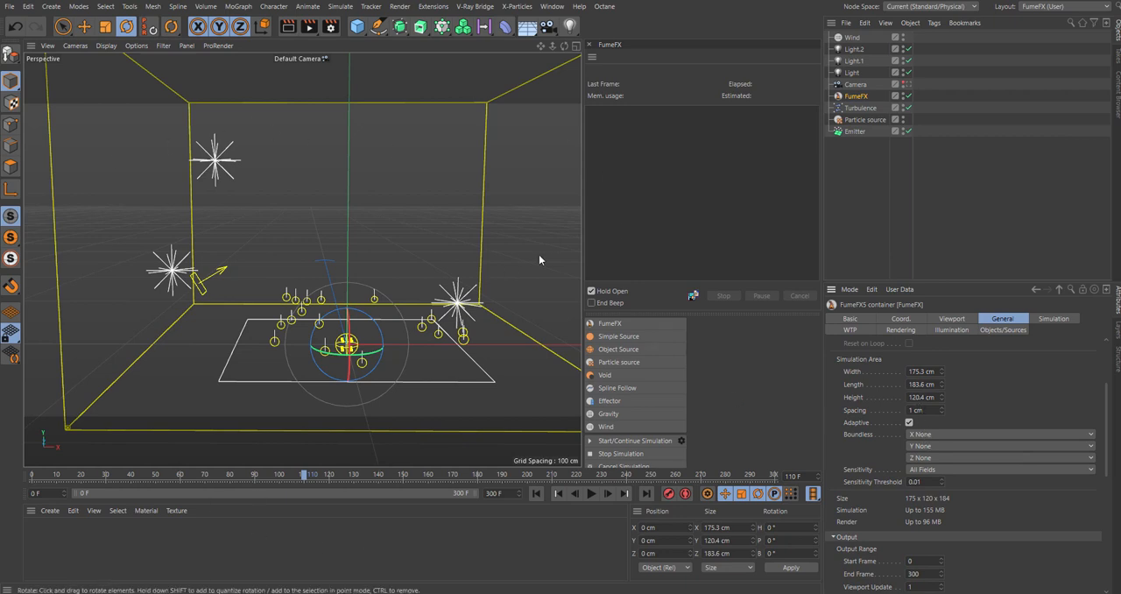
mouse_move(158, 347)
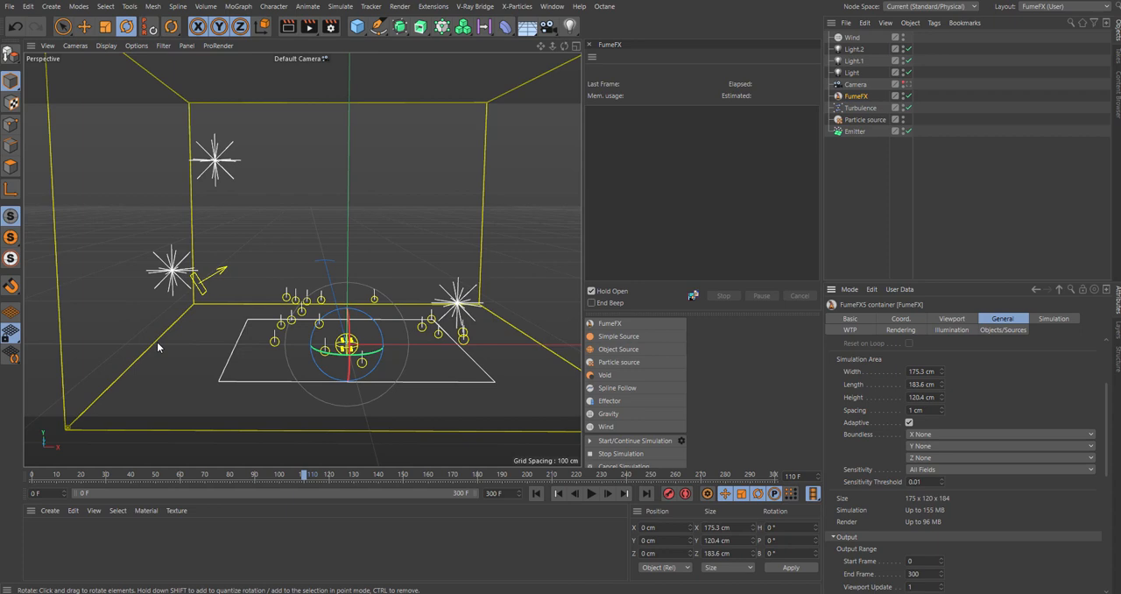
mouse_move(71, 432)
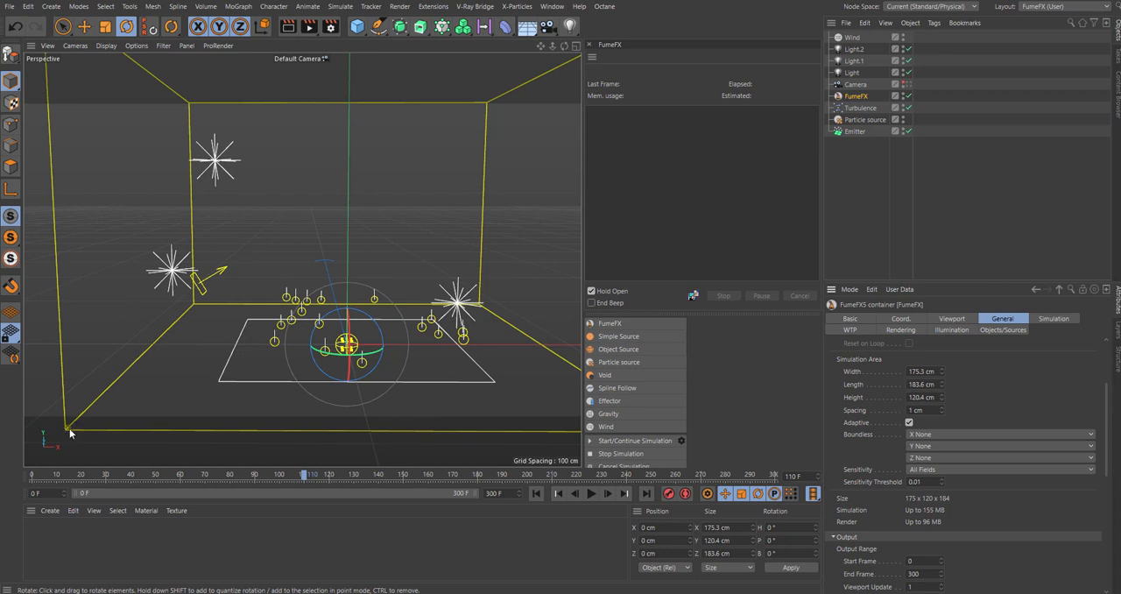
mouse_move(979, 479)
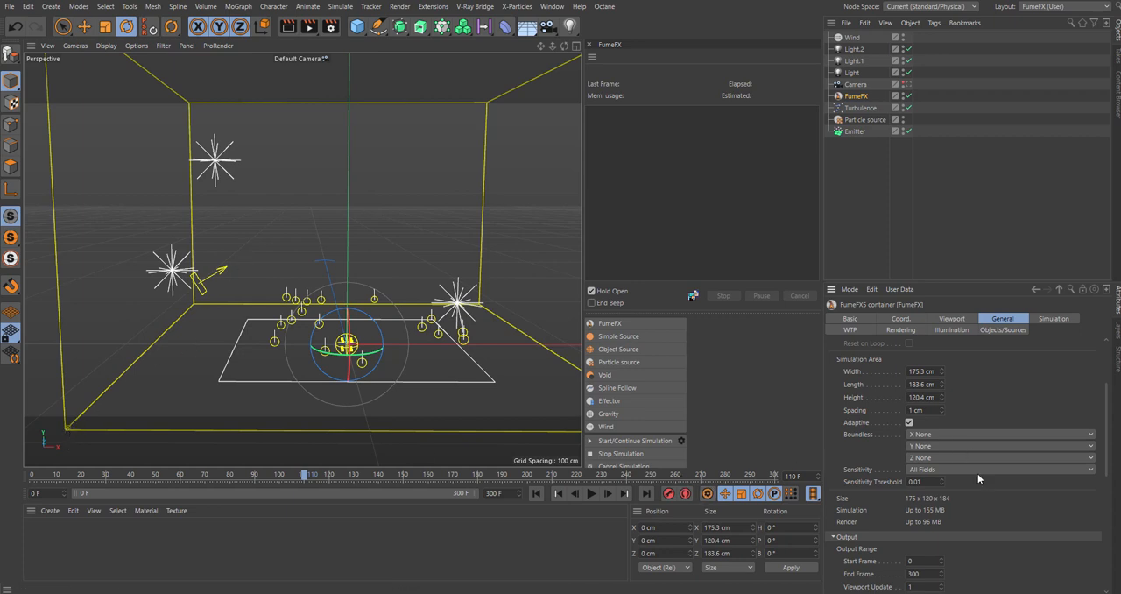
mouse_move(953, 458)
text(0.2)
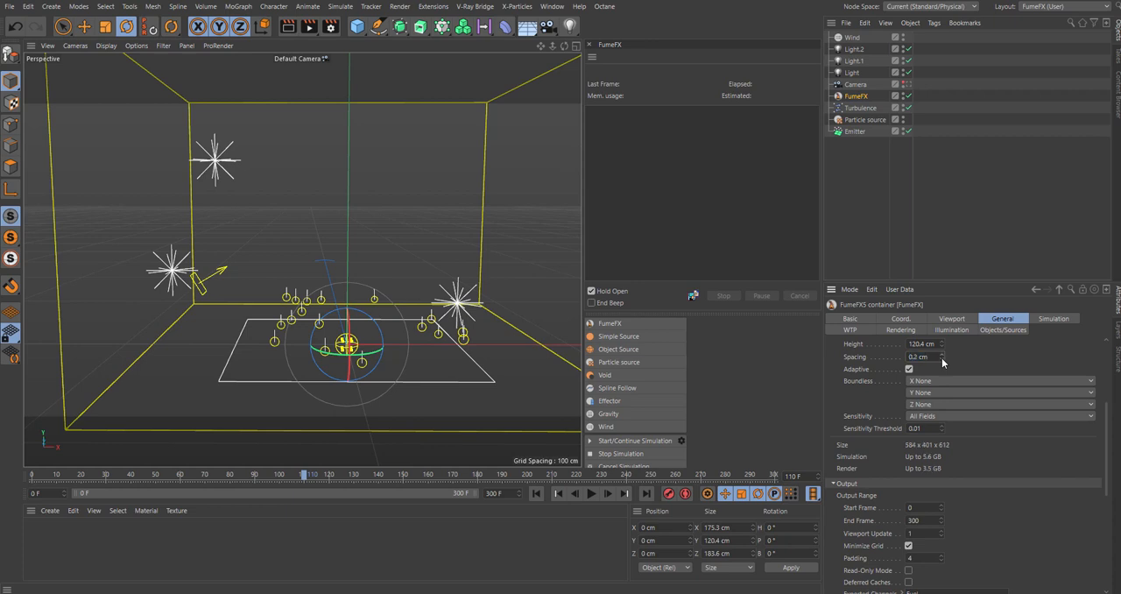
click(919, 357)
text(0.12)
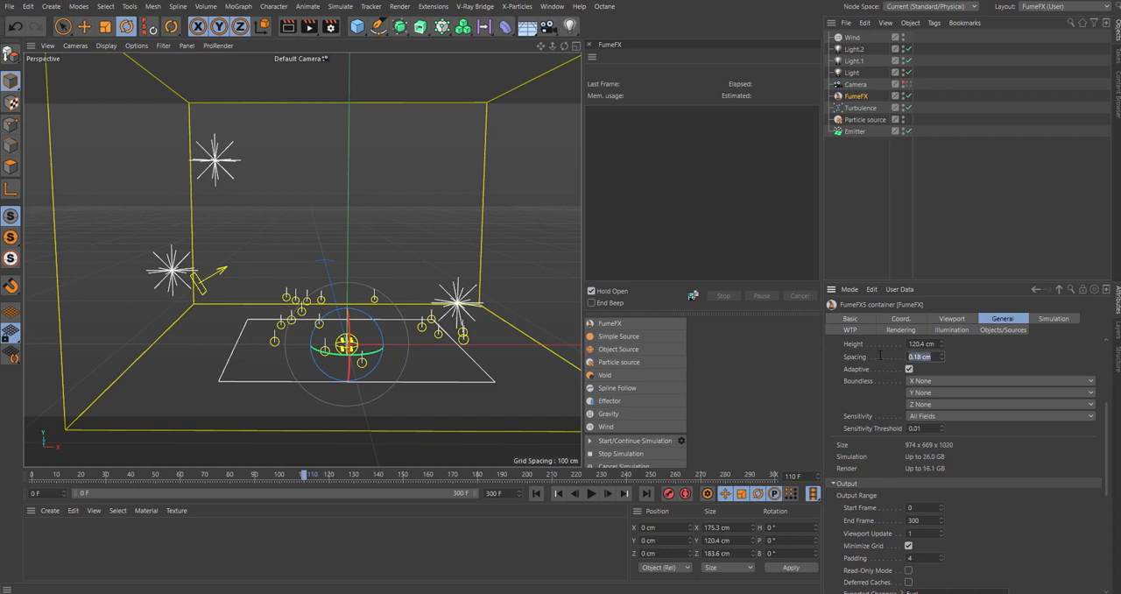
click(921, 356)
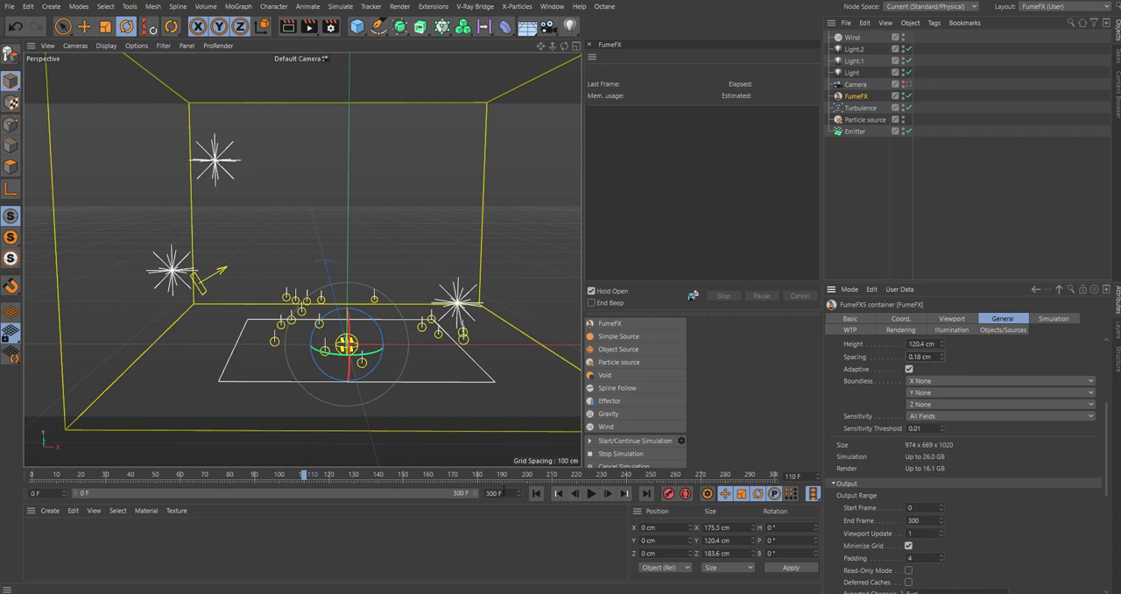
mouse_move(1035, 394)
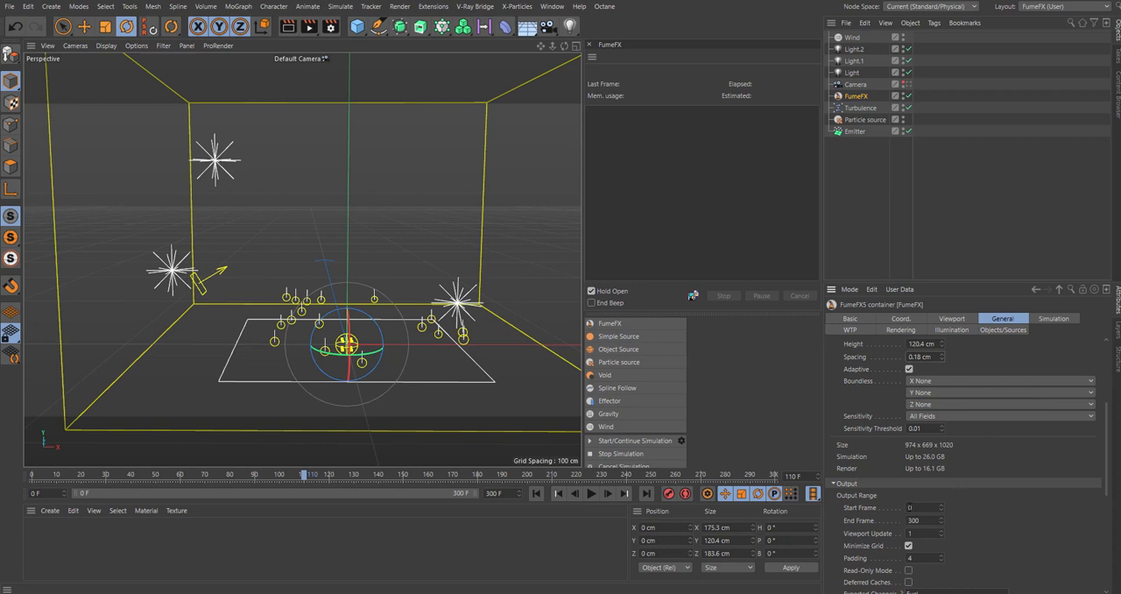
click(920, 519)
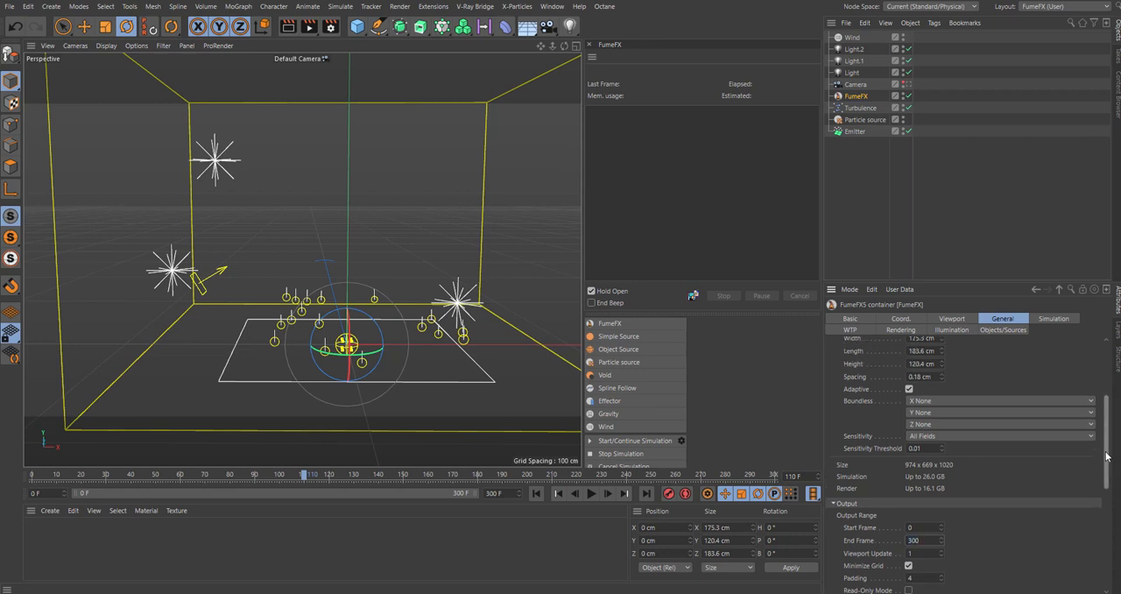
scroll(down, 3)
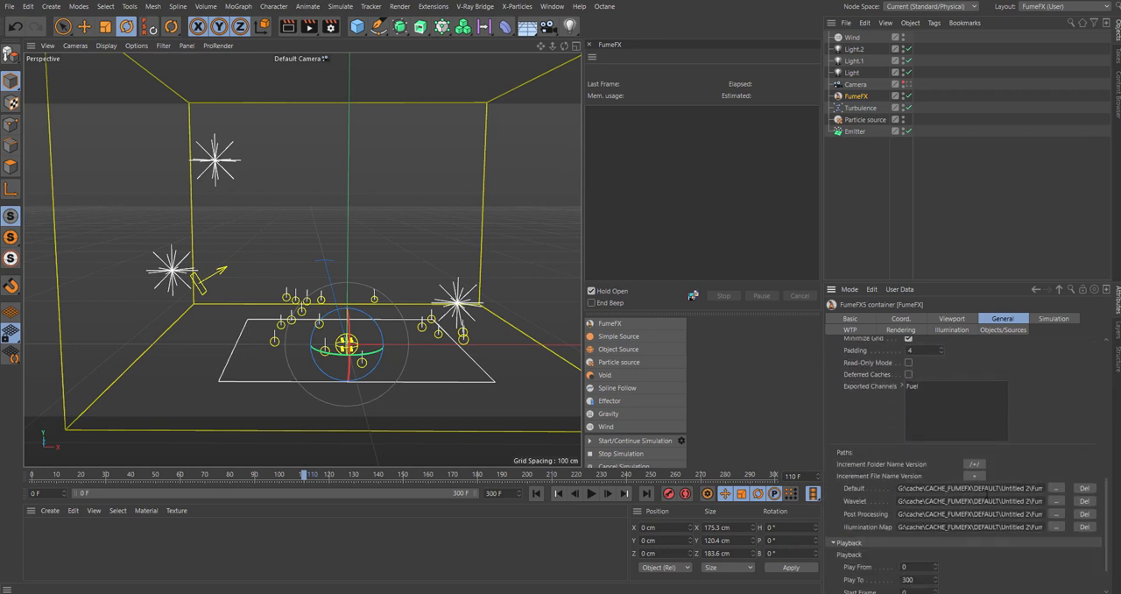
scroll(down, 3)
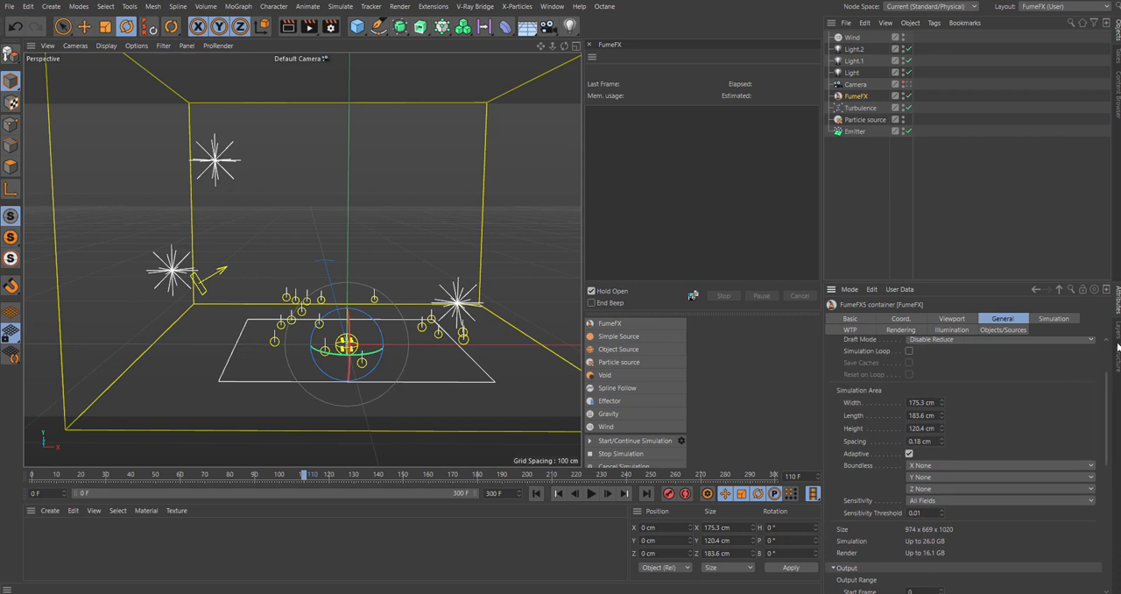
mouse_move(988, 333)
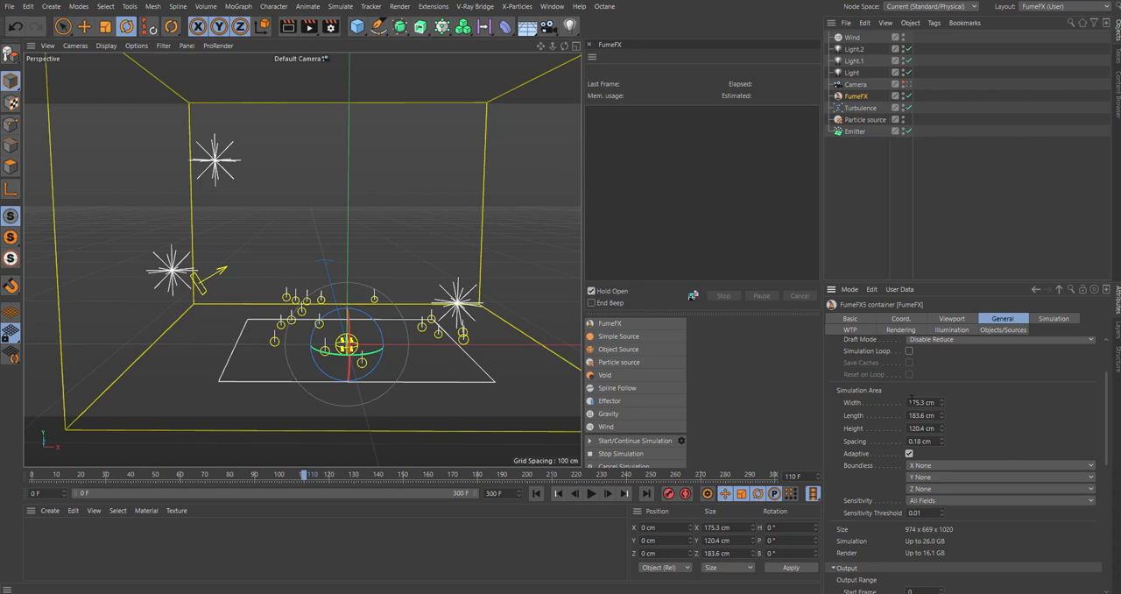
mouse_move(987, 401)
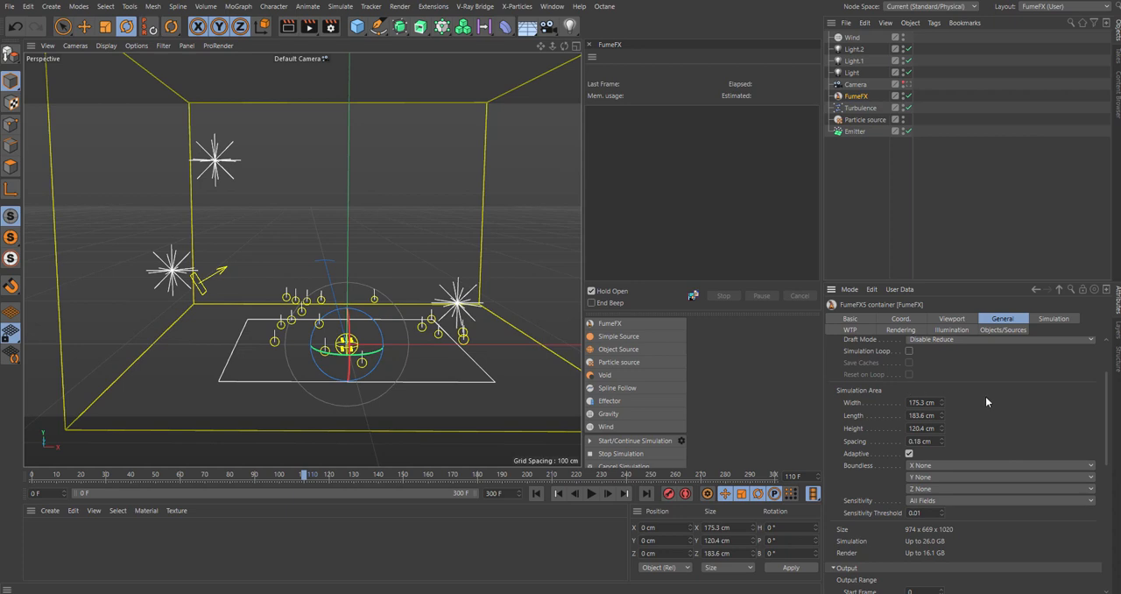
mouse_move(978, 449)
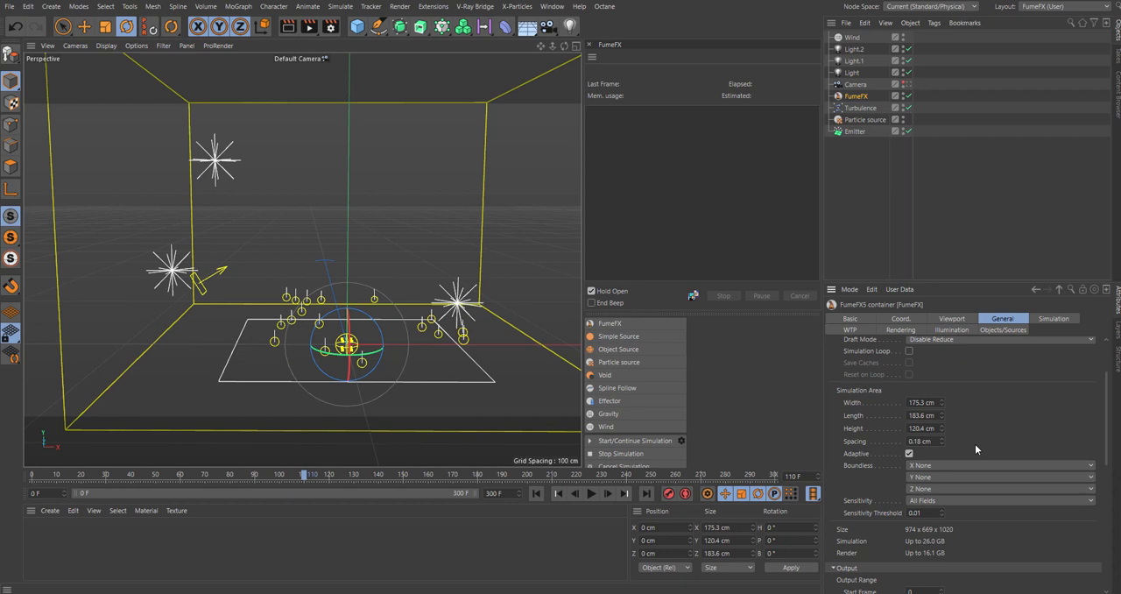
mouse_move(975, 445)
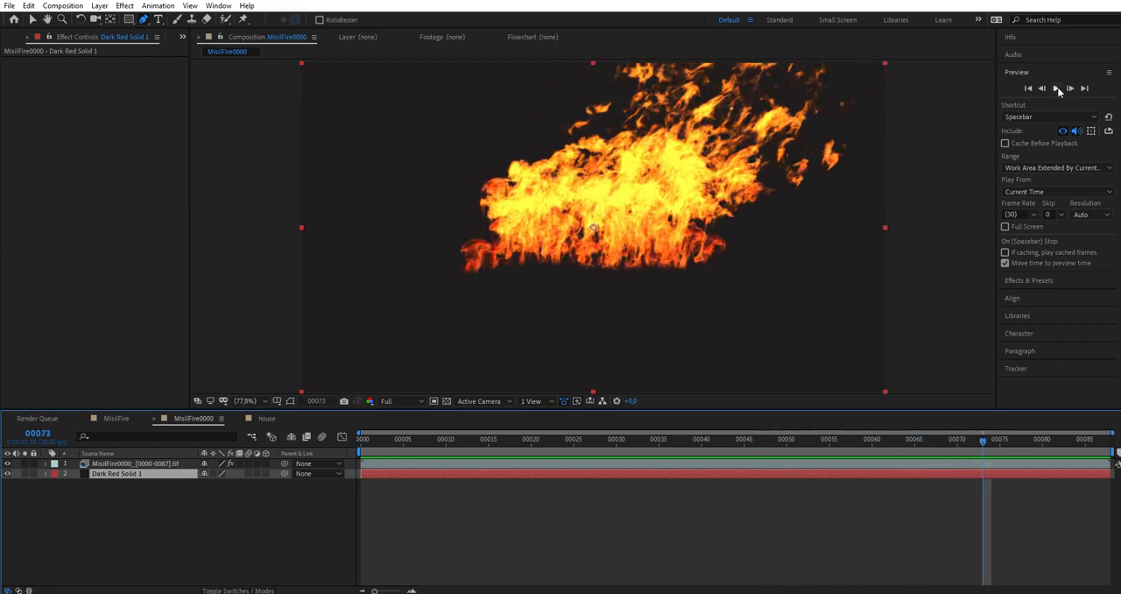
- Play the MisilFire0000 fire composition preview, then stop it
click(1056, 87)
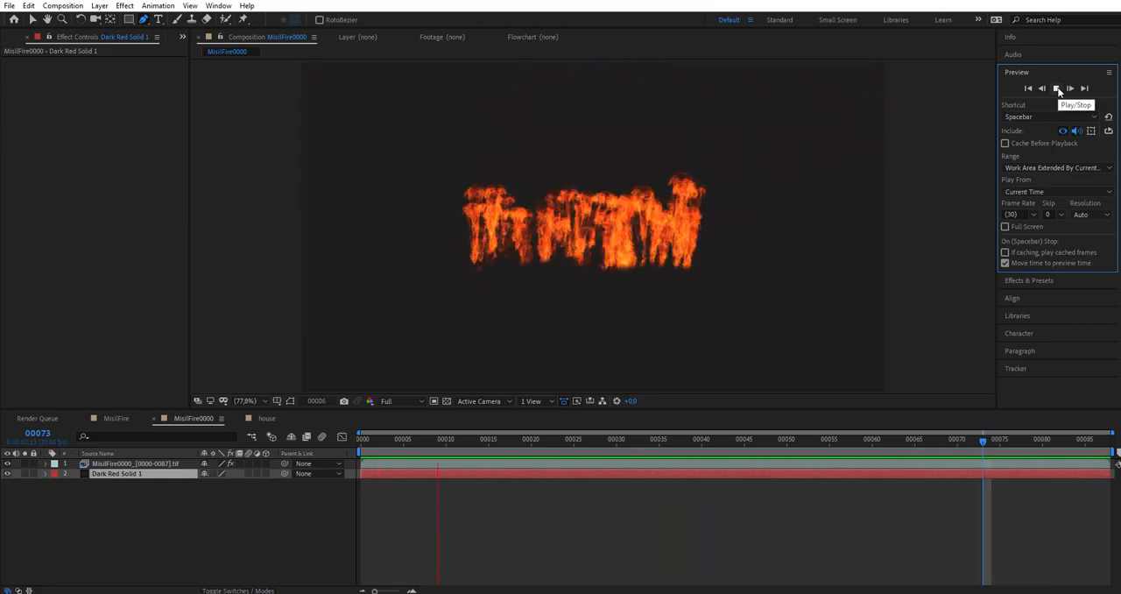
click(1056, 88)
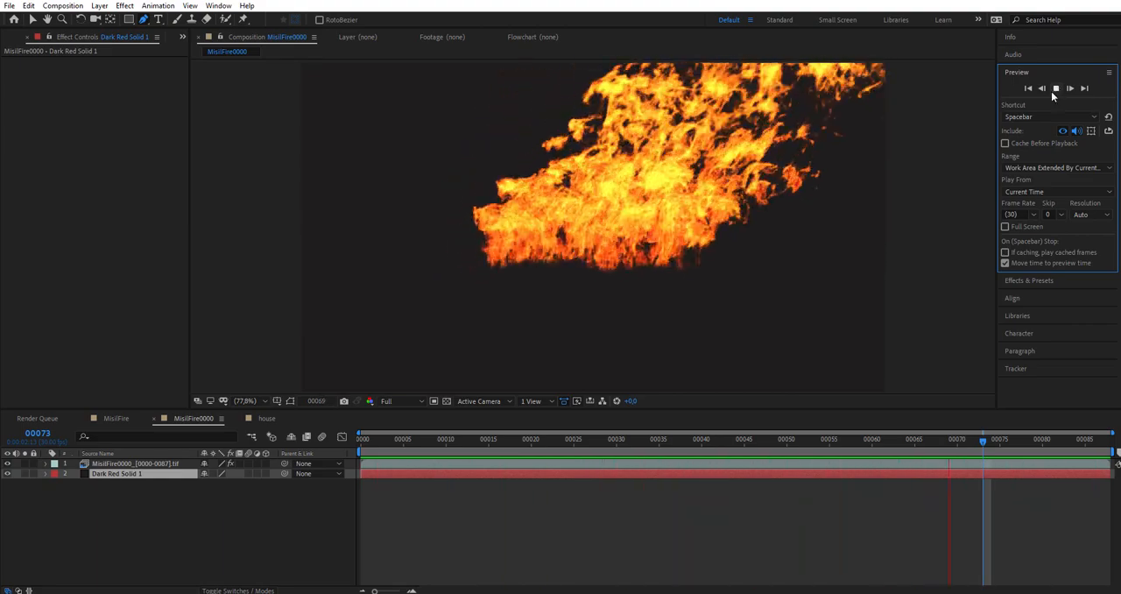